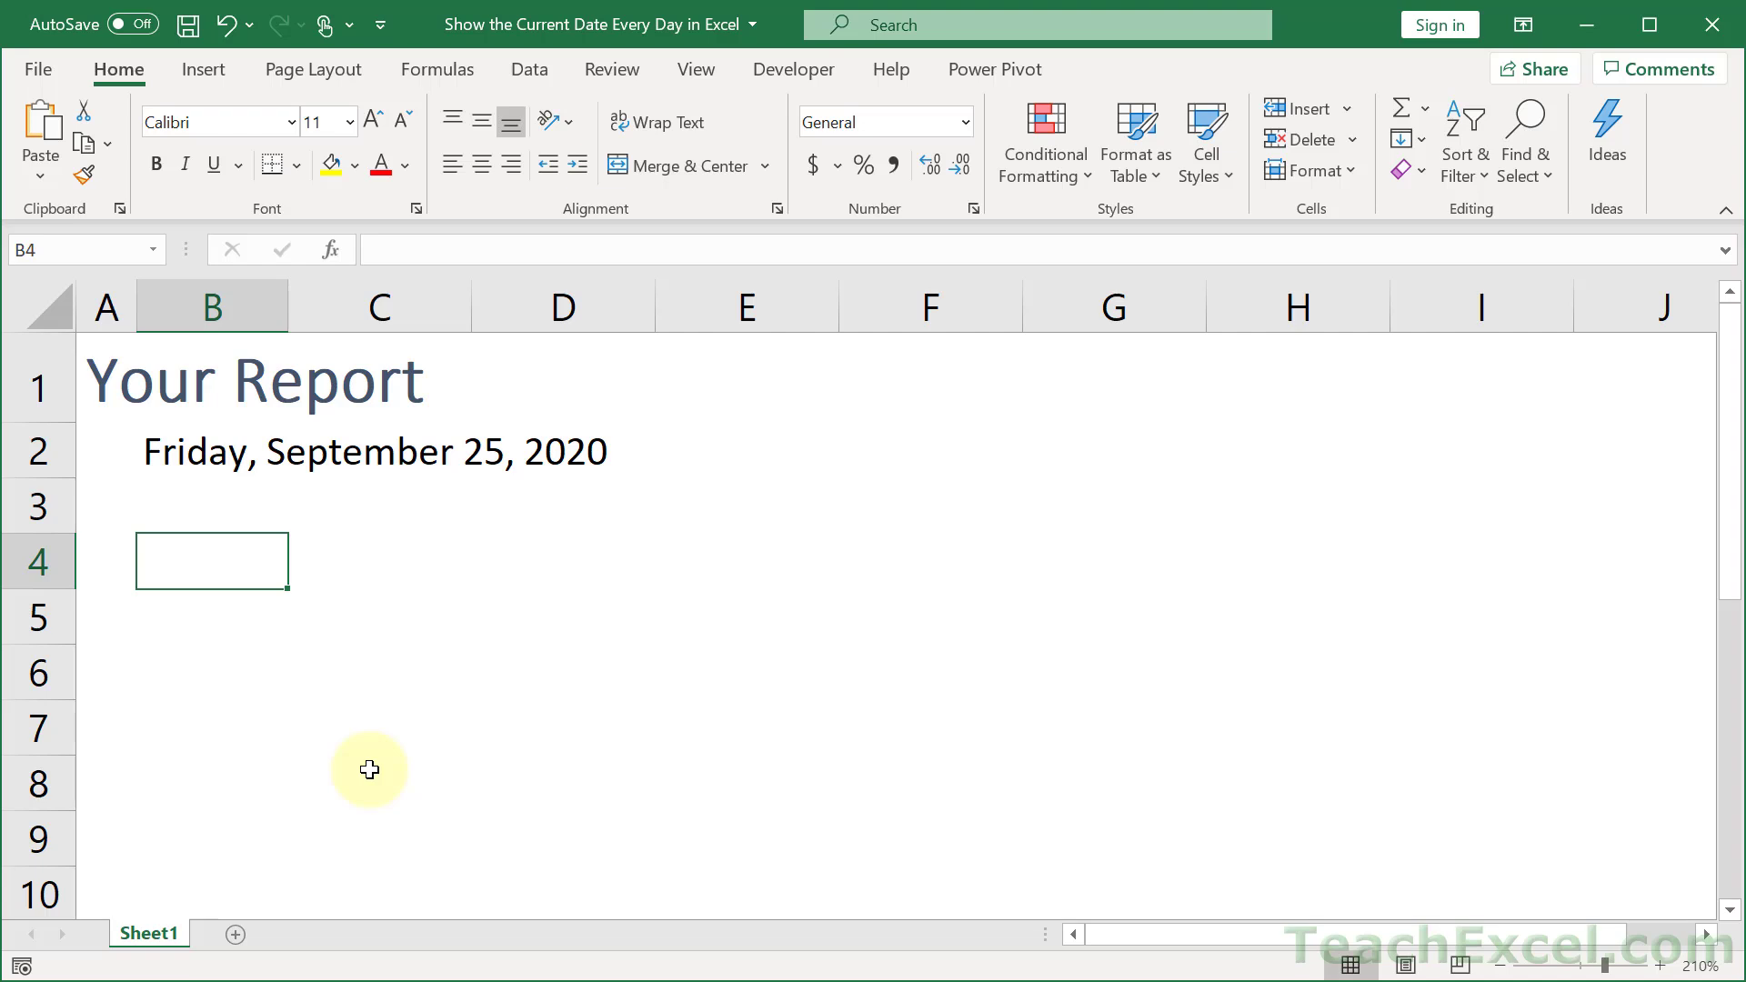
{"action": "mouse_move", "coordinate": [251, 640]}
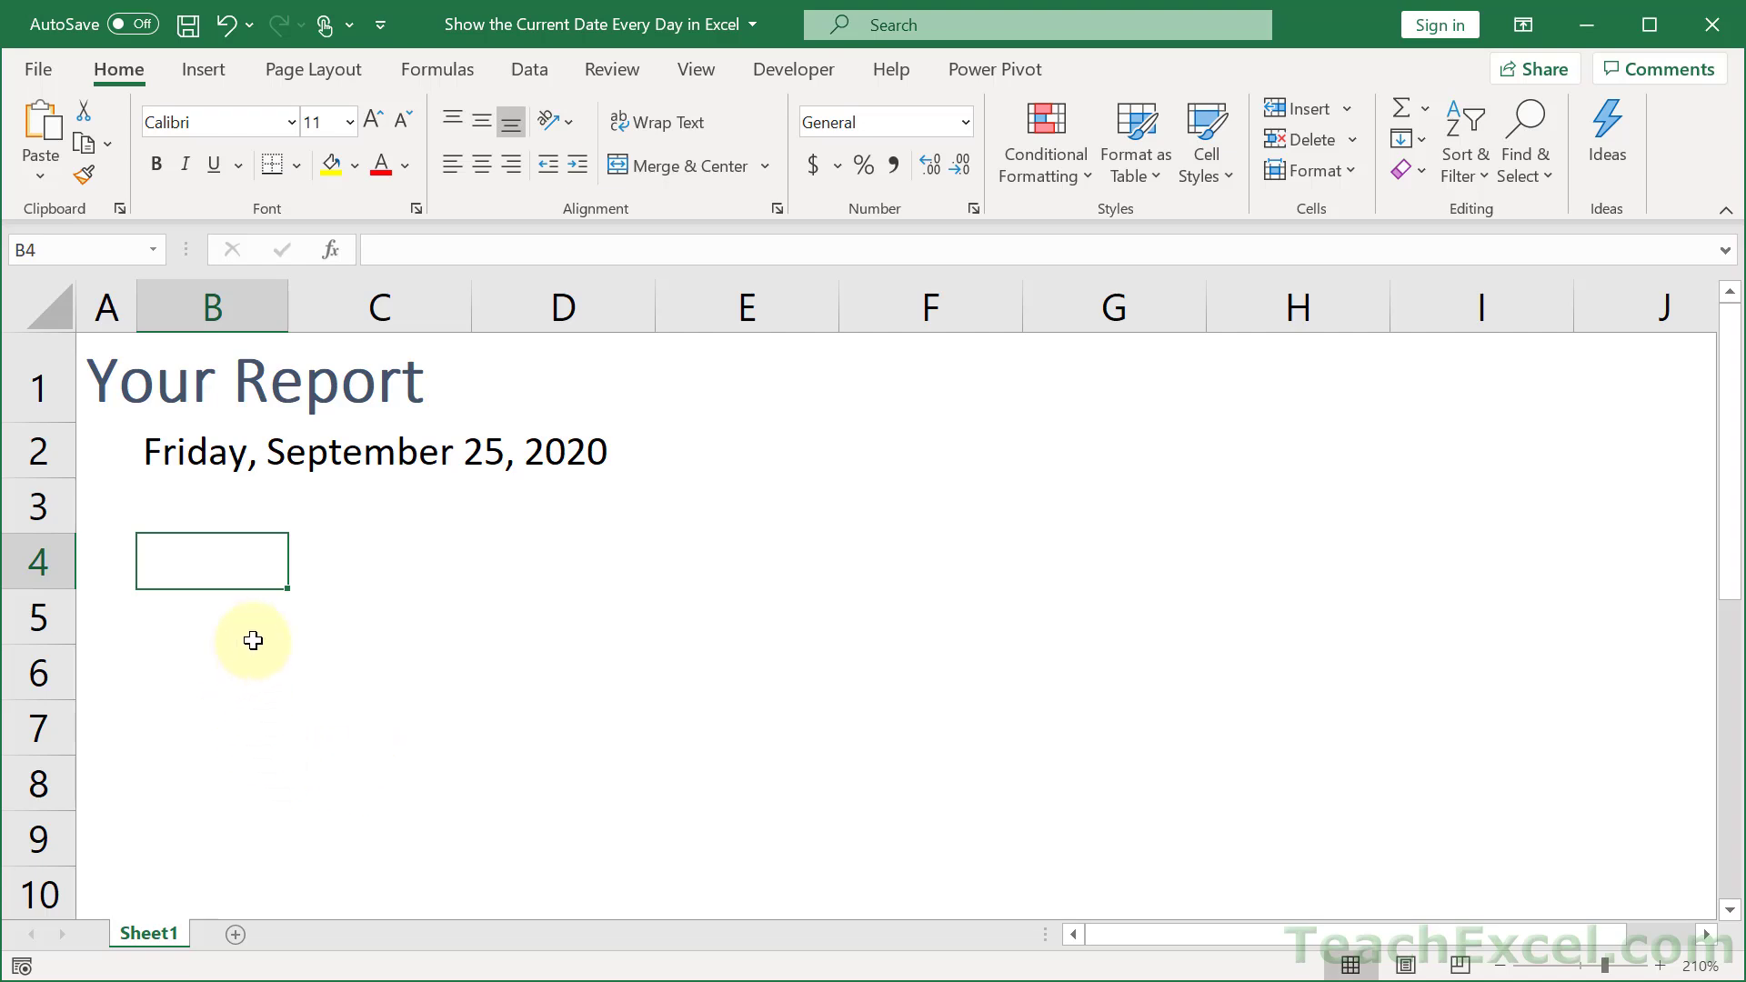
{"action": "mouse_move", "coordinate": [409, 396]}
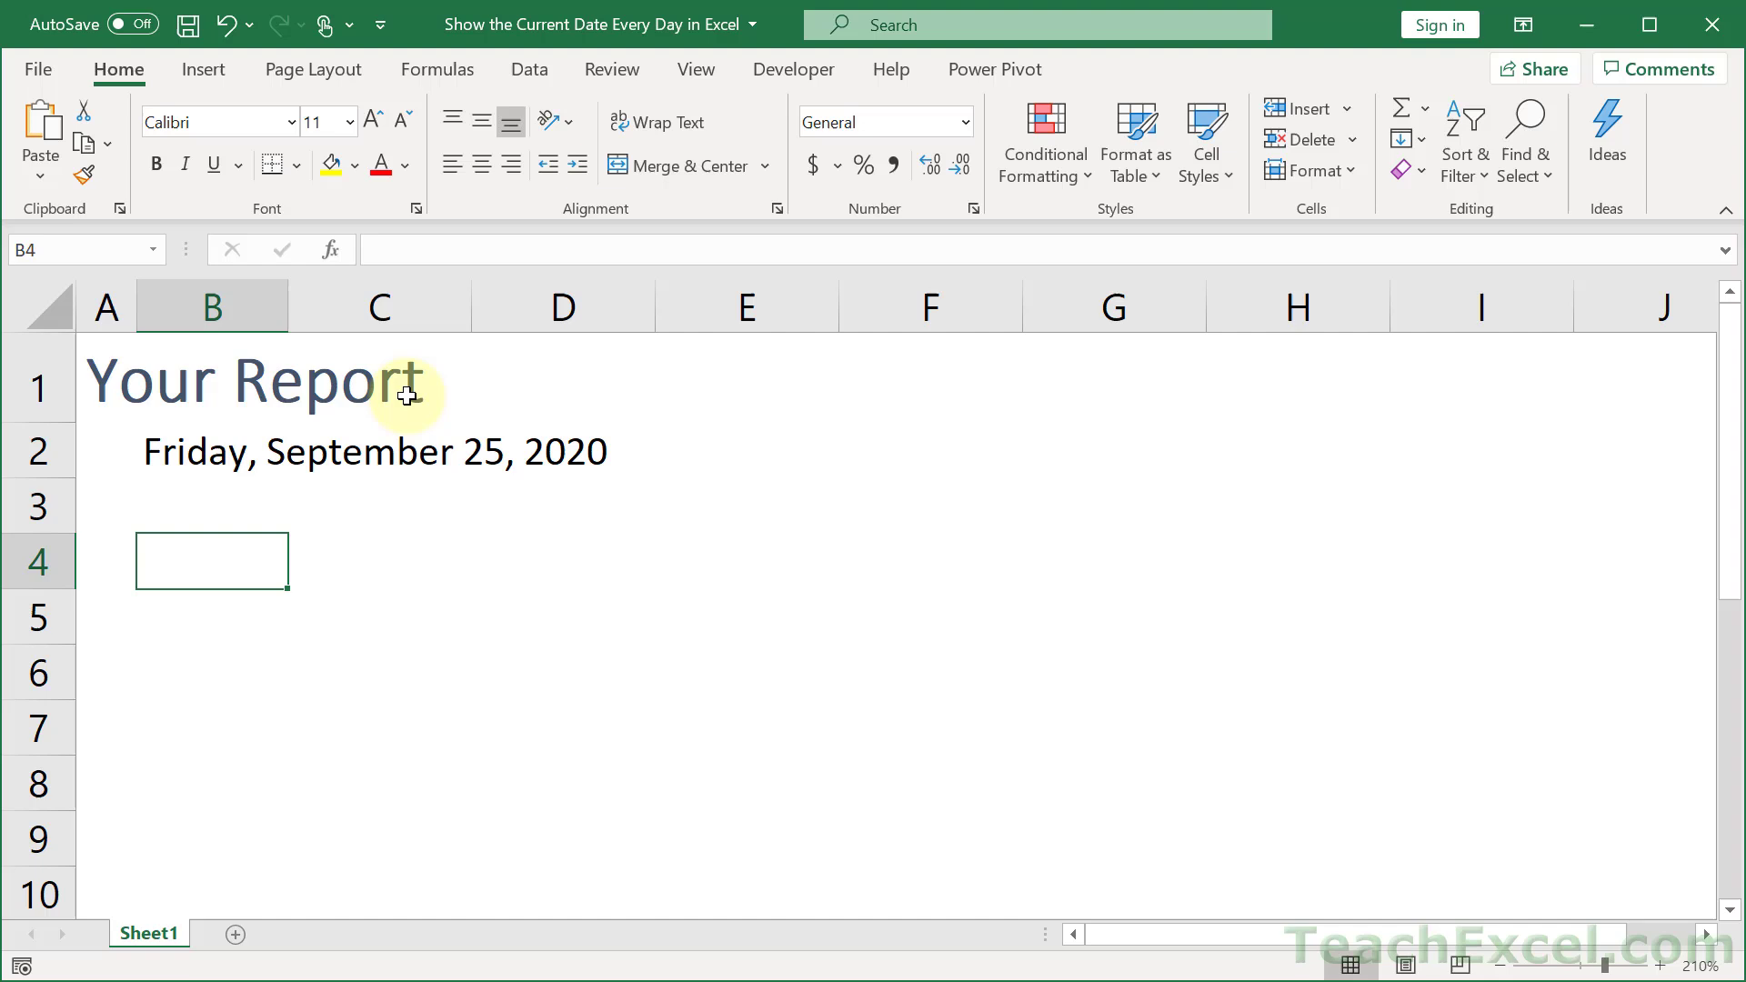
{"action": "mouse_move", "coordinate": [157, 465]}
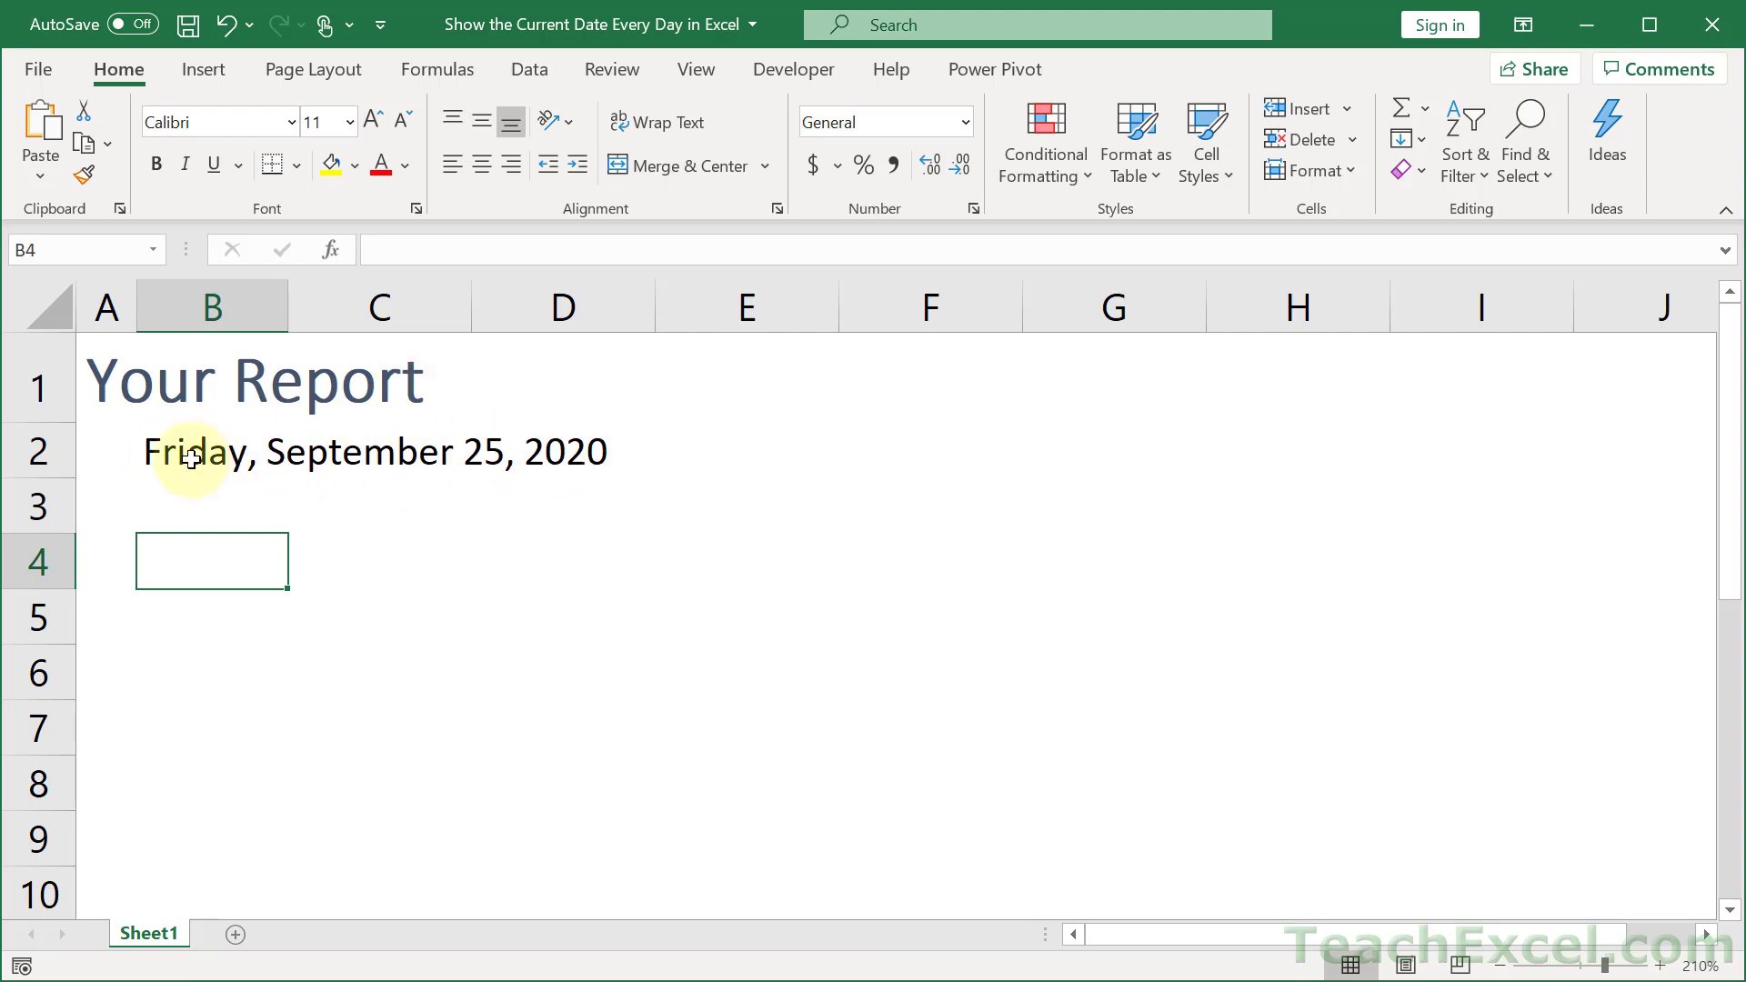
{"action": "mouse_move", "coordinate": [422, 538]}
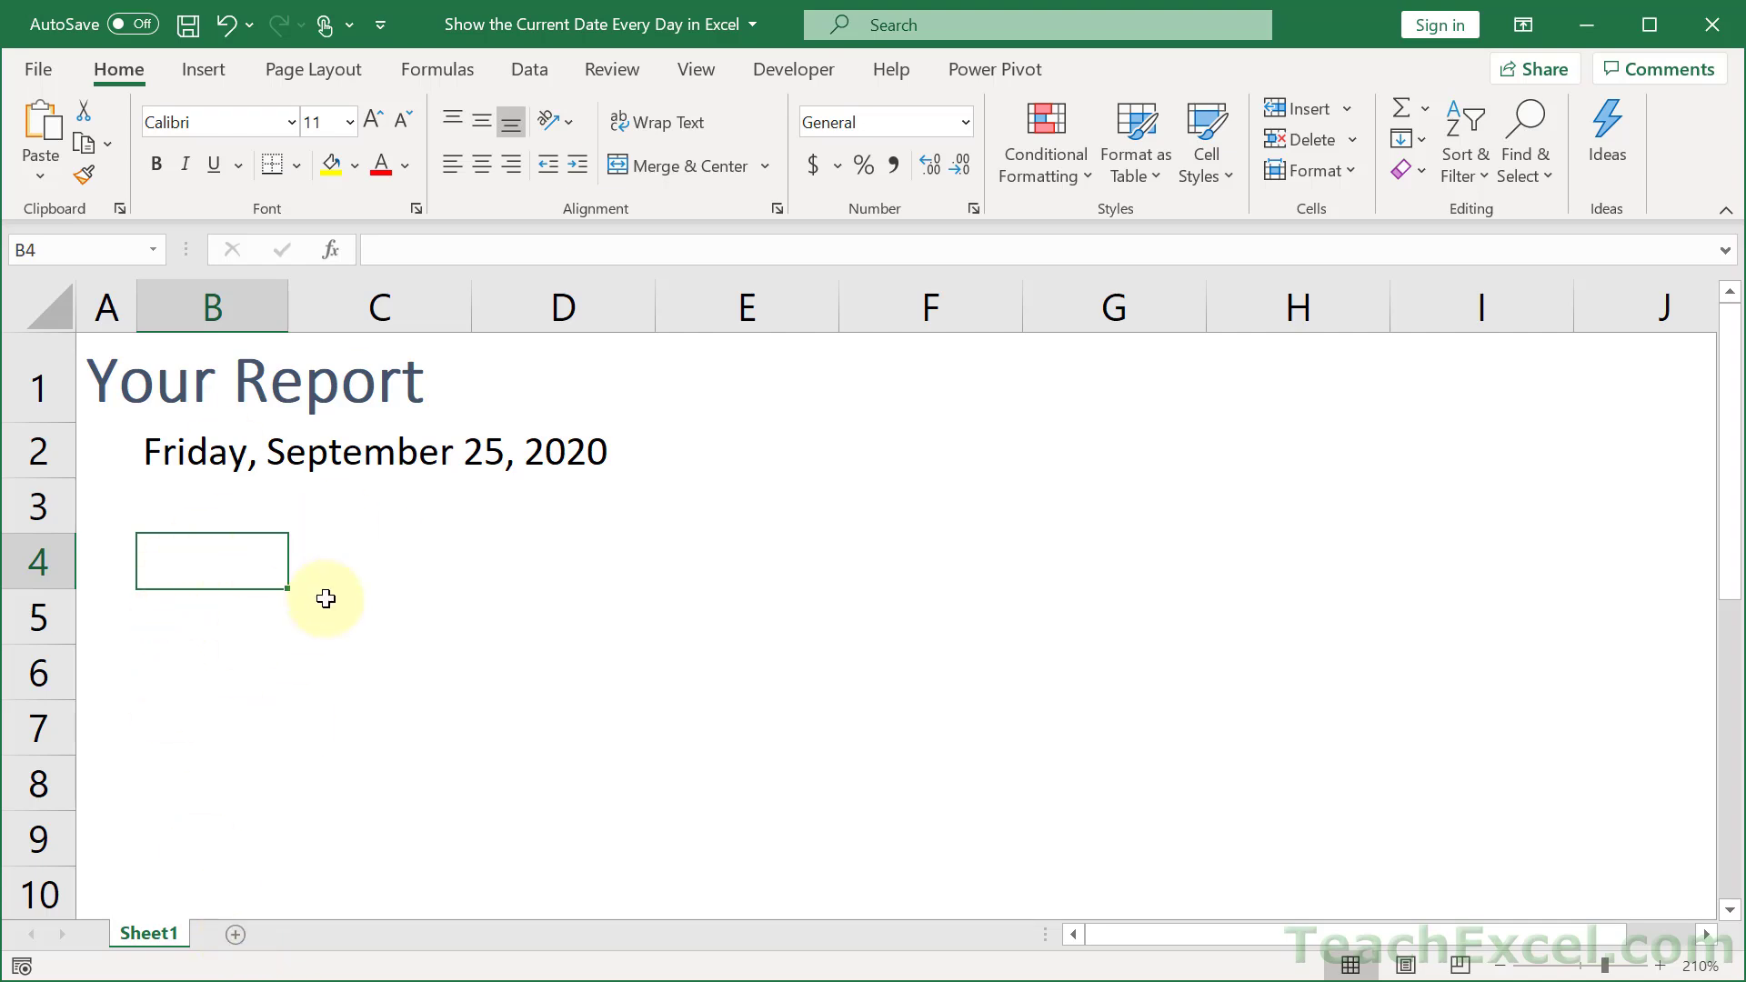
{"action": "mouse_move", "coordinate": [514, 689]}
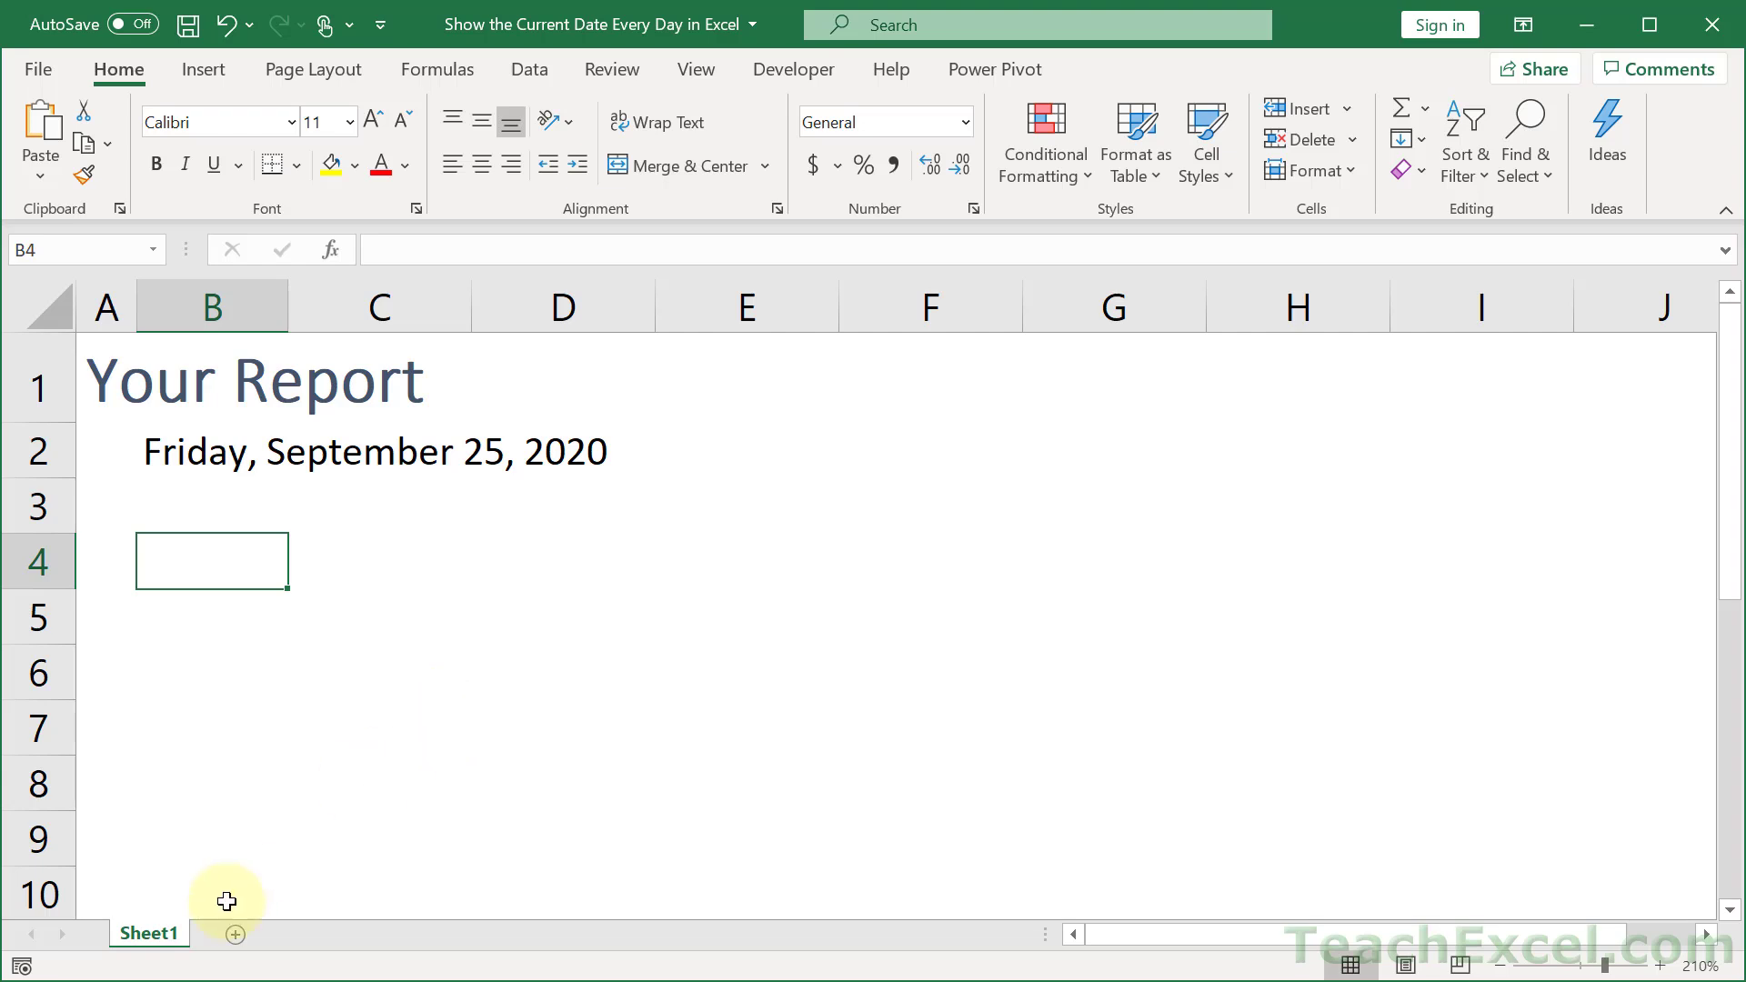
Step: Add a new sheet and enter 'Your Report' as the title in A1, ready for the date in B2
{"action": "left_click", "coordinate": [235, 933]}
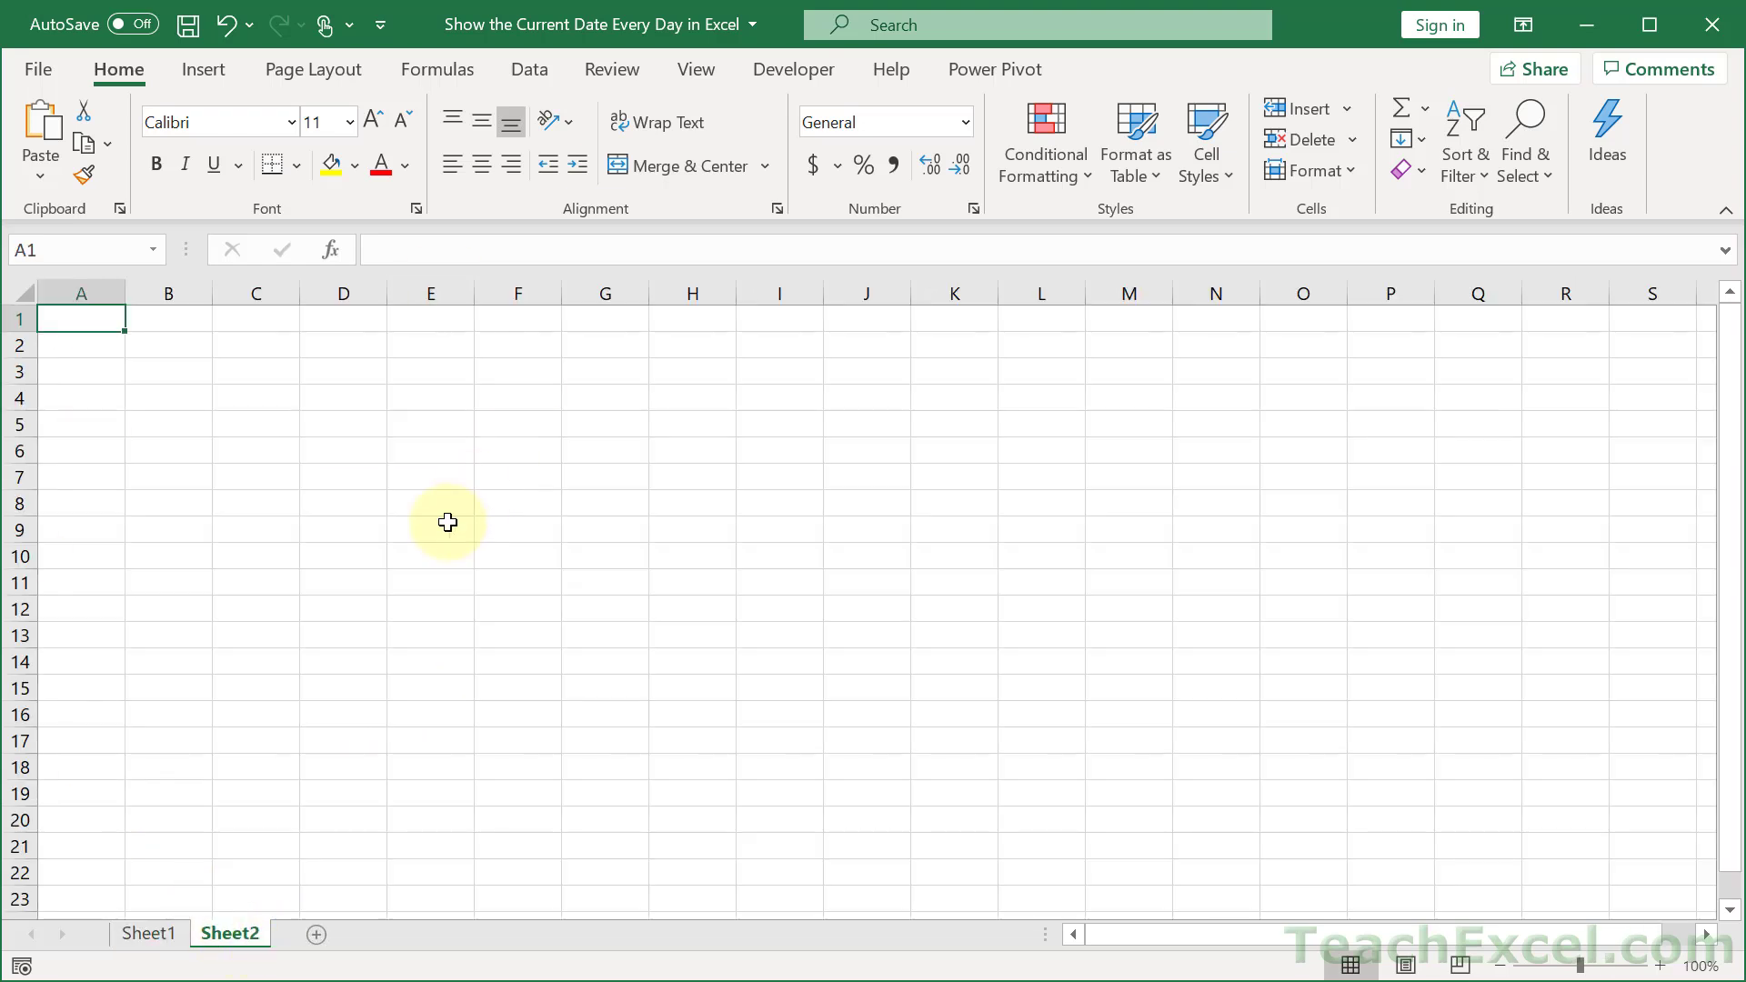
{"action": "mouse_move", "coordinate": [549, 425]}
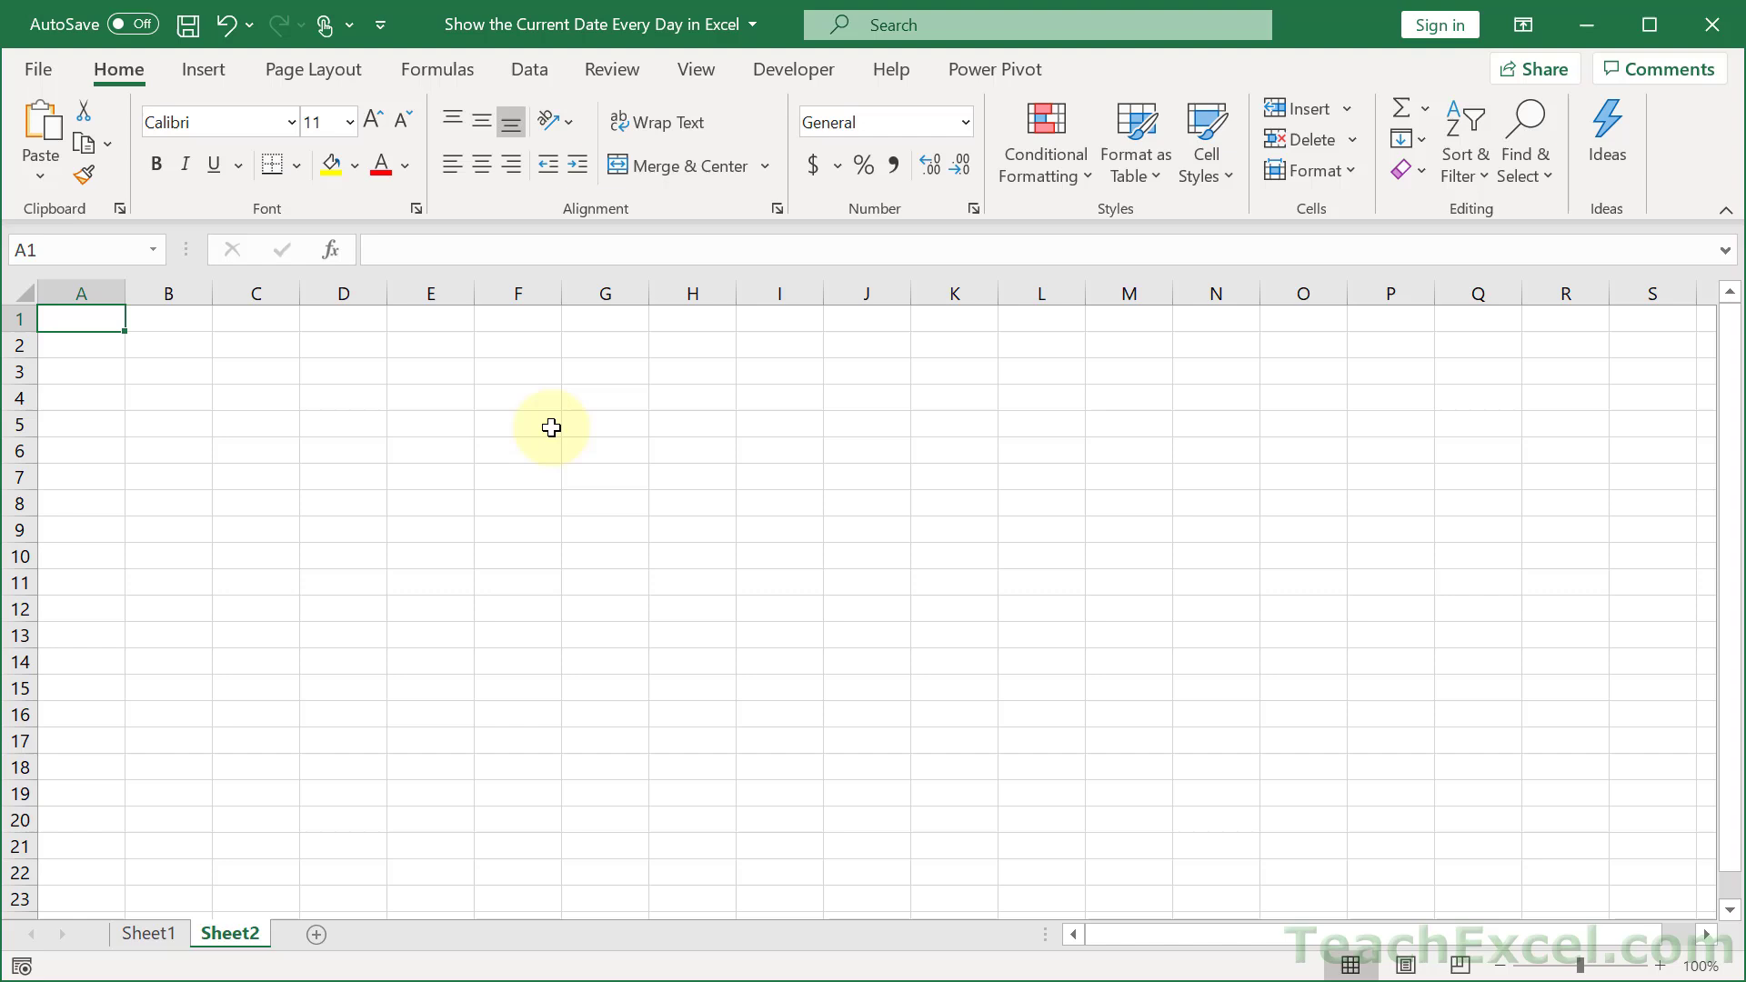
{"action": "type", "text": "Your Report"}
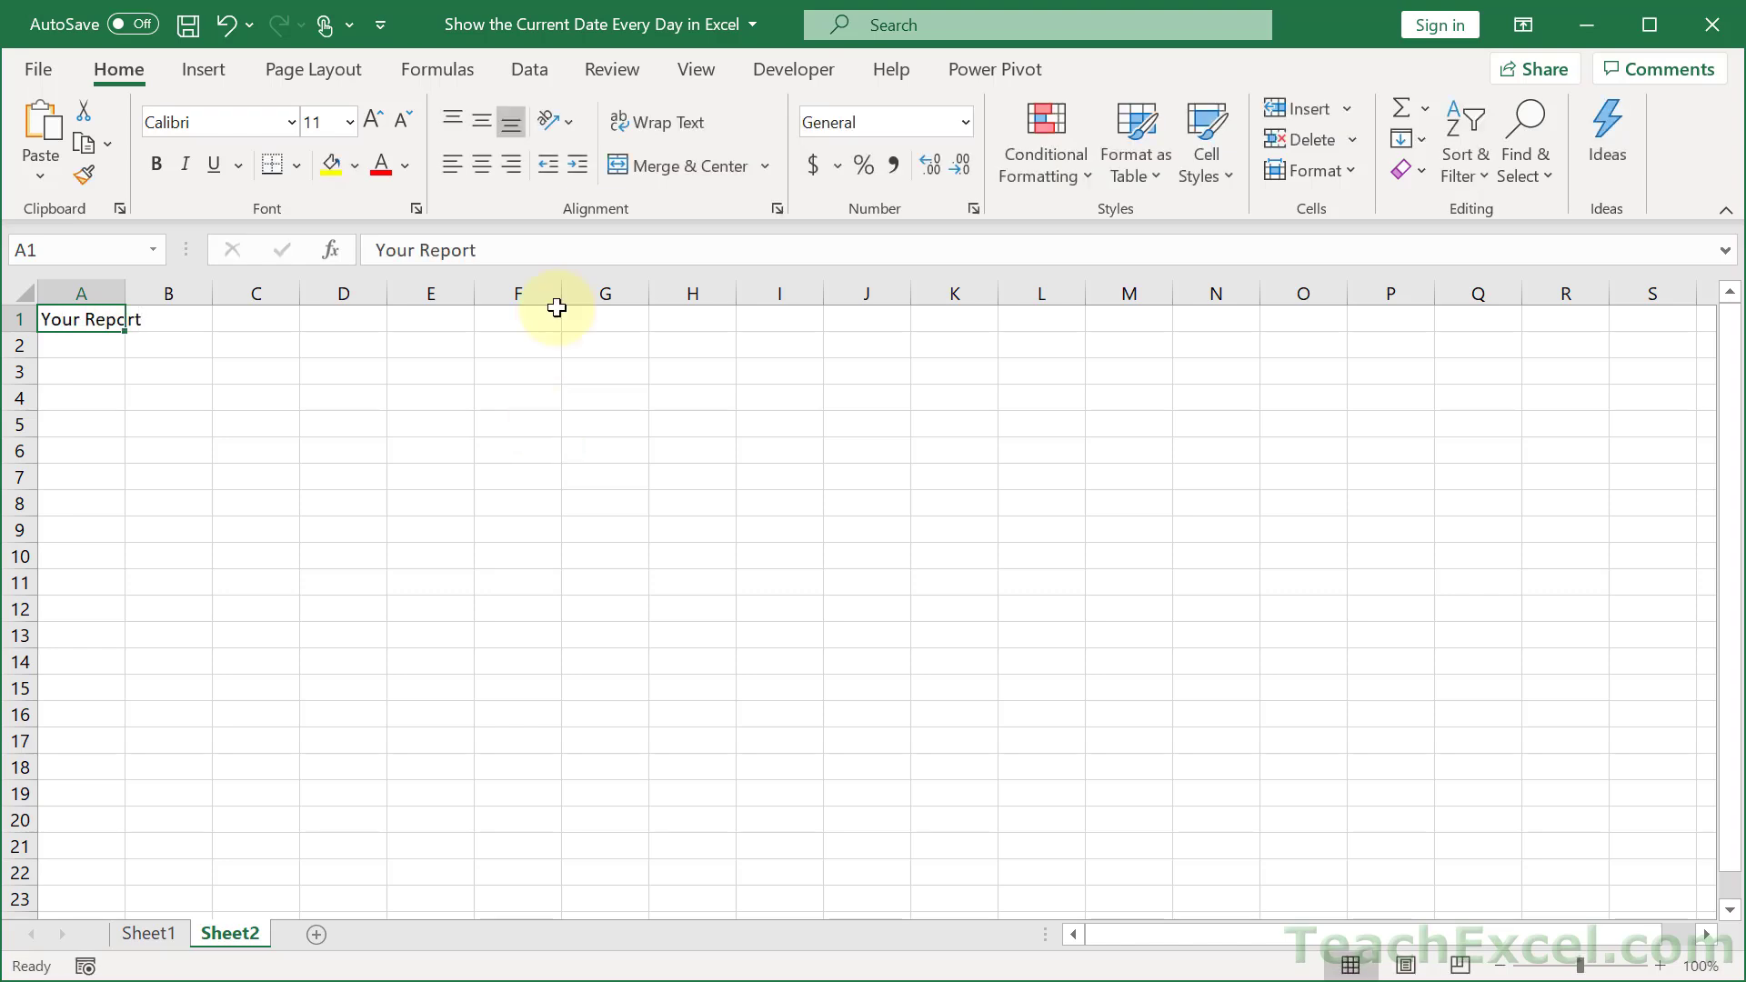
{"action": "mouse_move", "coordinate": [1206, 142]}
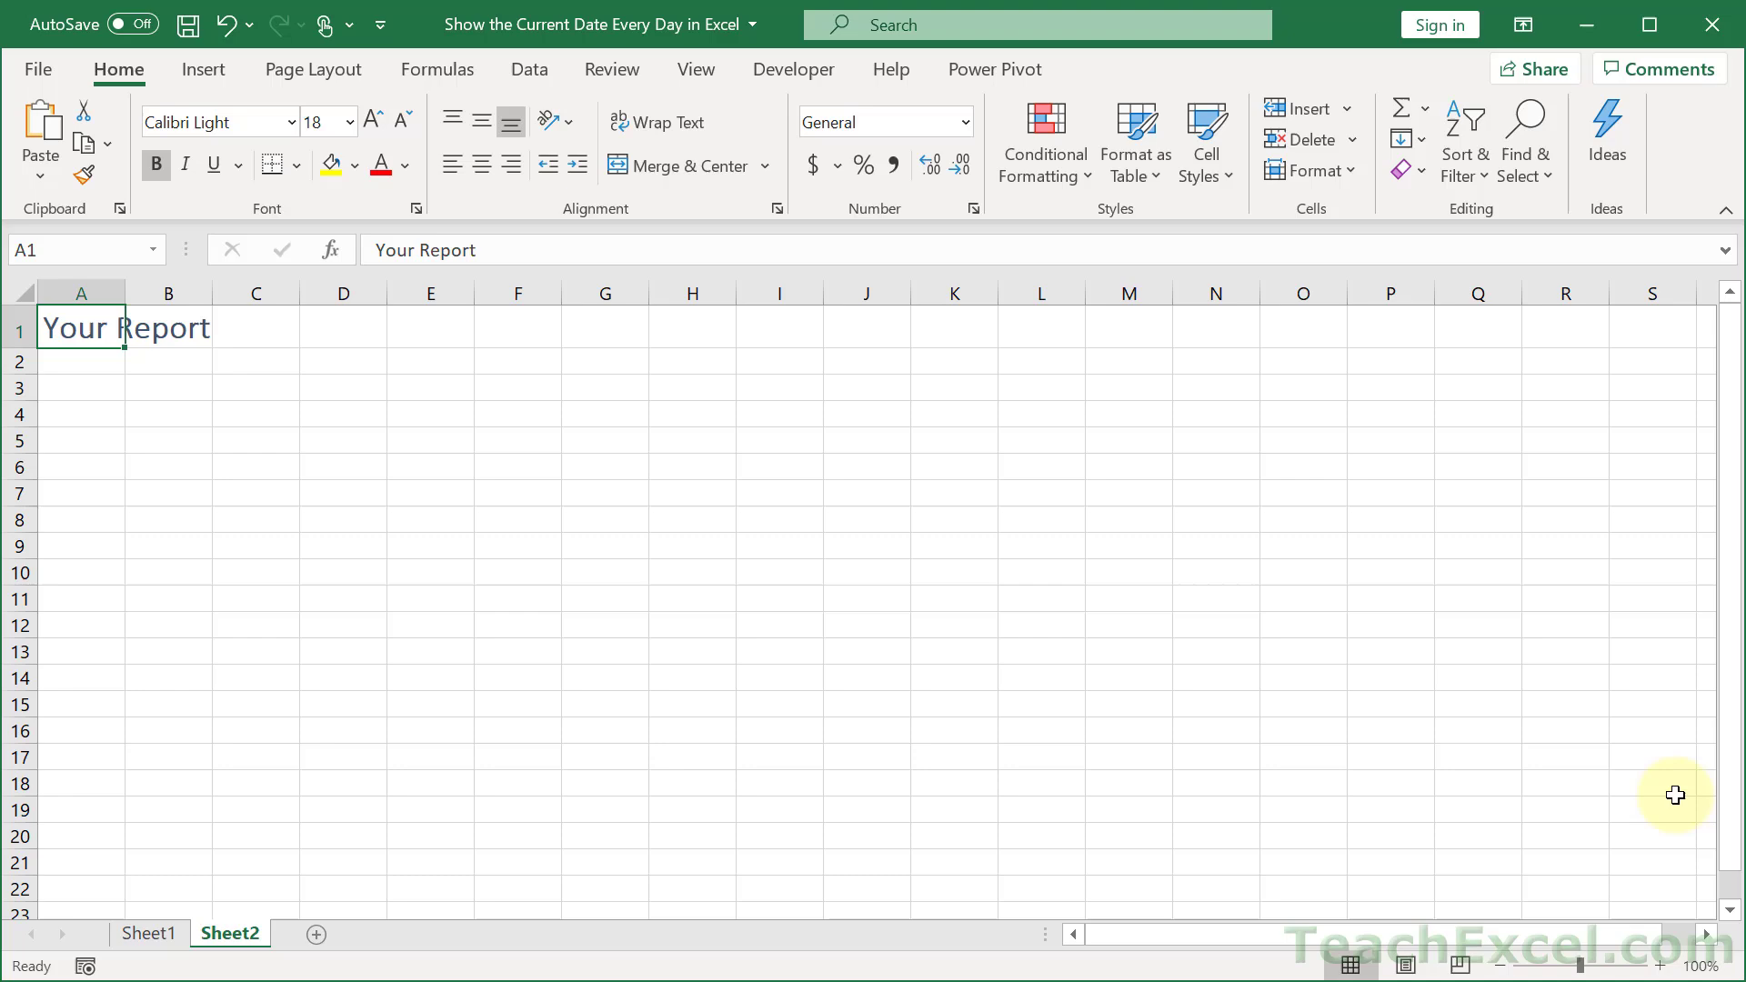
{"action": "left_click", "coordinate": [1659, 966]}
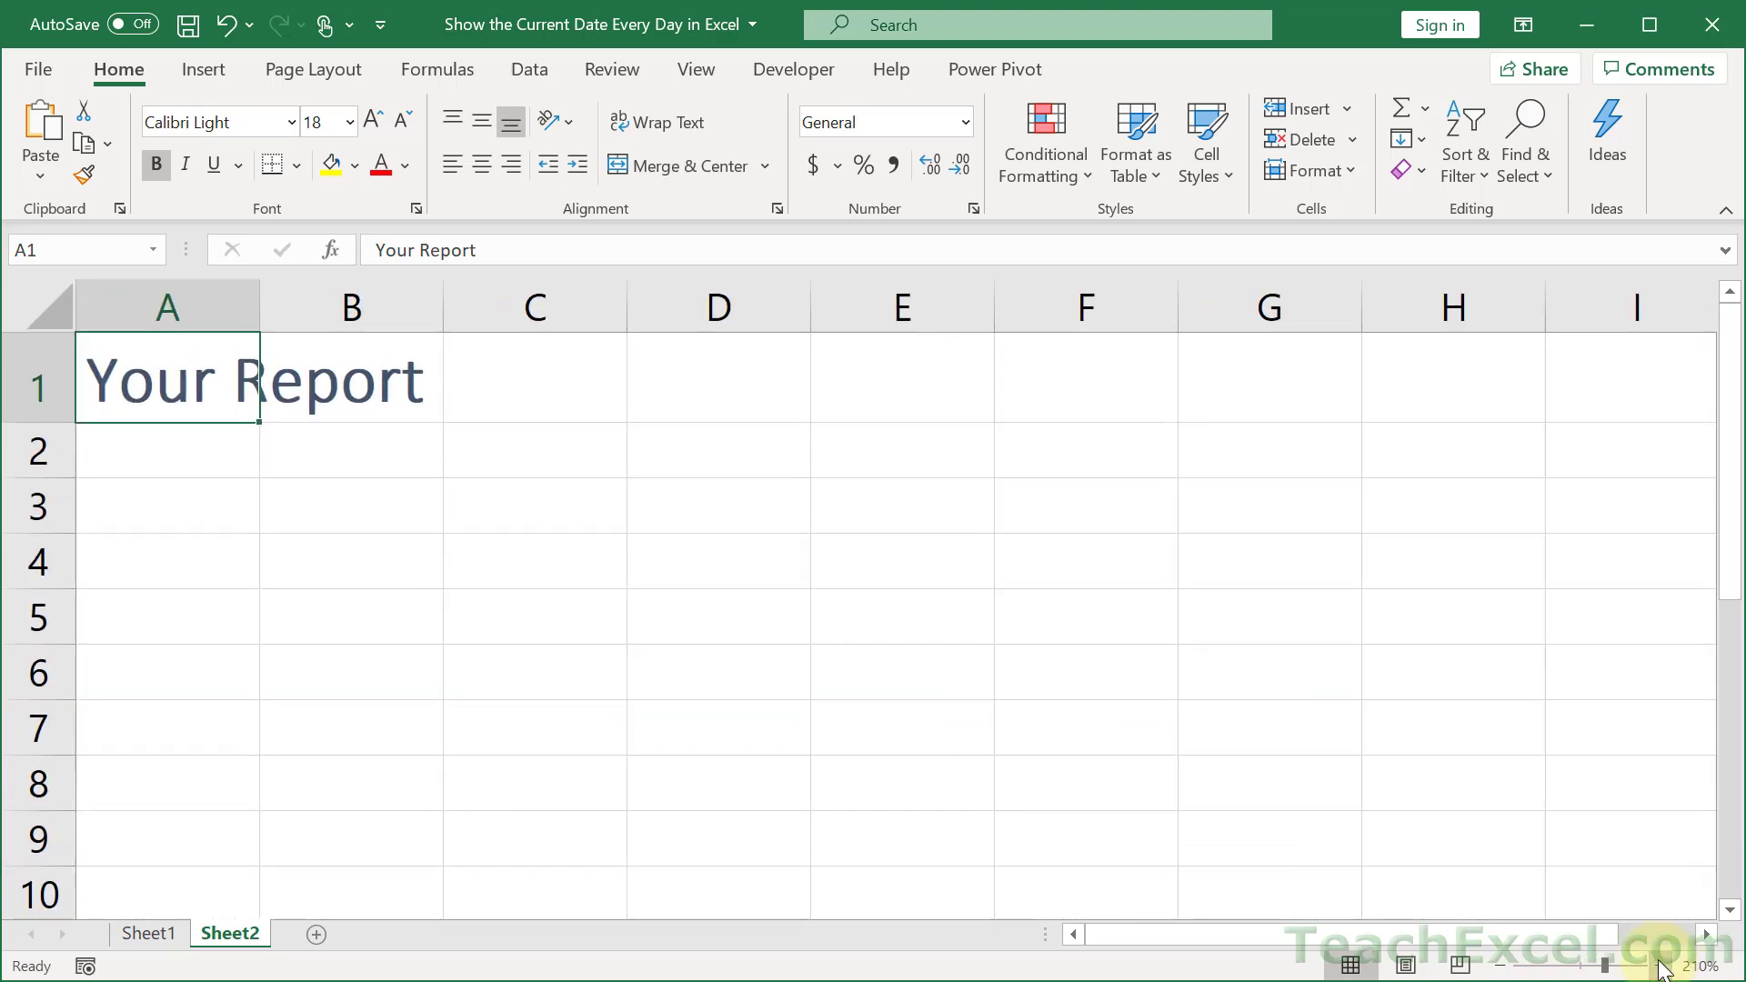
{"action": "left_click", "coordinate": [349, 449]}
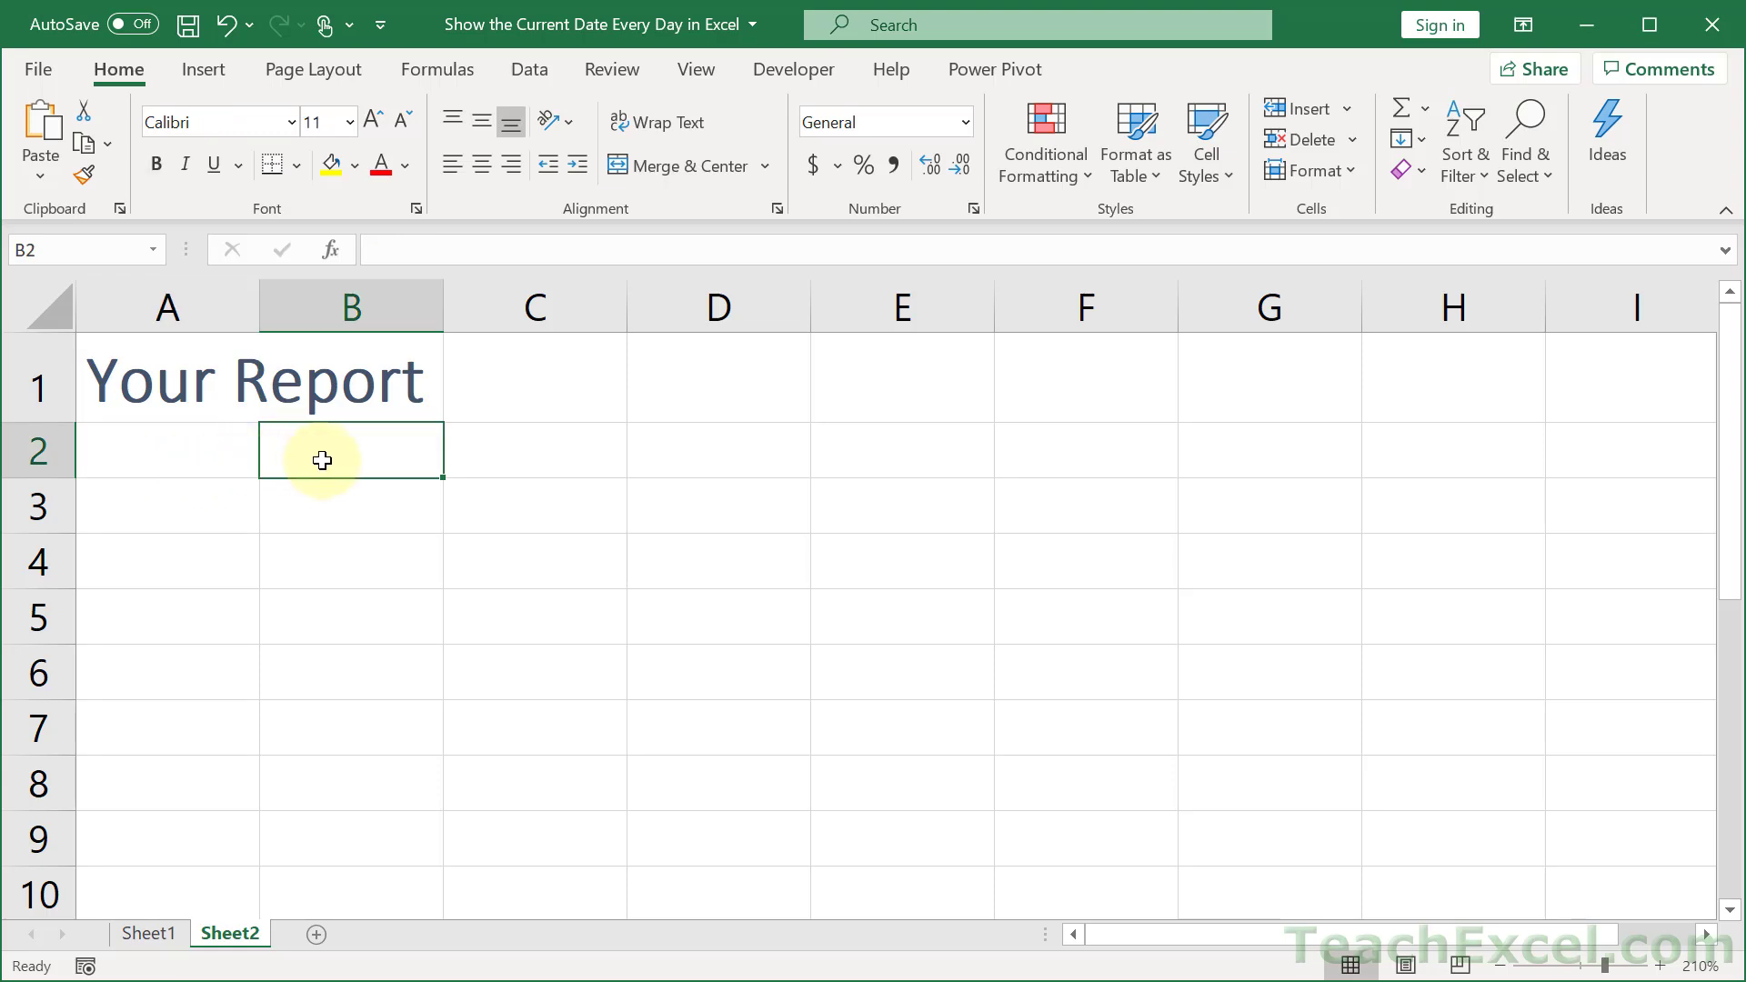
Step: Enter =TODAY() in B2 so it shows 9/25/2020
{"action": "type", "text": "=tod"}
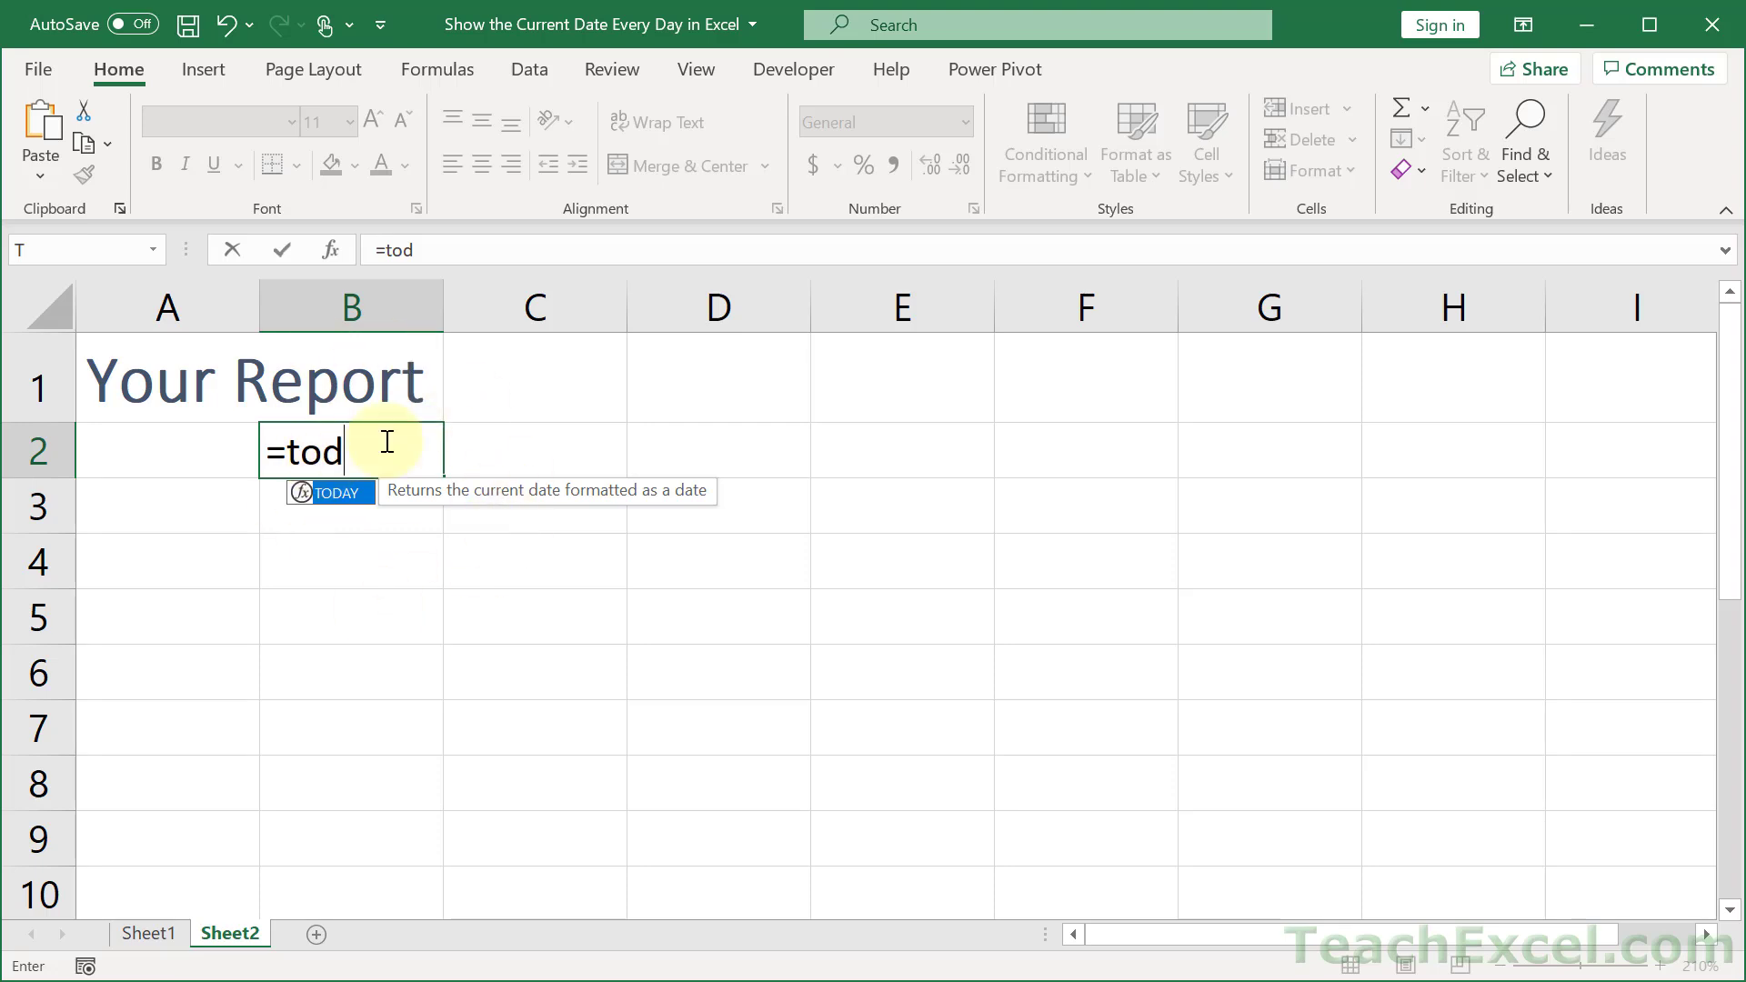
{"action": "mouse_move", "coordinate": [556, 487]}
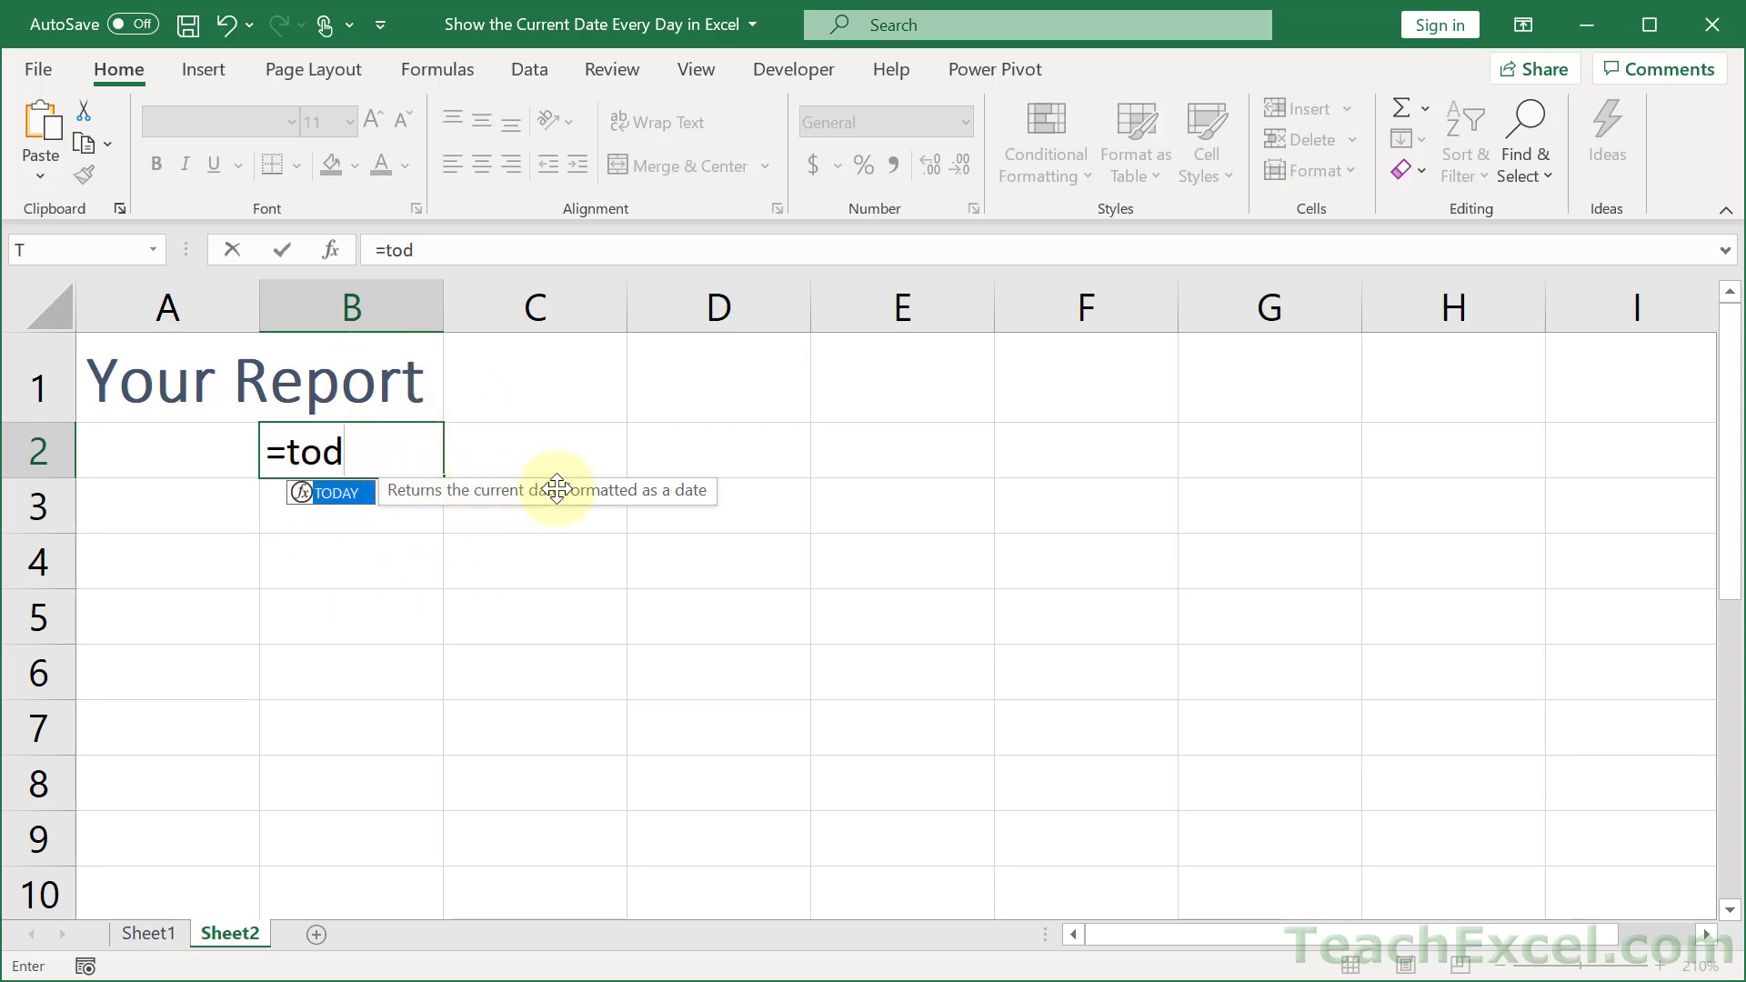
{"action": "mouse_move", "coordinate": [713, 493]}
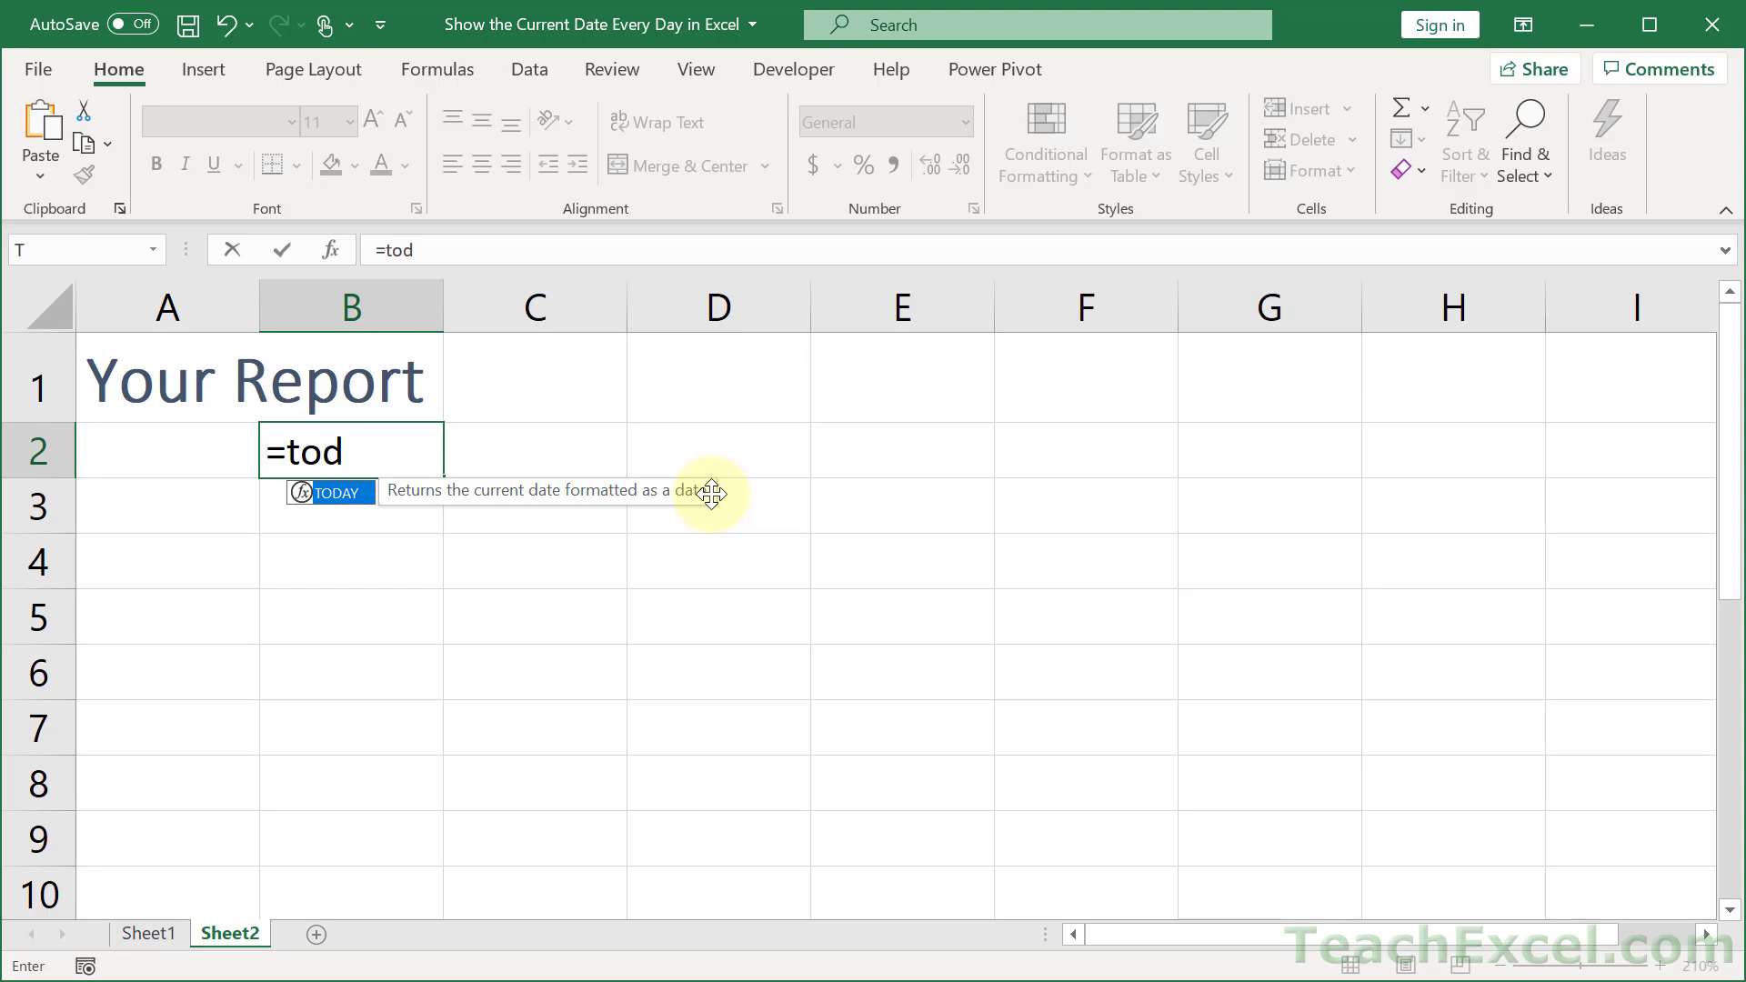
{"action": "key", "text": "Enter"}
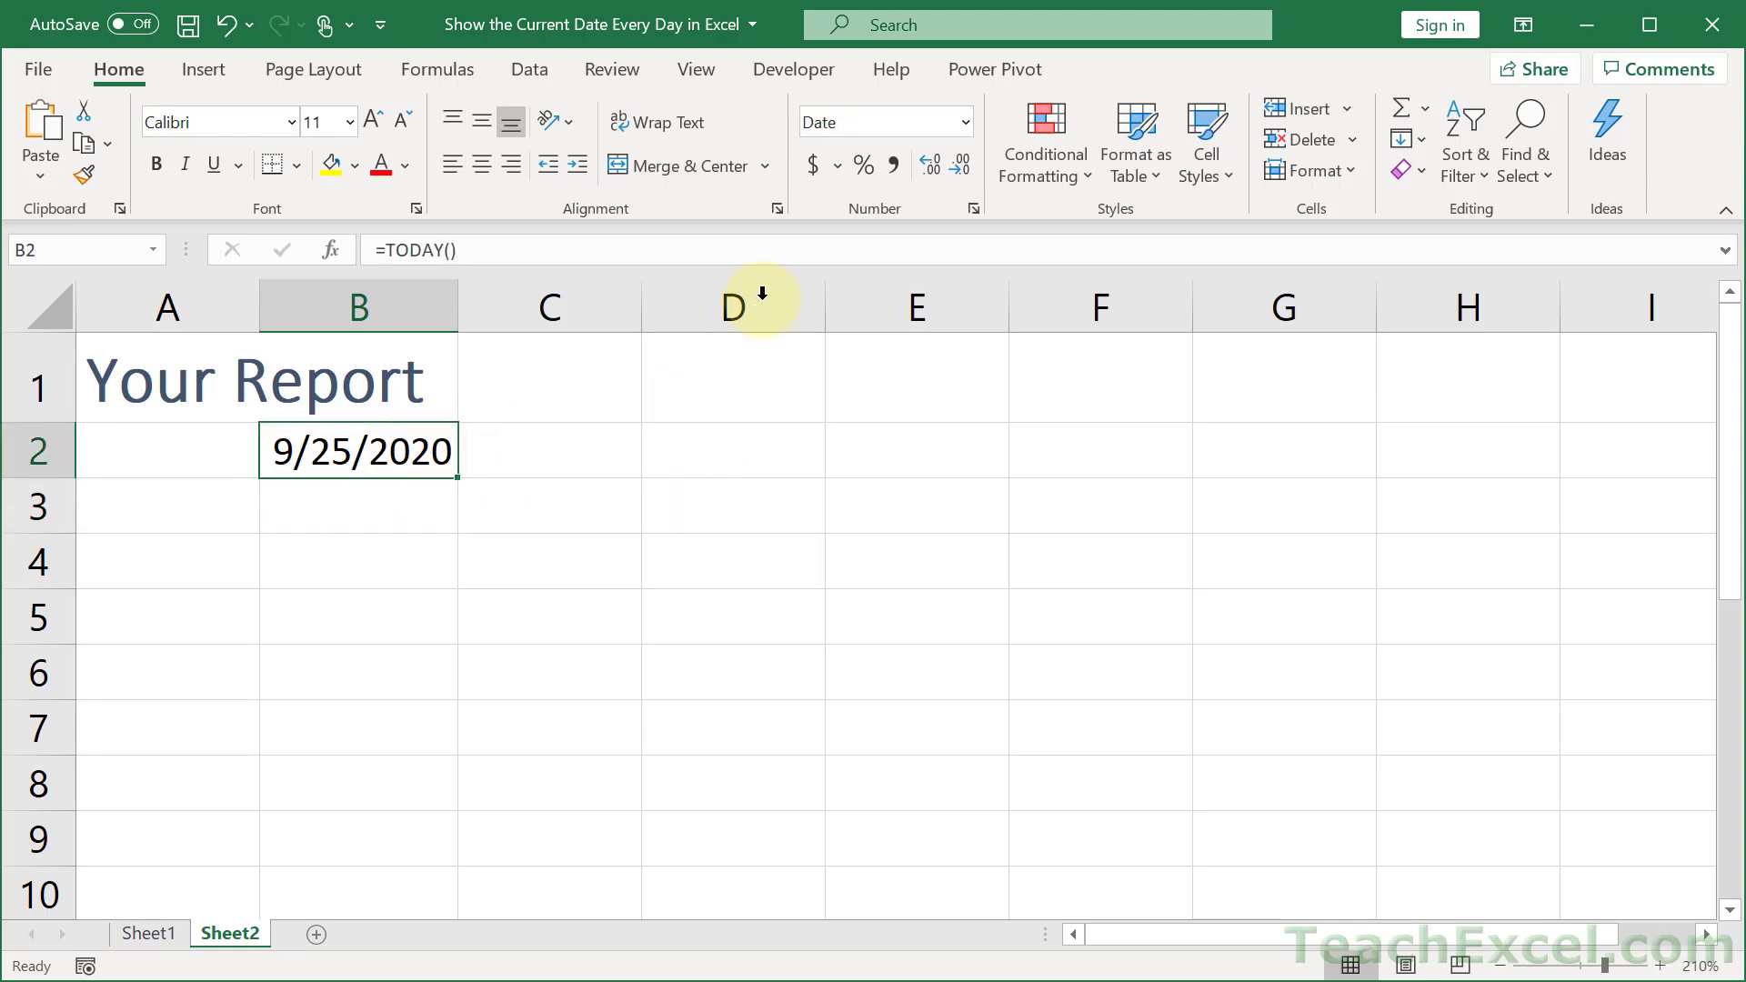
{"action": "left_click", "coordinate": [964, 122]}
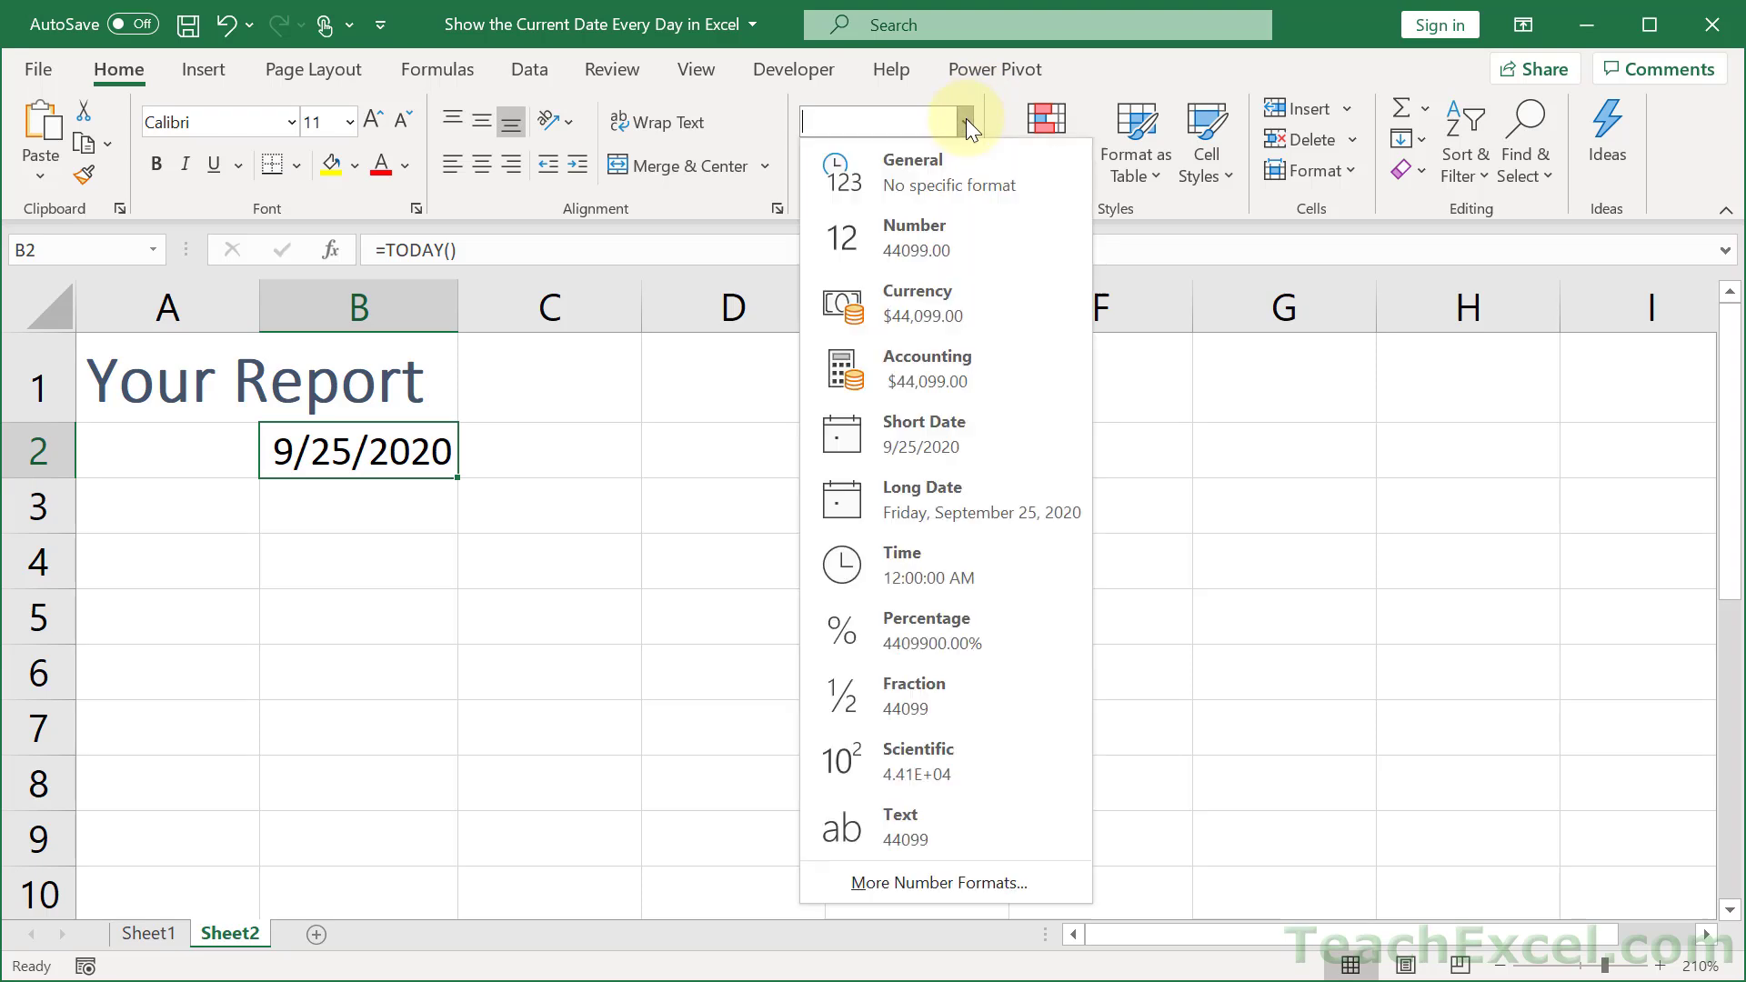
{"action": "mouse_move", "coordinate": [919, 502]}
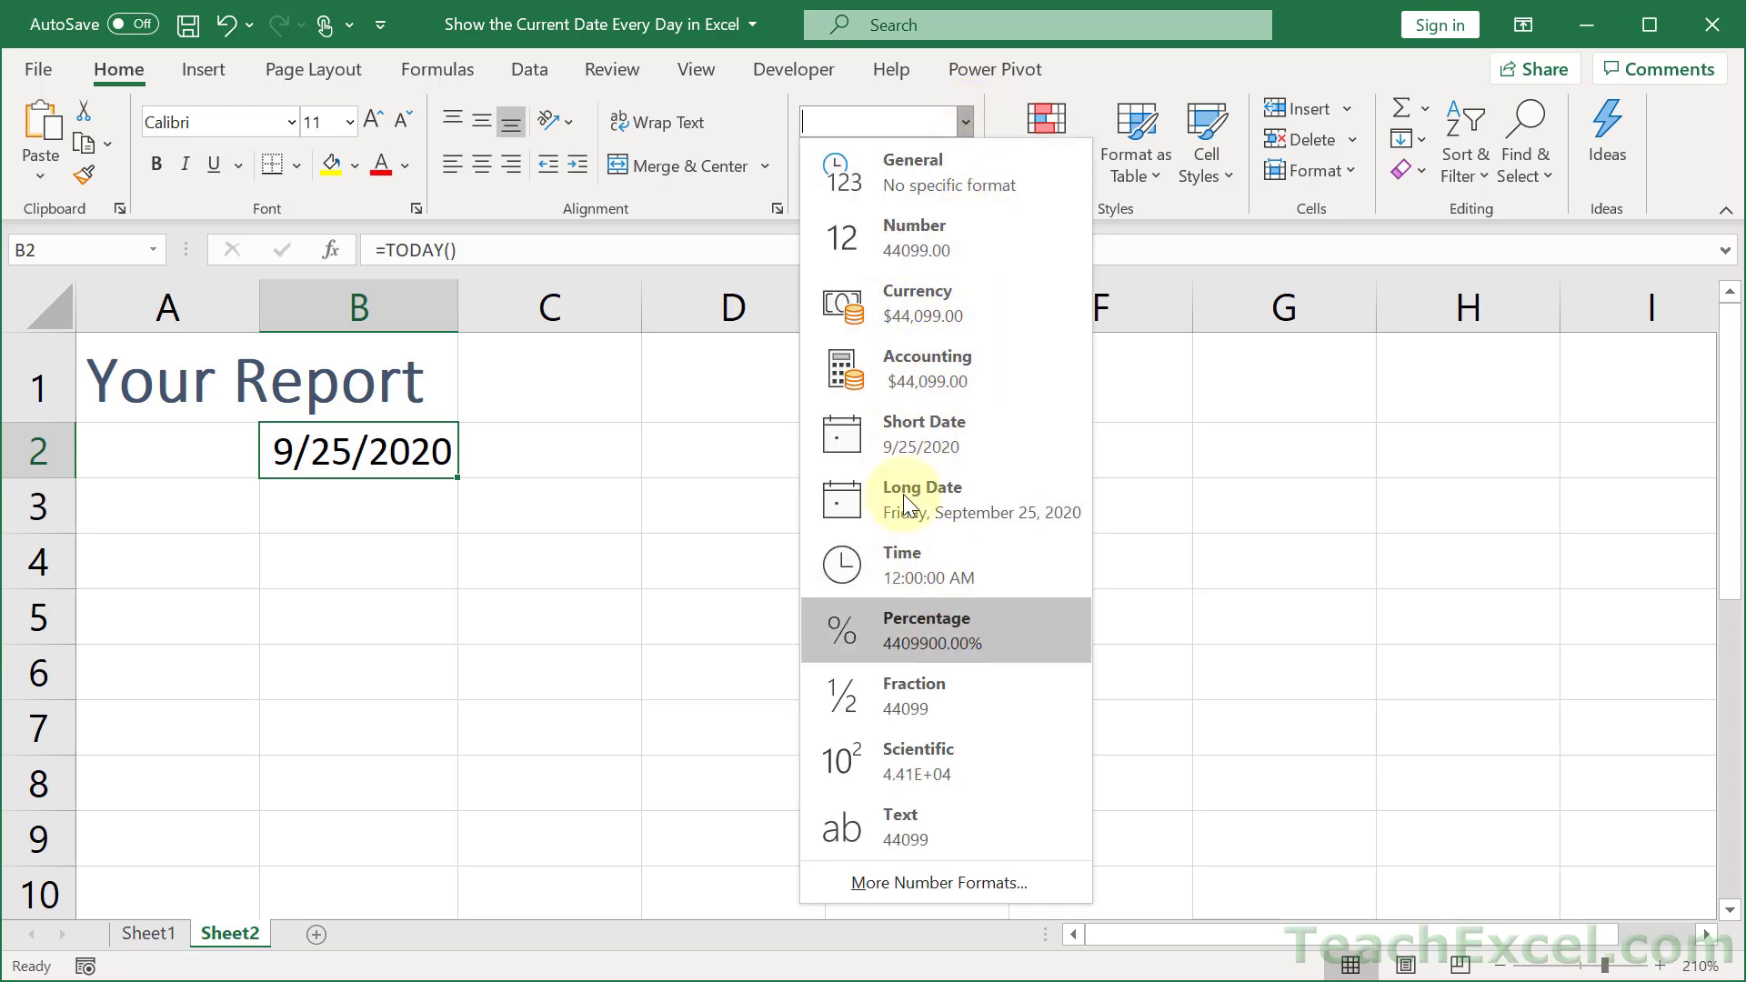
{"action": "left_click", "coordinate": [920, 499]}
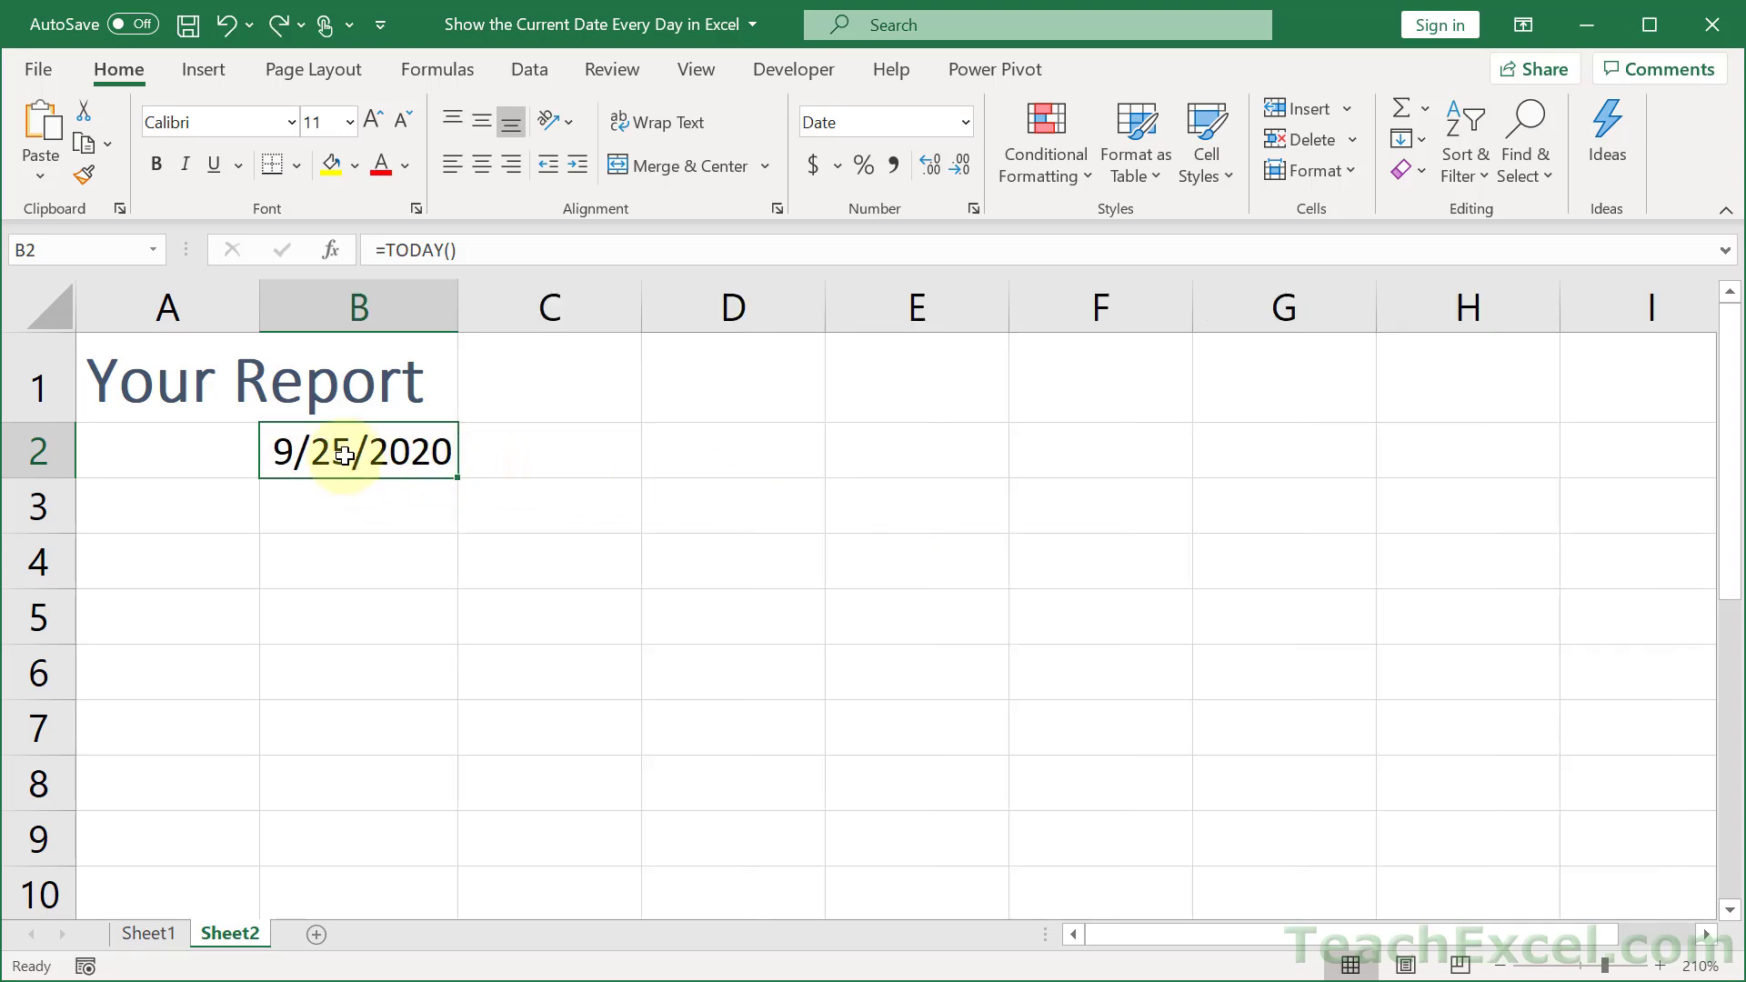
Step: Format B2 as Long Date so it reads Friday, September 25, 2020
{"action": "right_click", "coordinate": [357, 451]}
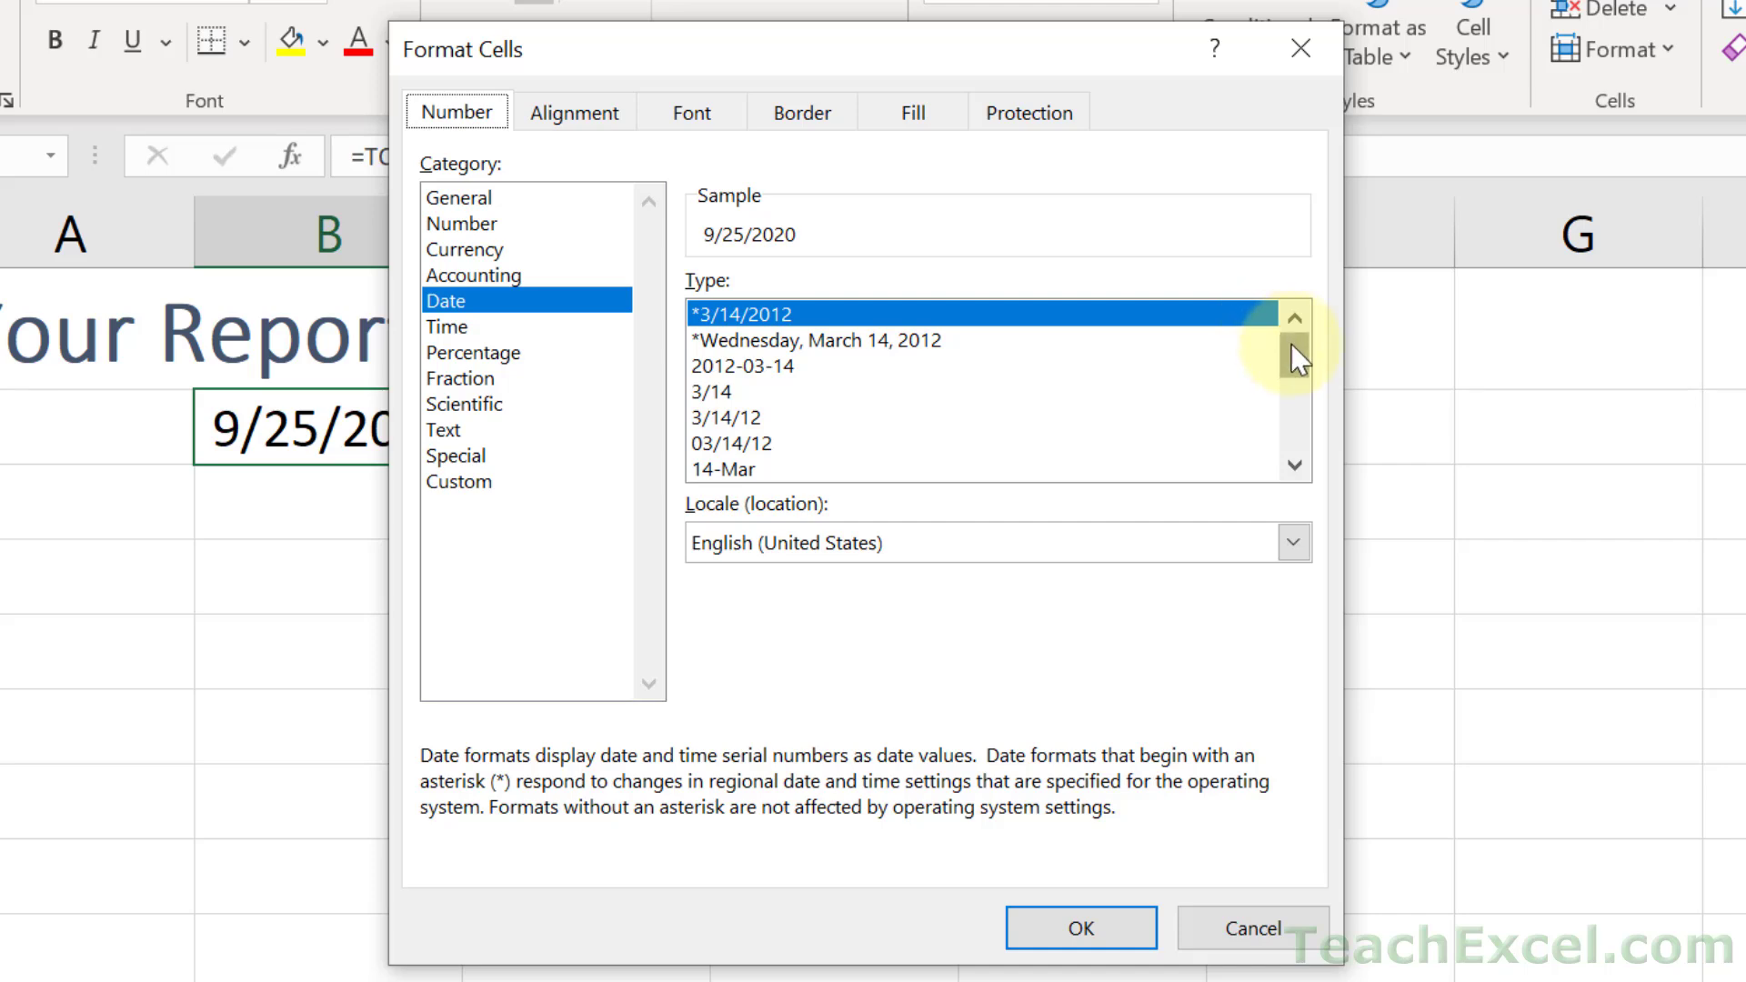
{"action": "left_click", "coordinate": [1293, 466]}
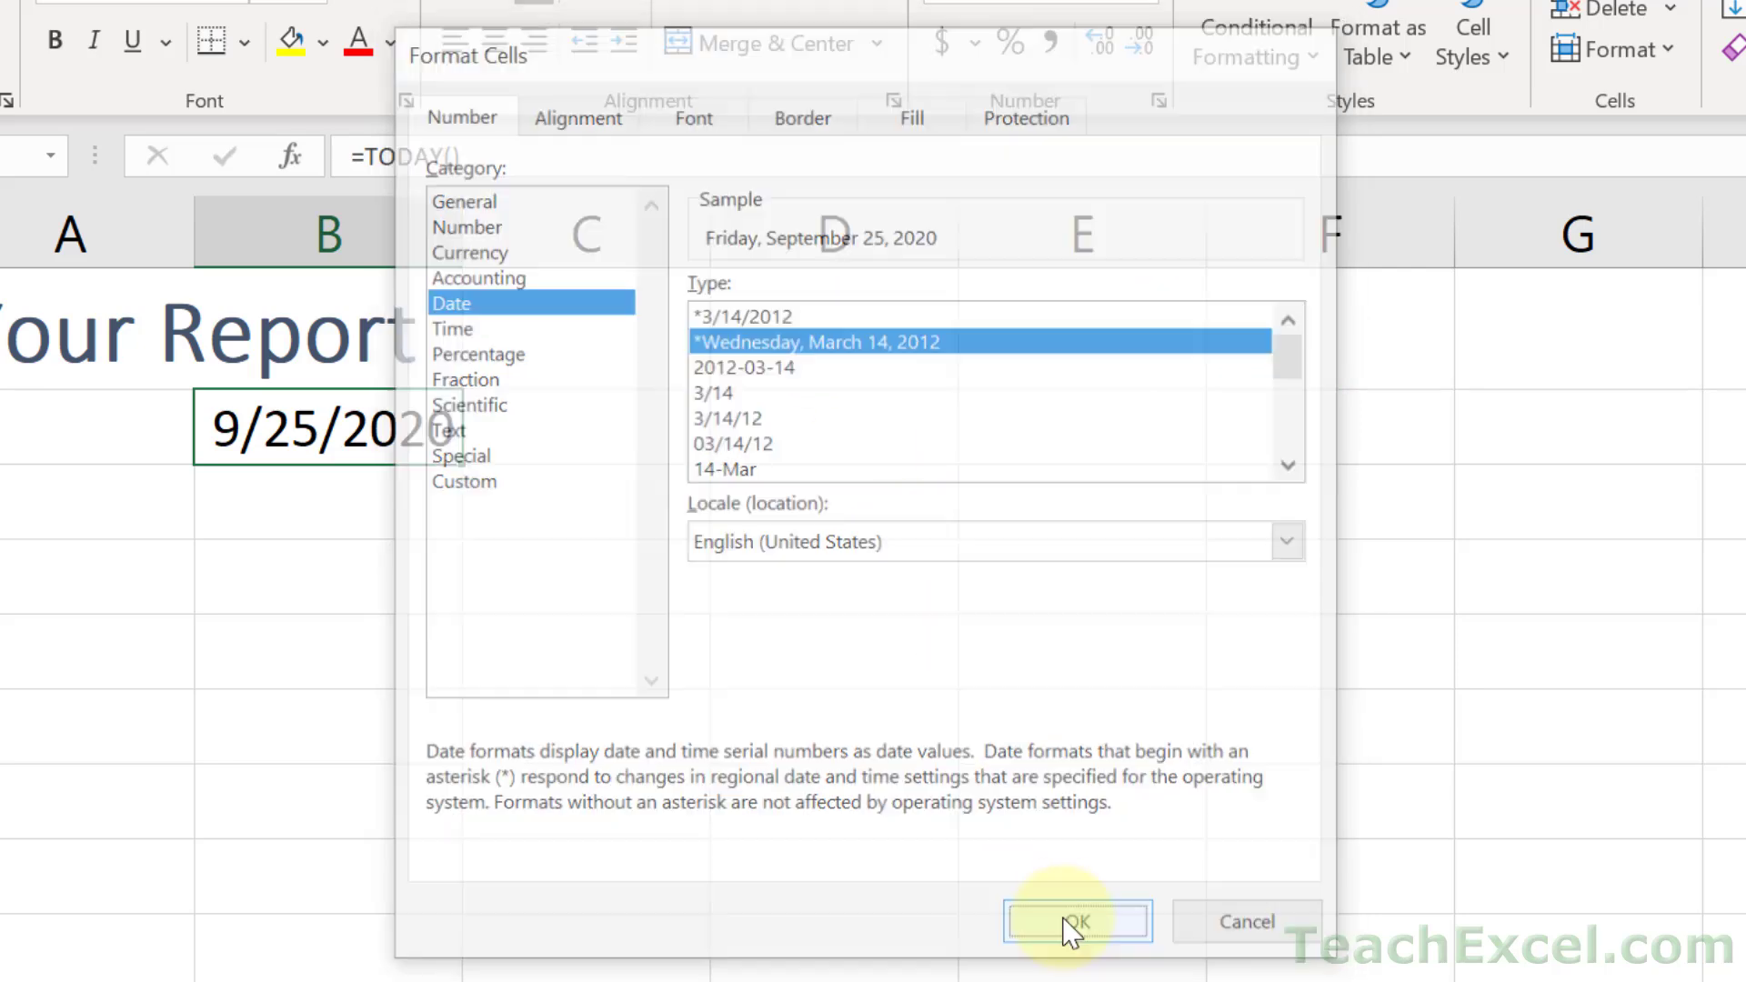
{"action": "left_click", "coordinate": [1074, 920]}
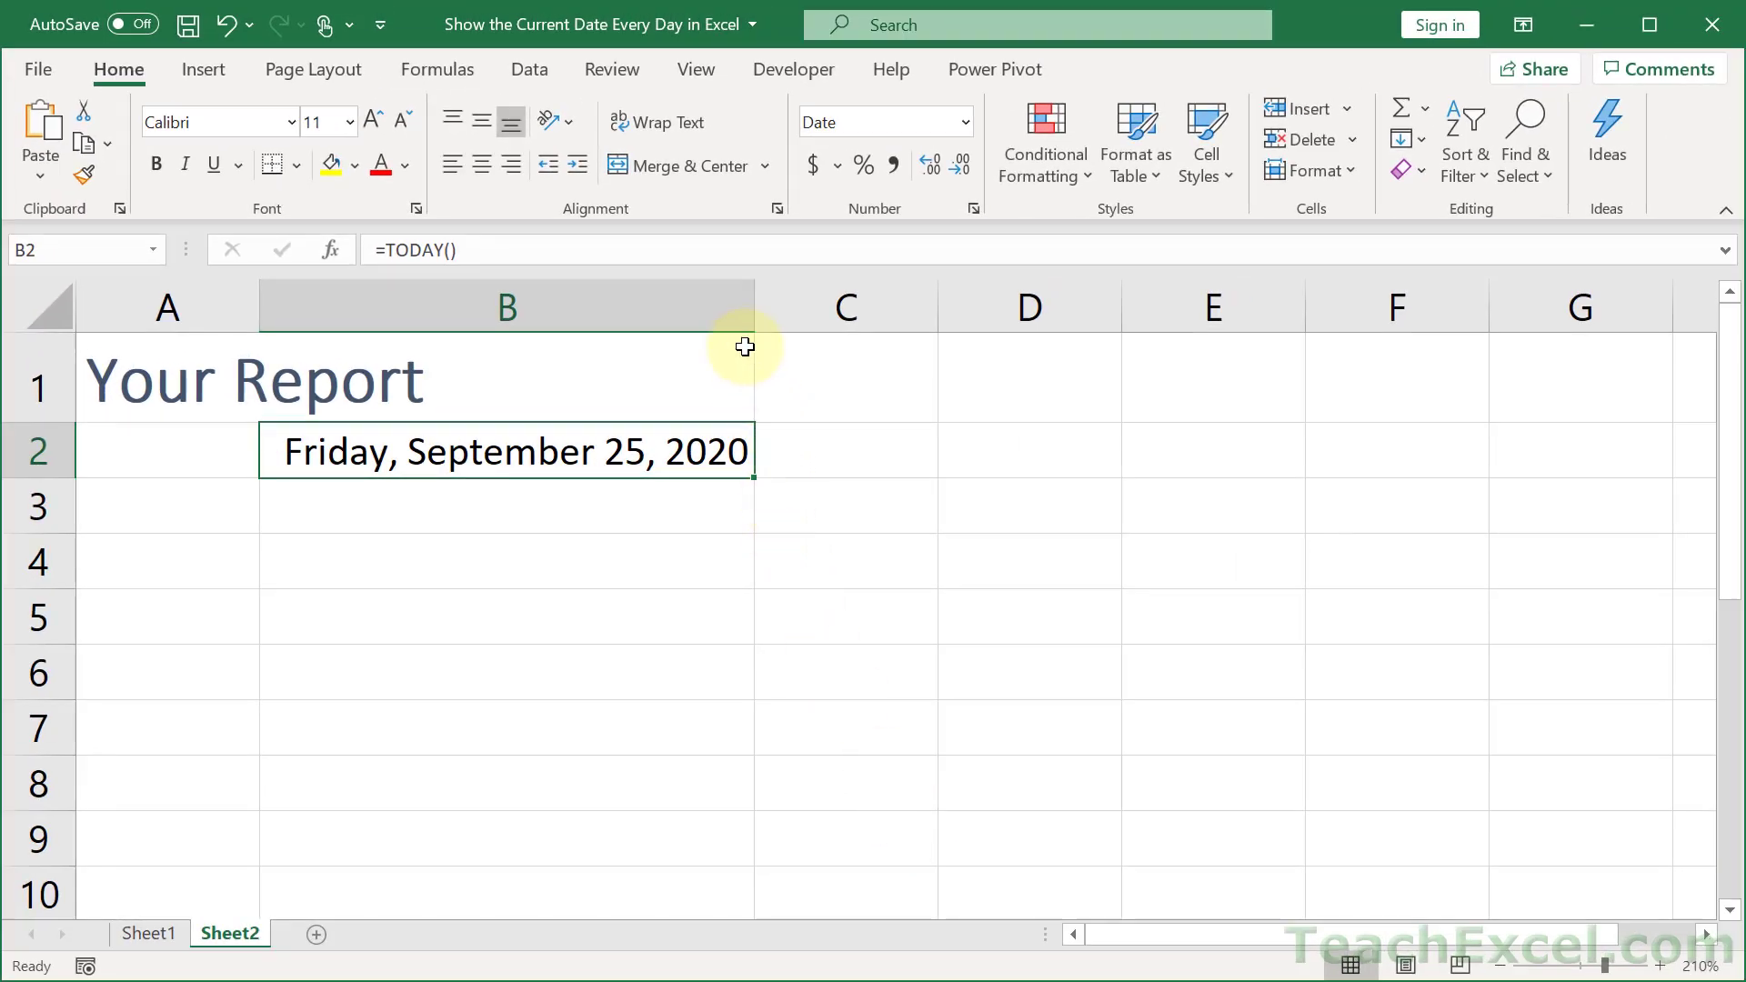
Step: Undo the widening of column B, merge B2:D2 without centering, and left-align the date
{"action": "left_click", "coordinate": [846, 305]}
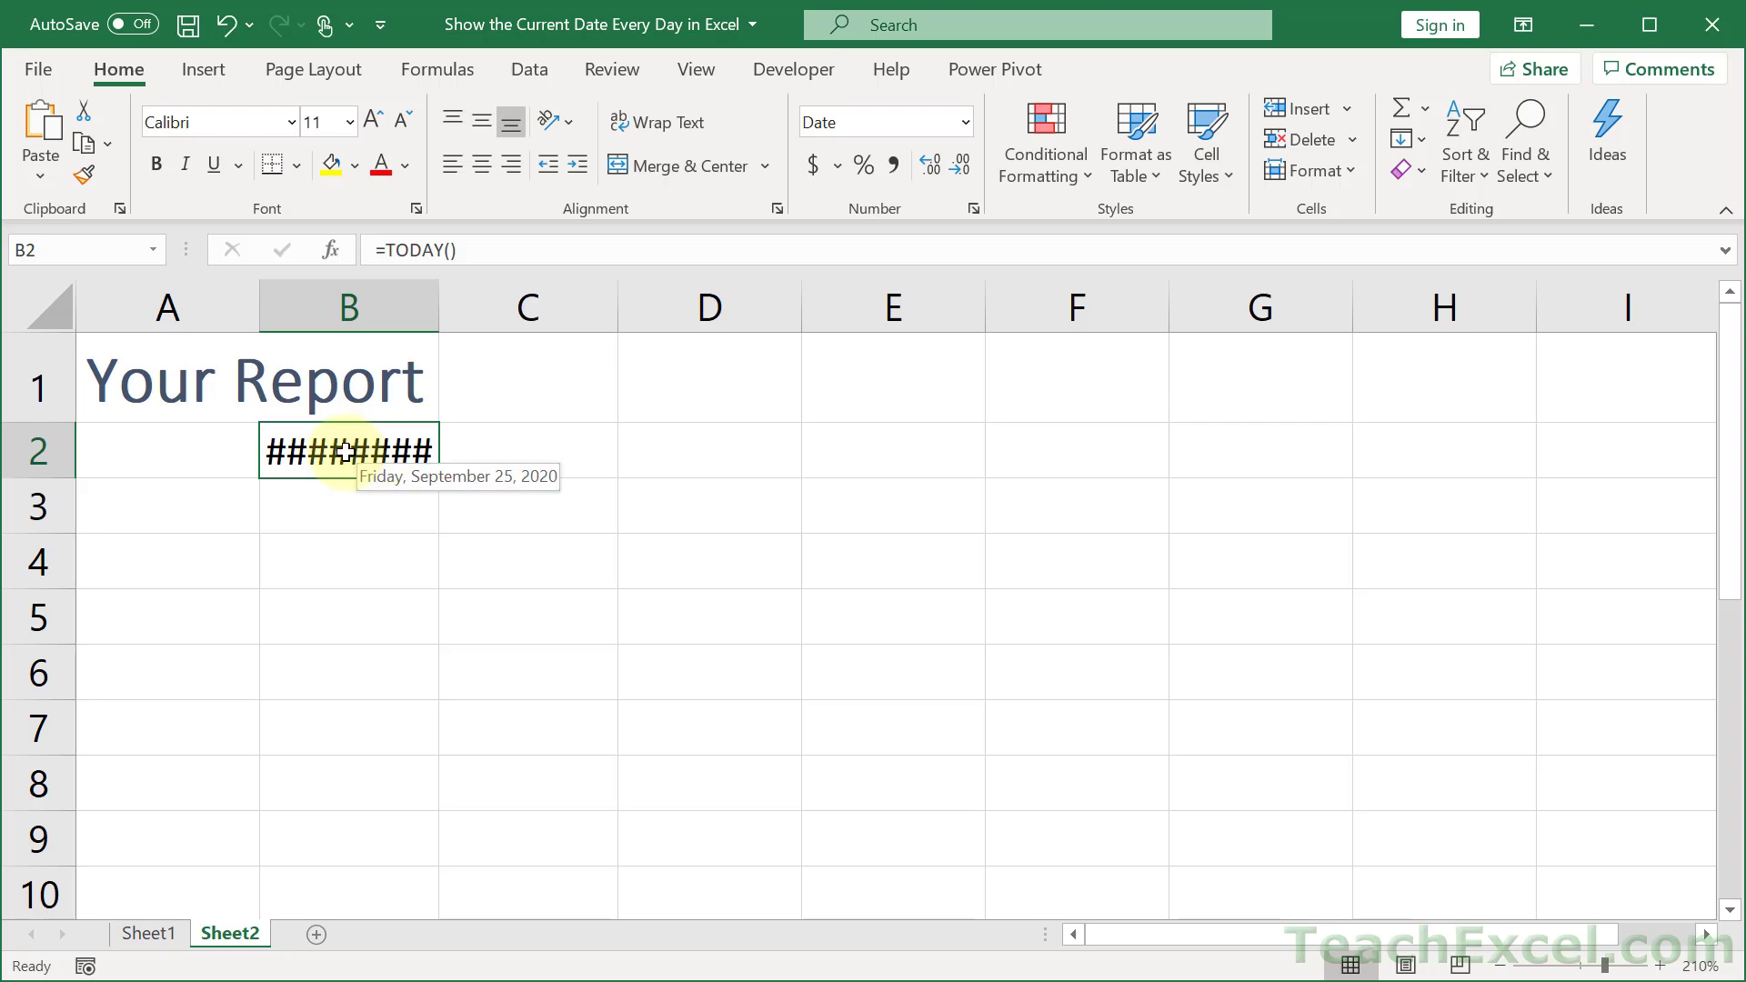
{"action": "left_click_drag", "start_coordinate": [347, 451], "coordinate": [728, 450]}
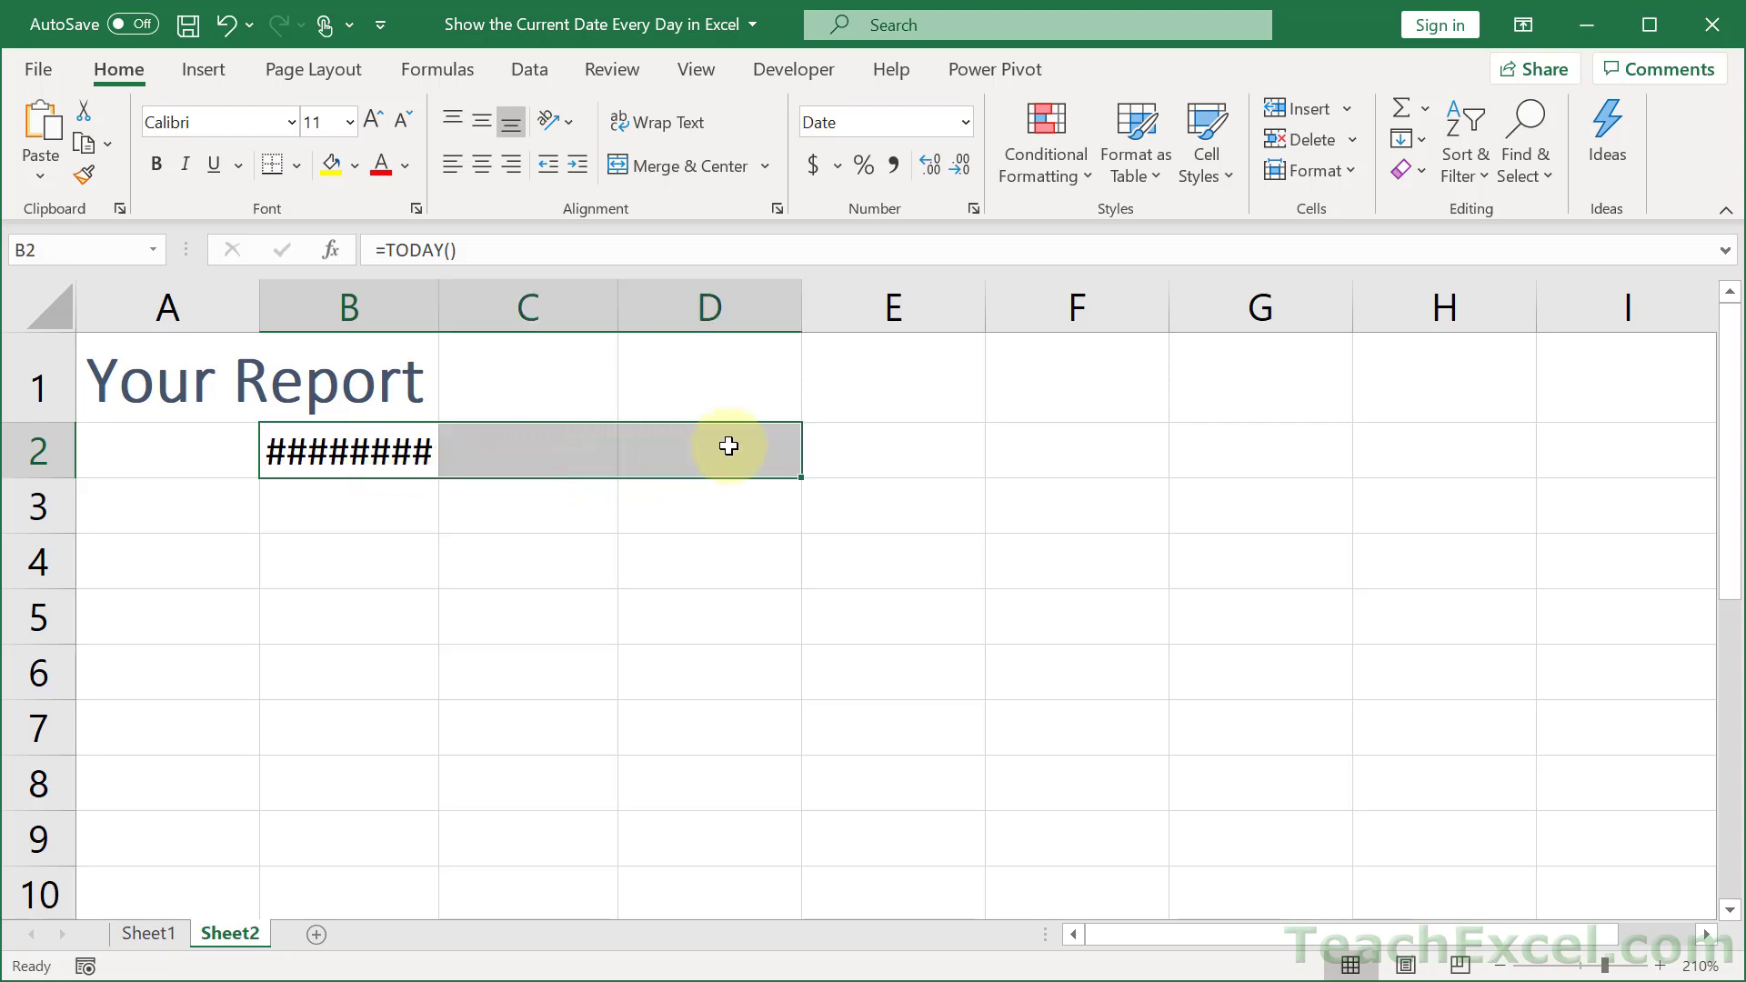
{"action": "mouse_move", "coordinate": [640, 204]}
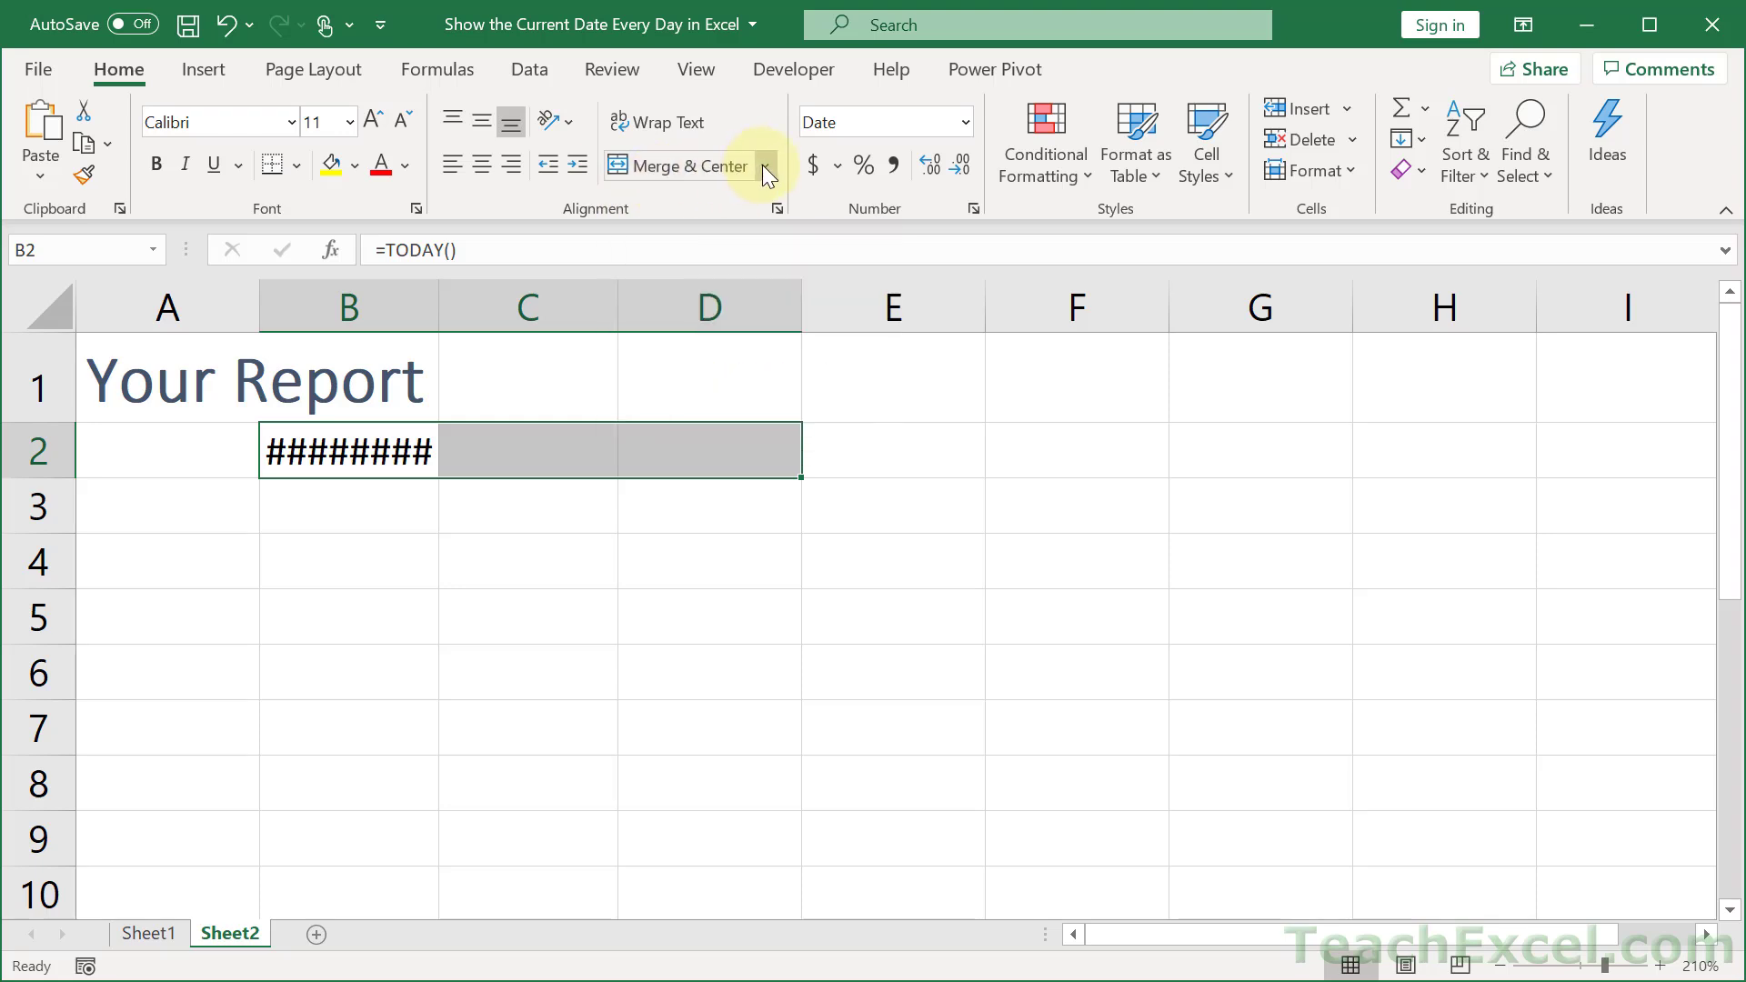
{"action": "left_click", "coordinate": [764, 166]}
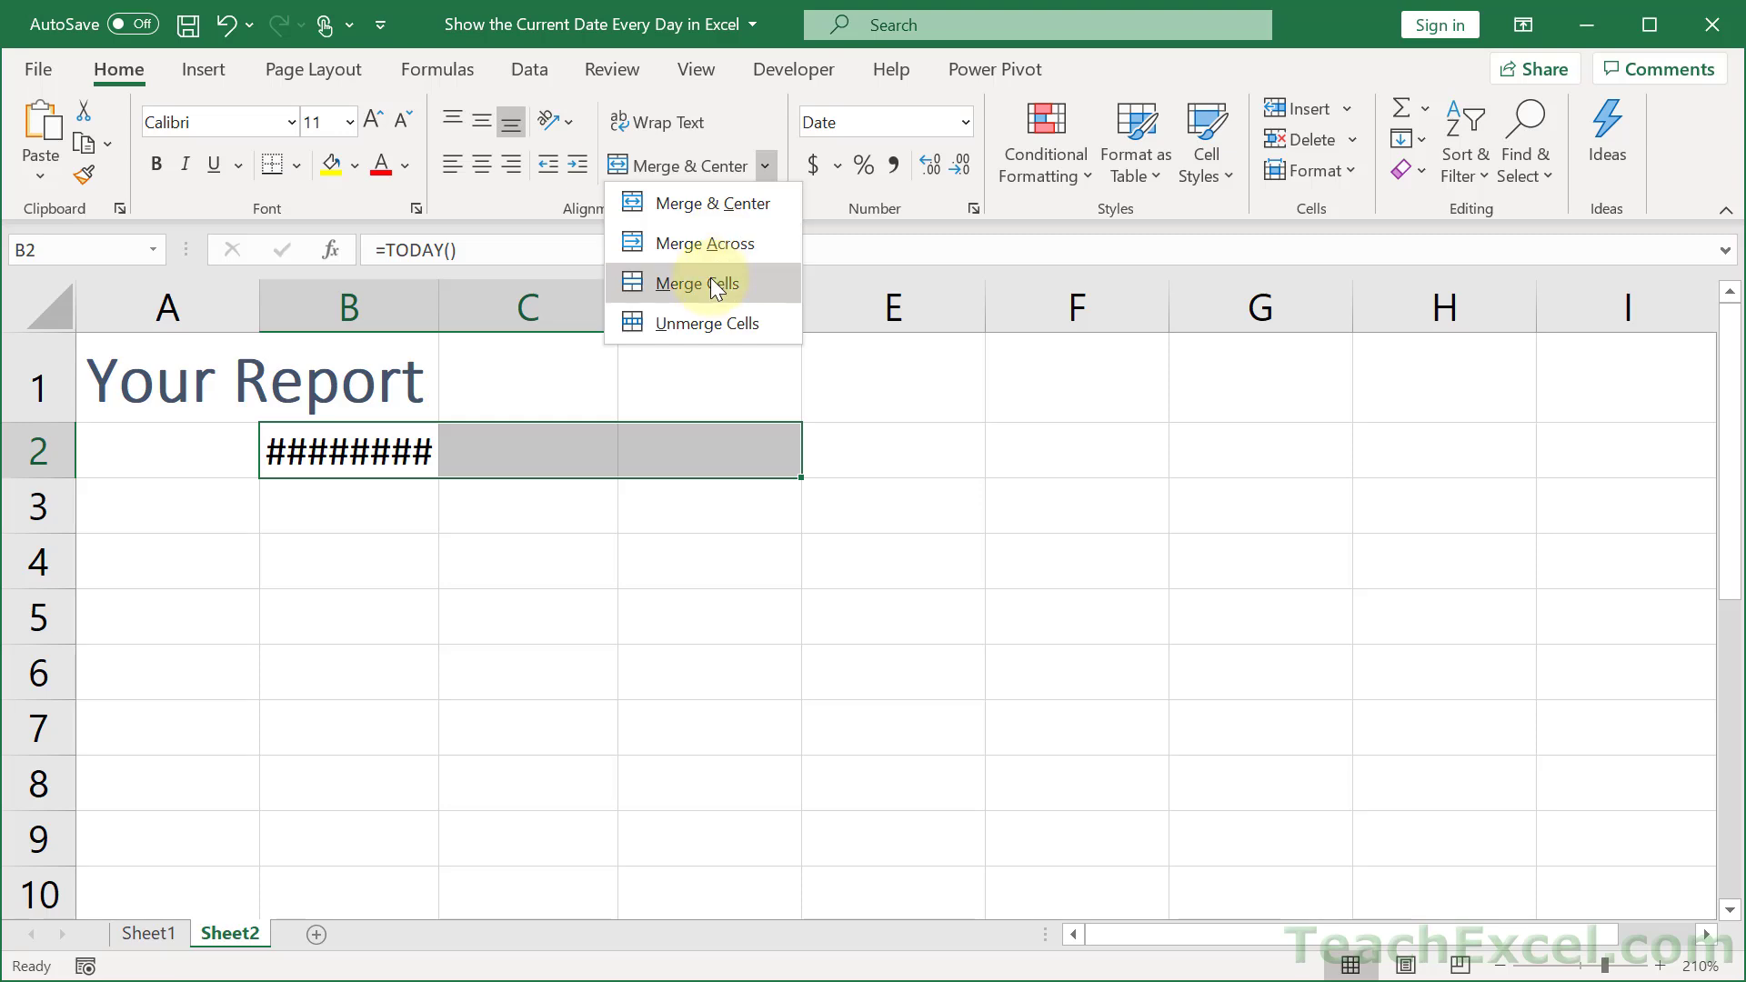
{"action": "left_click", "coordinate": [696, 283]}
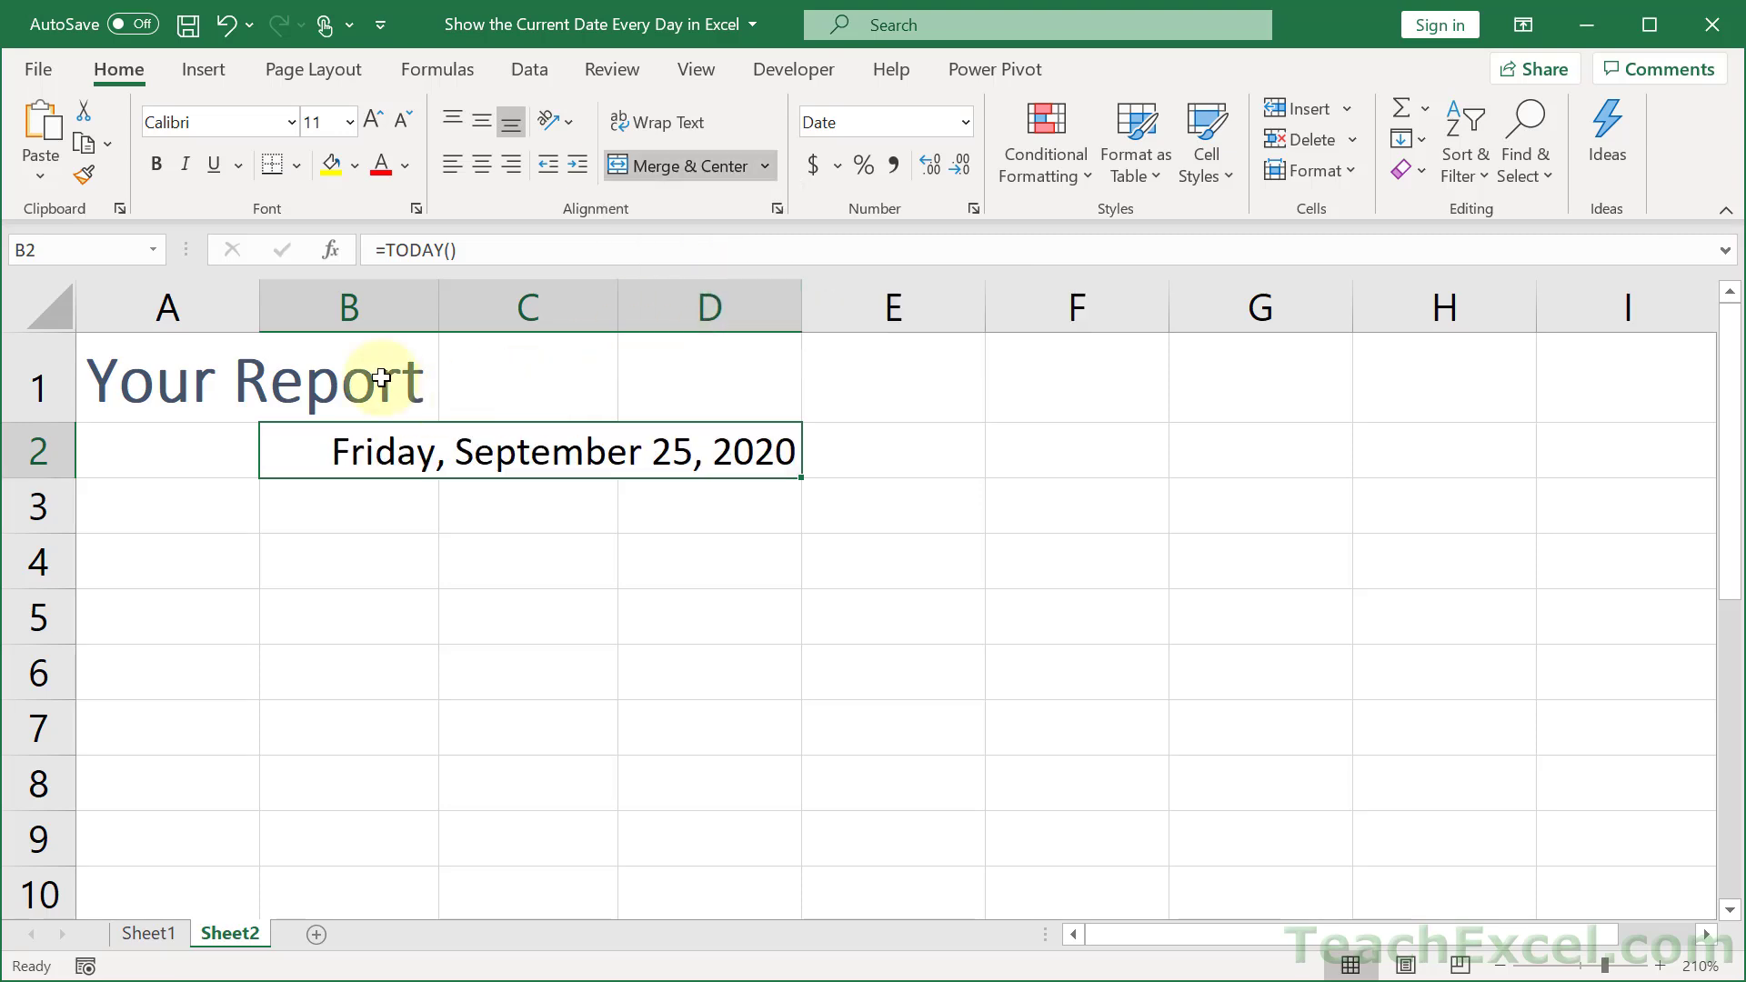
{"action": "mouse_move", "coordinate": [451, 164]}
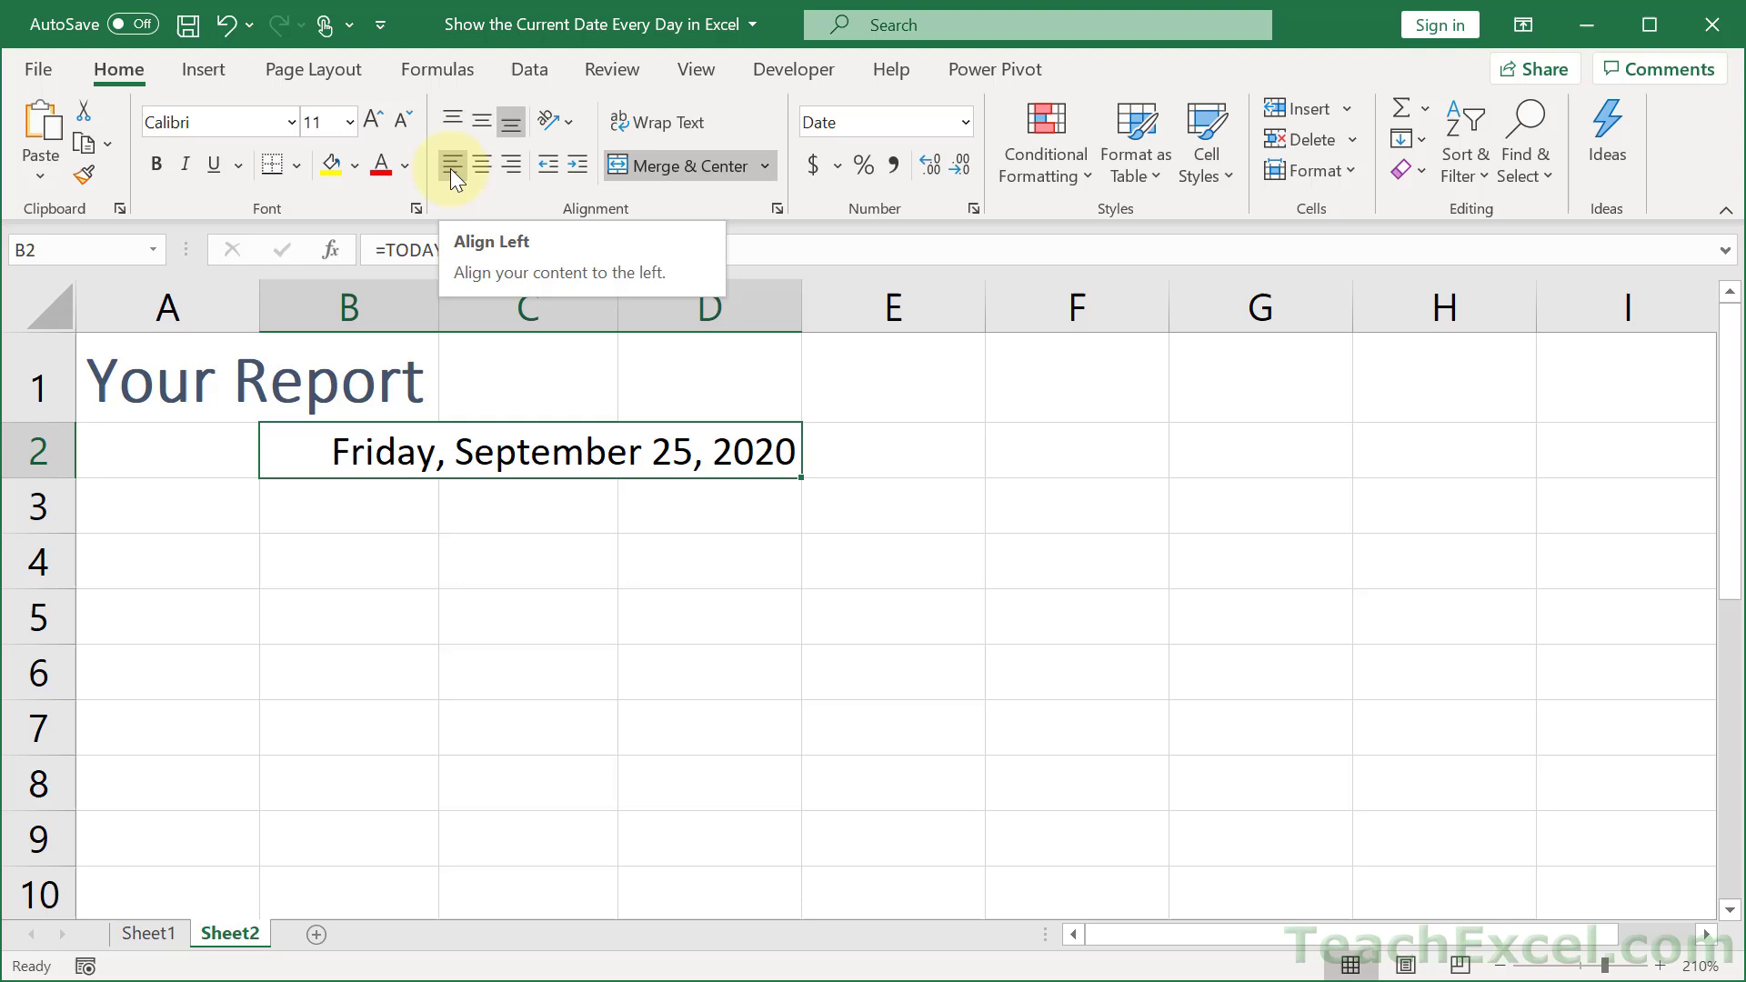
{"action": "left_click", "coordinate": [453, 166]}
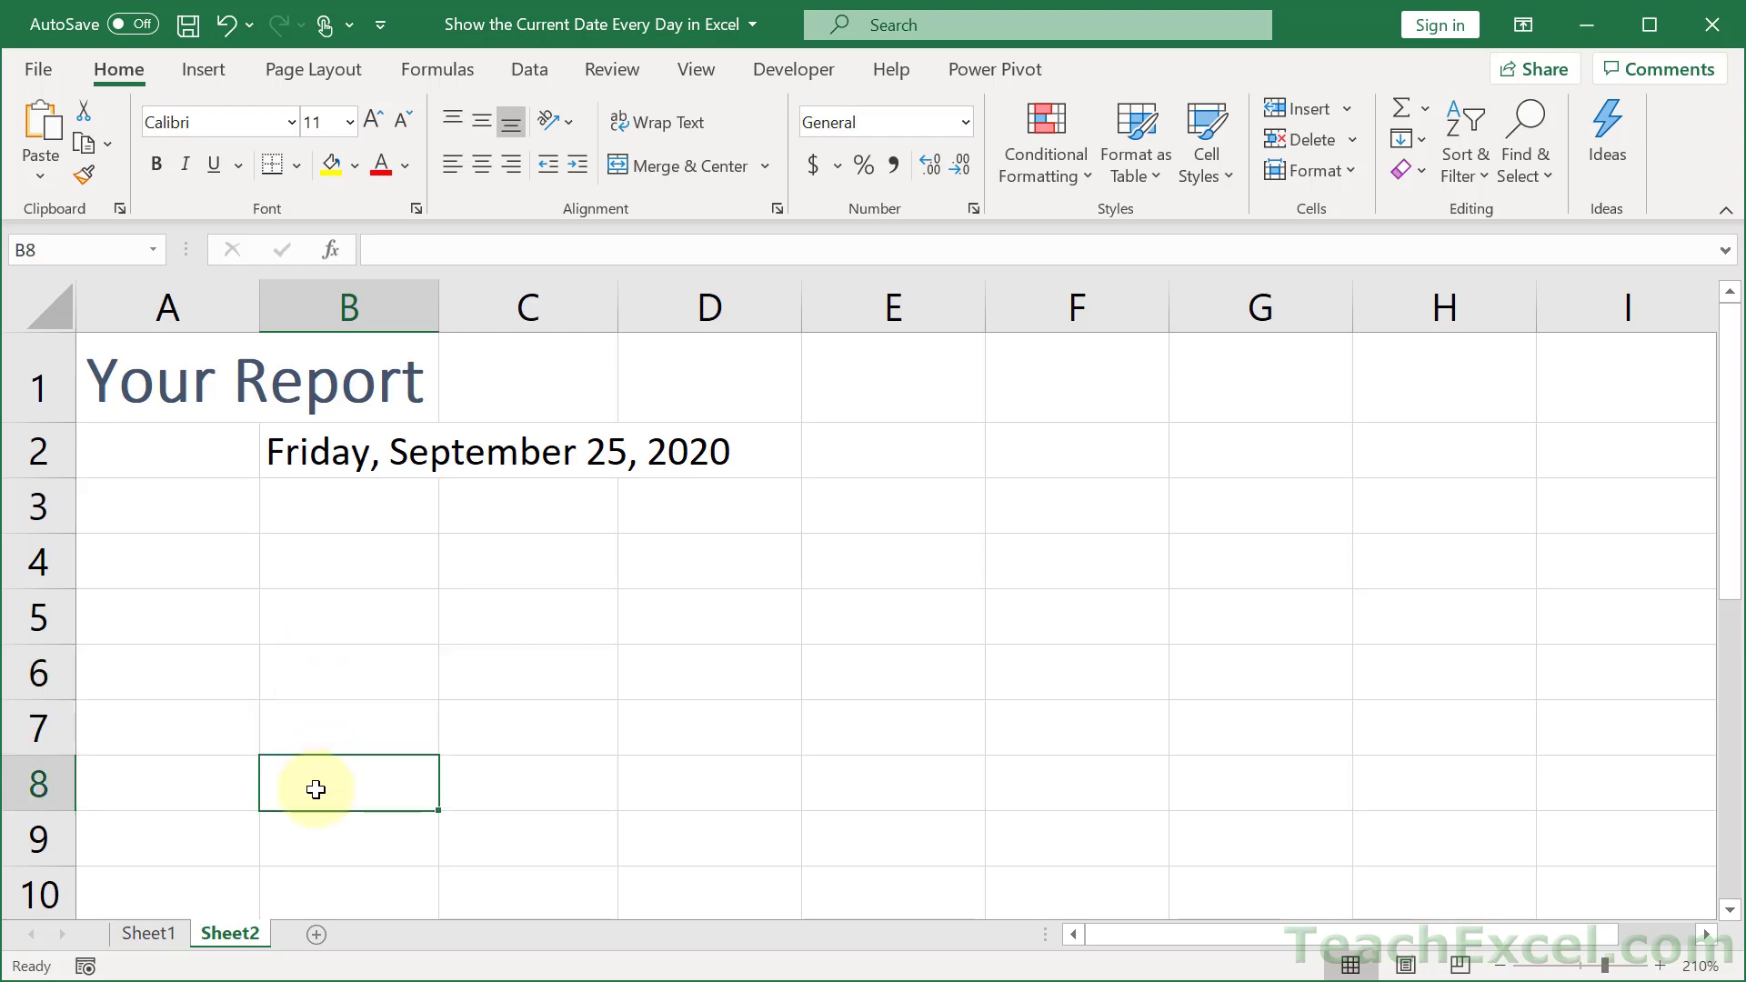
{"action": "left_click", "coordinate": [524, 450]}
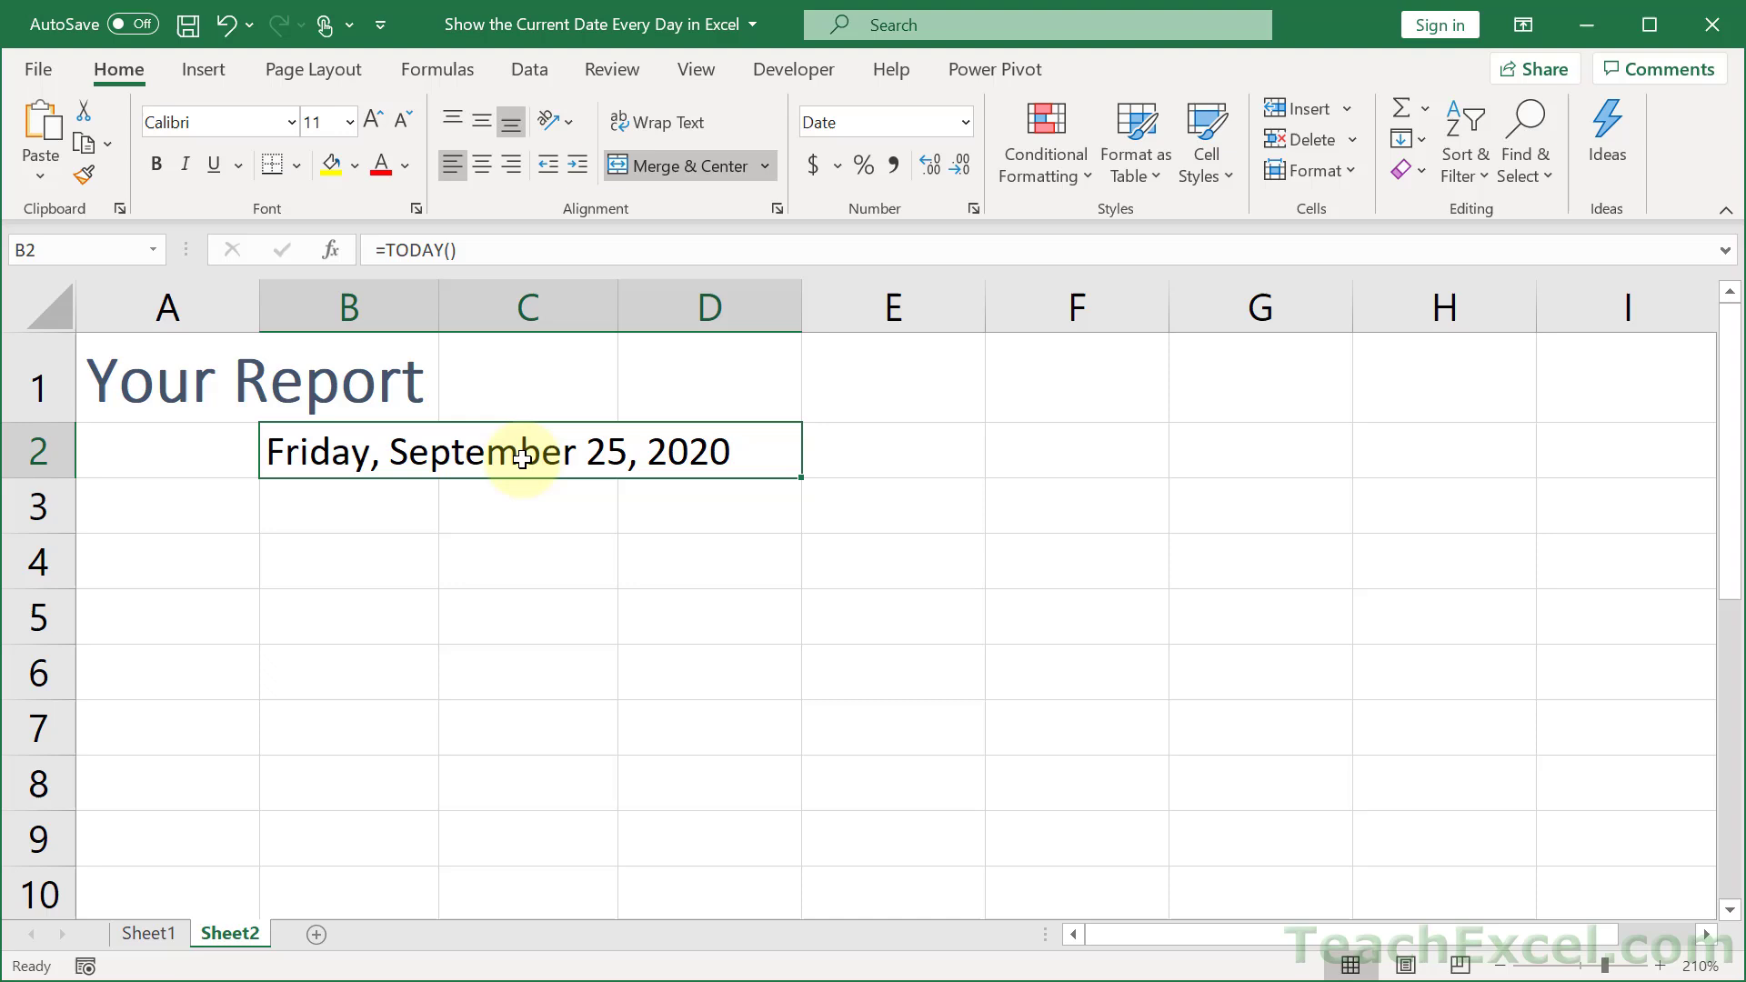
{"action": "mouse_move", "coordinate": [381, 645]}
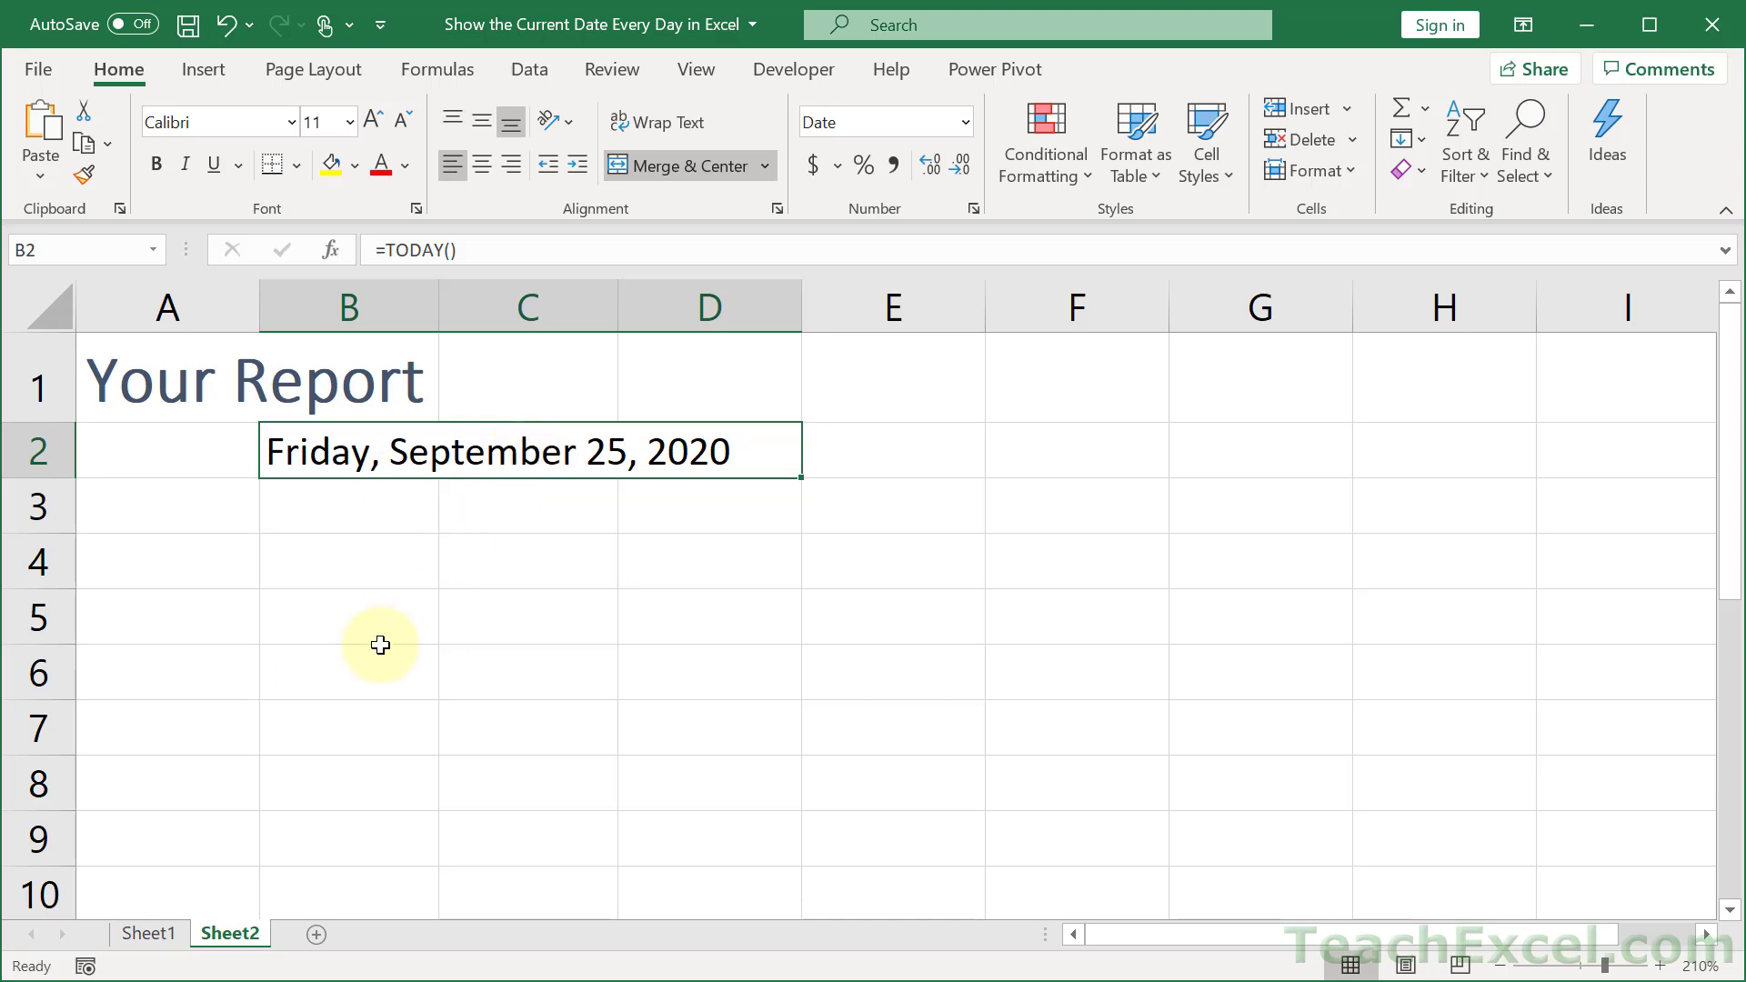
{"action": "mouse_move", "coordinate": [493, 640]}
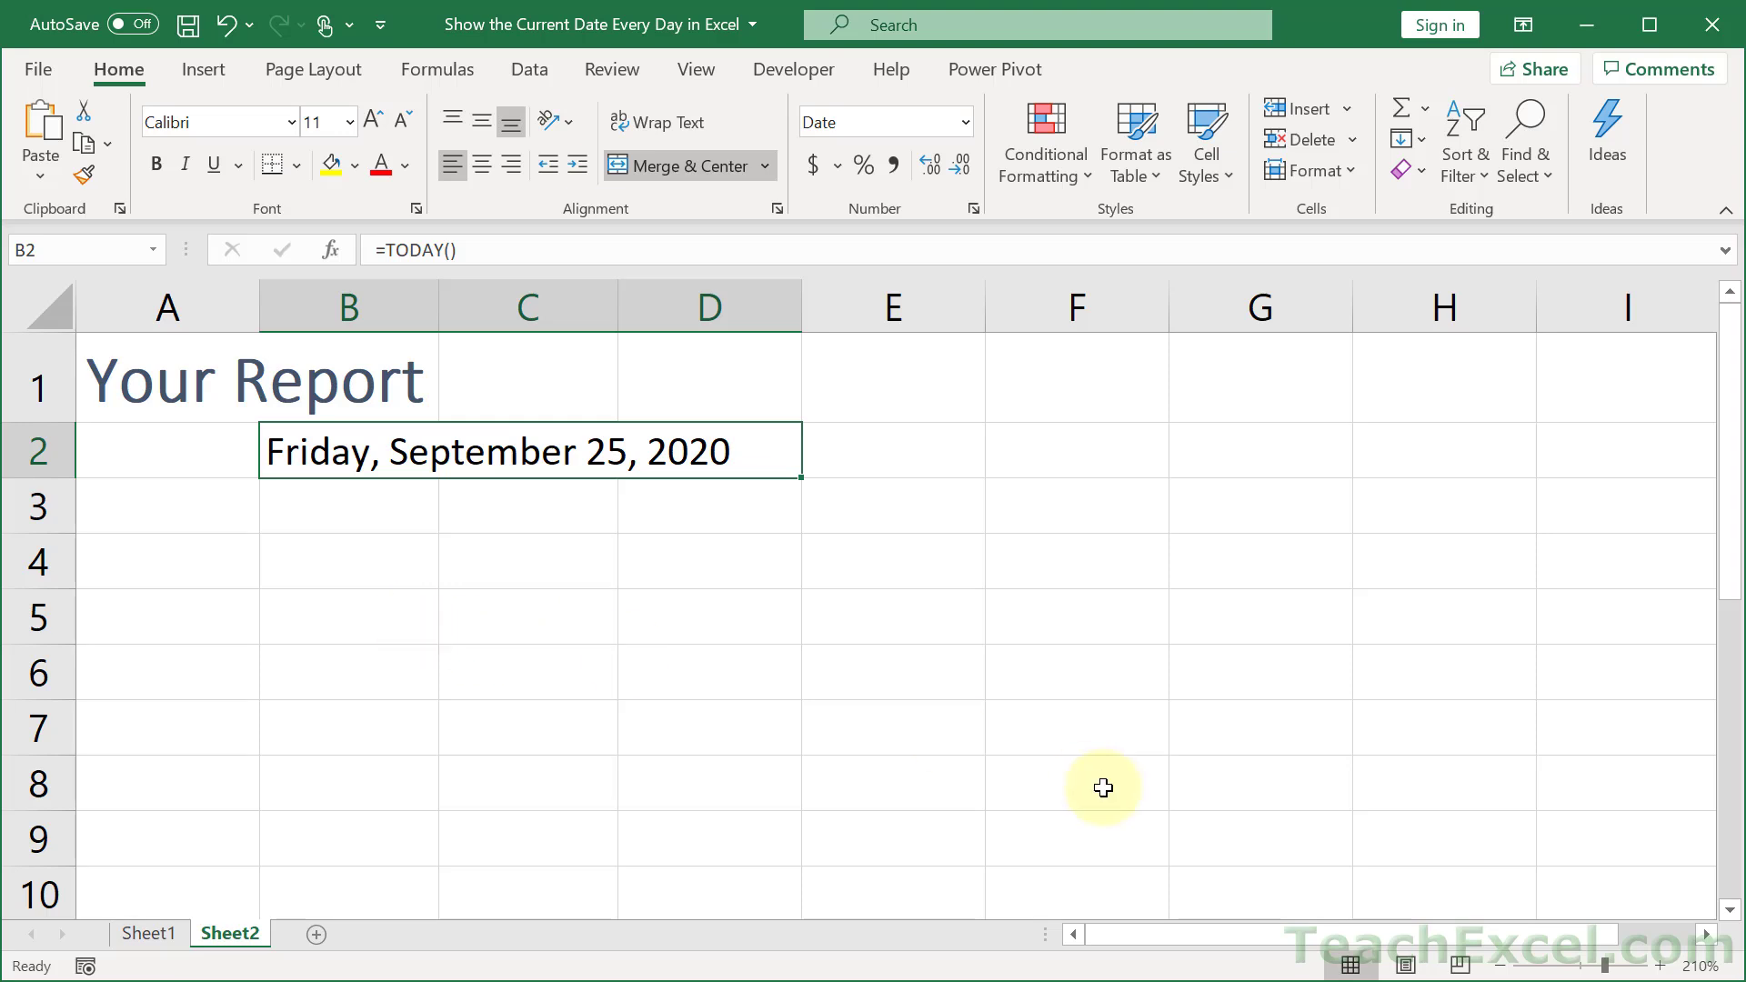
{"action": "mouse_move", "coordinate": [695, 69]}
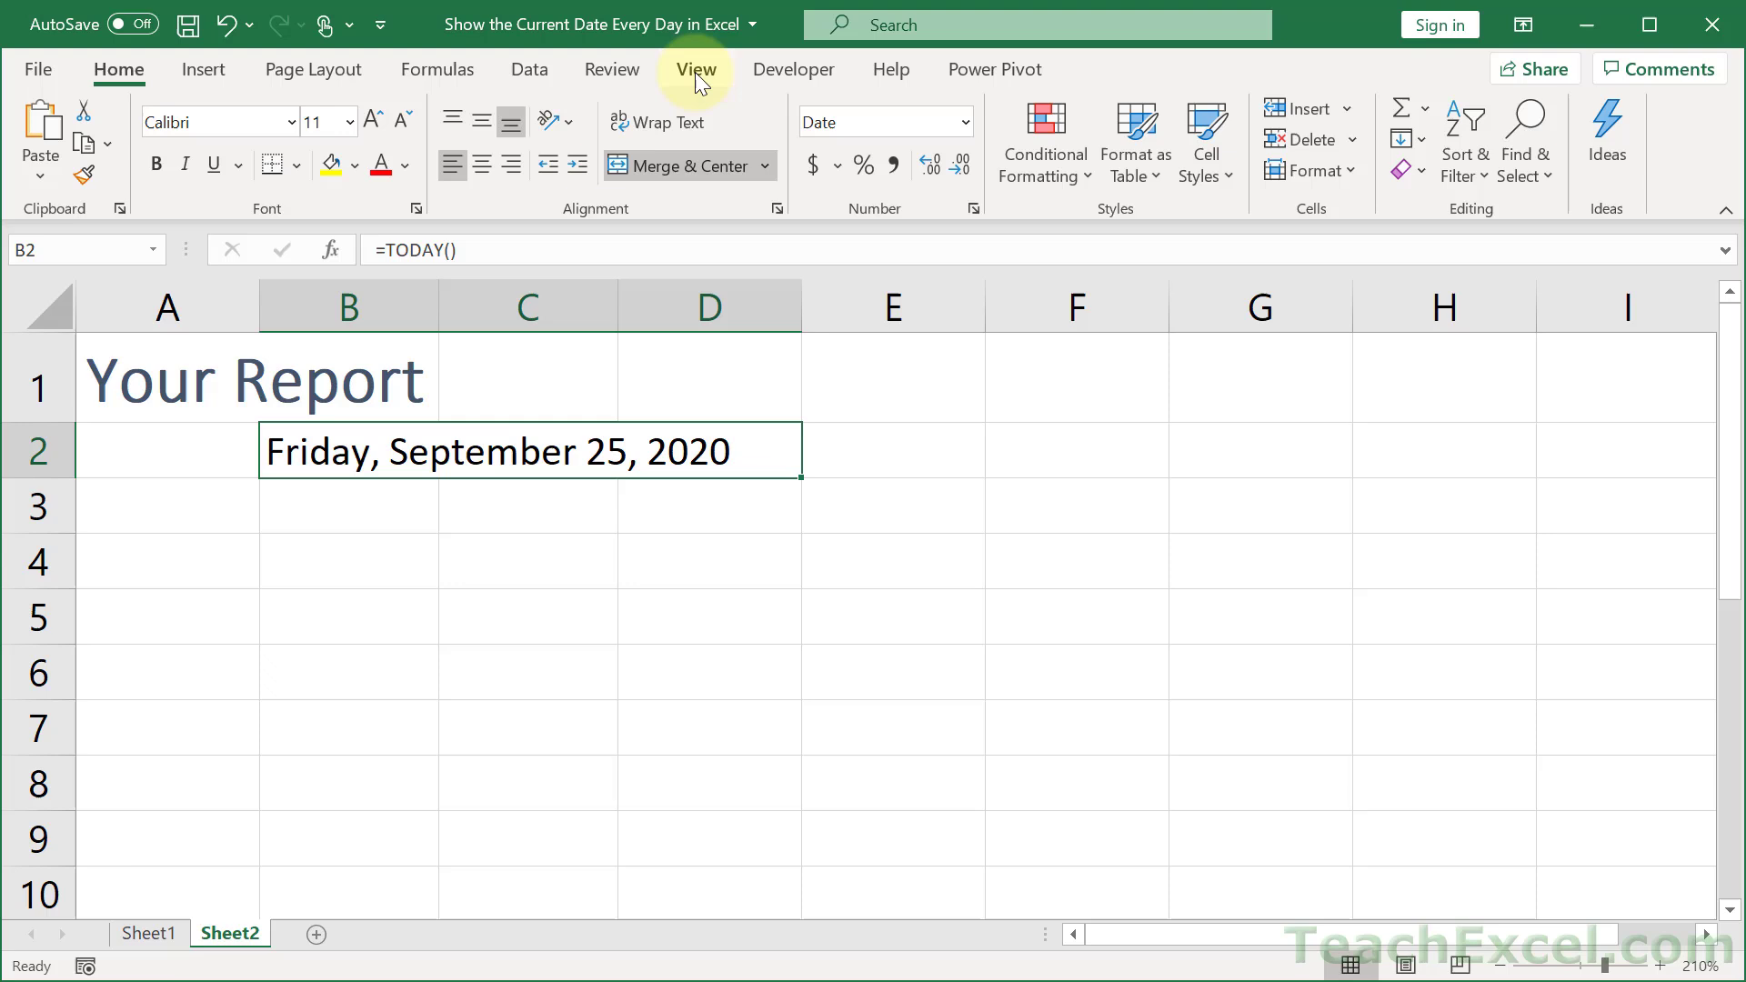
Step: Turn off Gridlines from the View tab, leaving a clean white sheet
{"action": "left_click", "coordinate": [696, 69]}
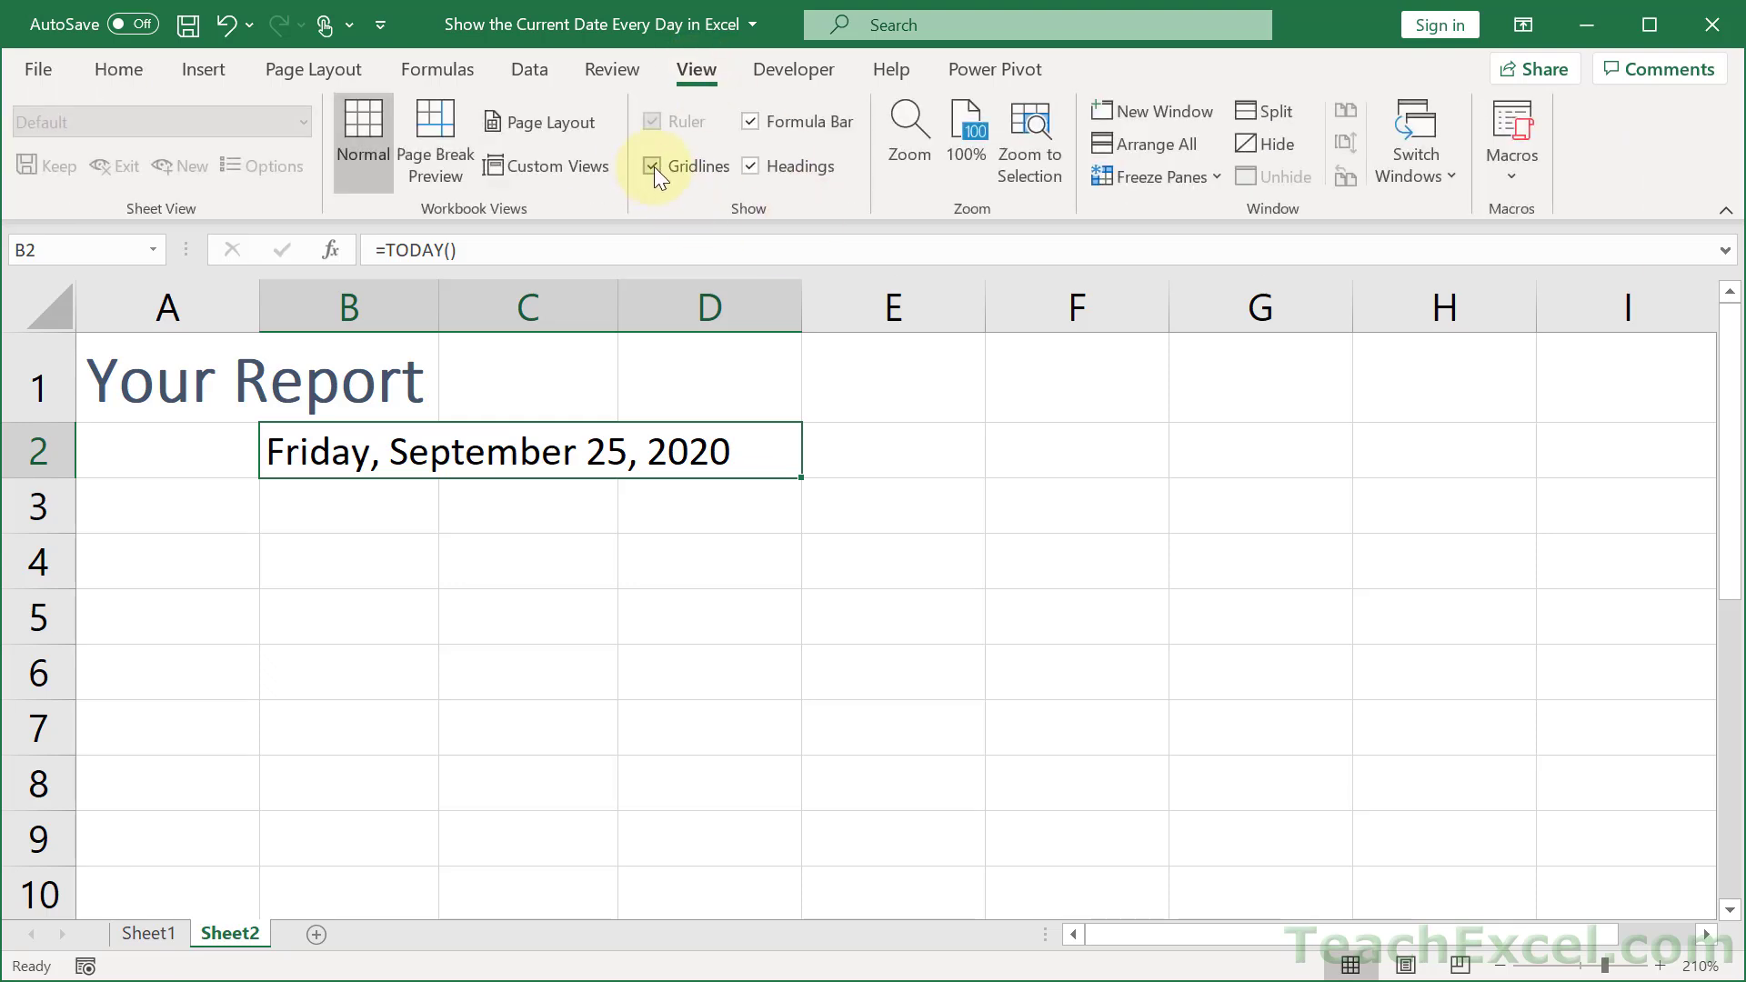
{"action": "left_click", "coordinate": [653, 165]}
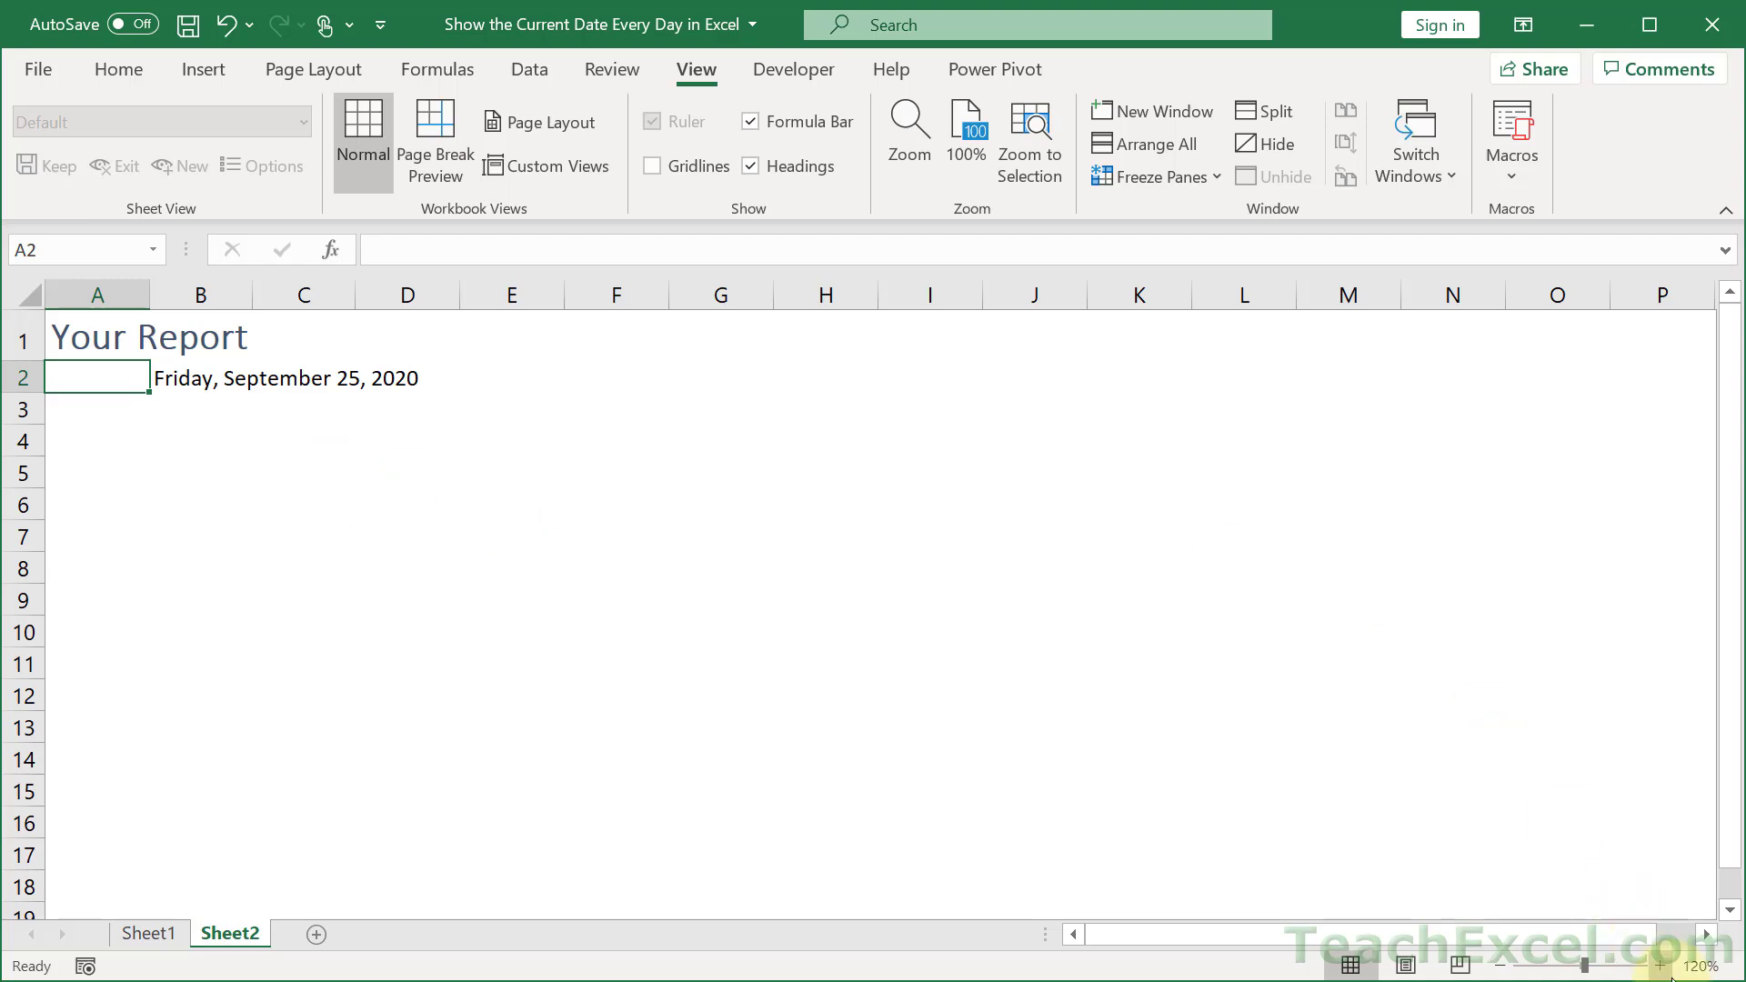
{"action": "left_click", "coordinate": [1660, 965]}
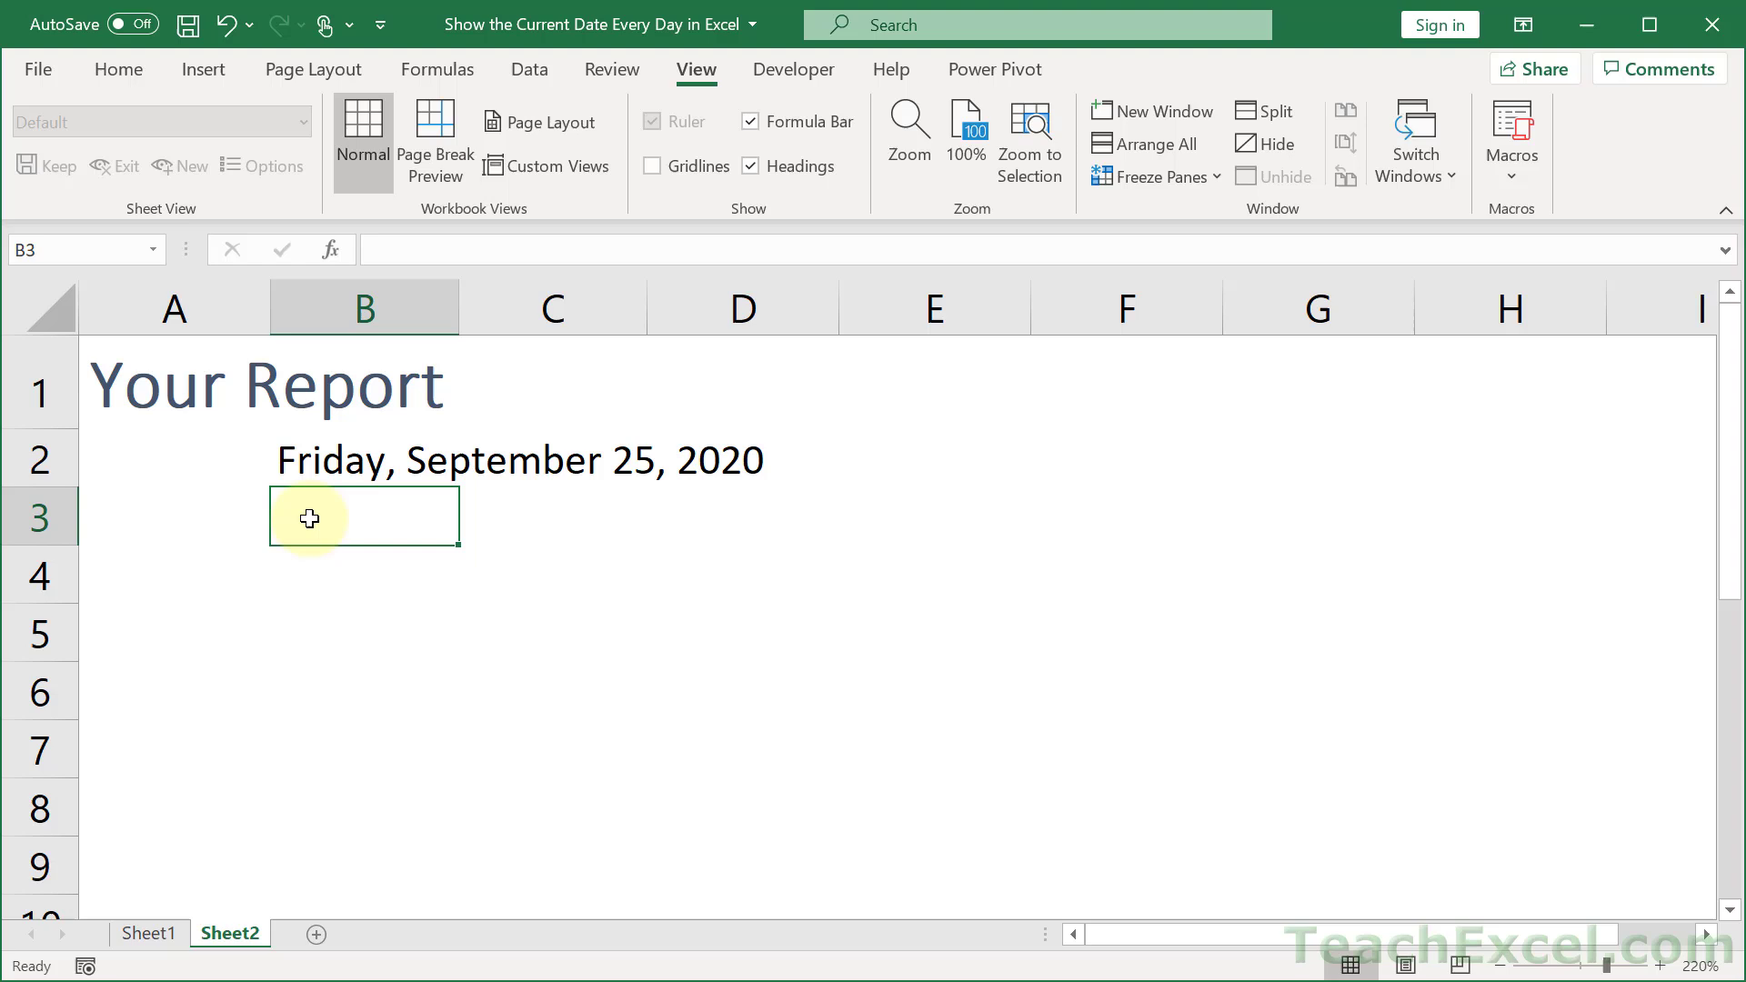
Step: Enter =NOW() in B3 to show the current date and time, 9/25/2020 5:44
{"action": "type", "text": "=no"}
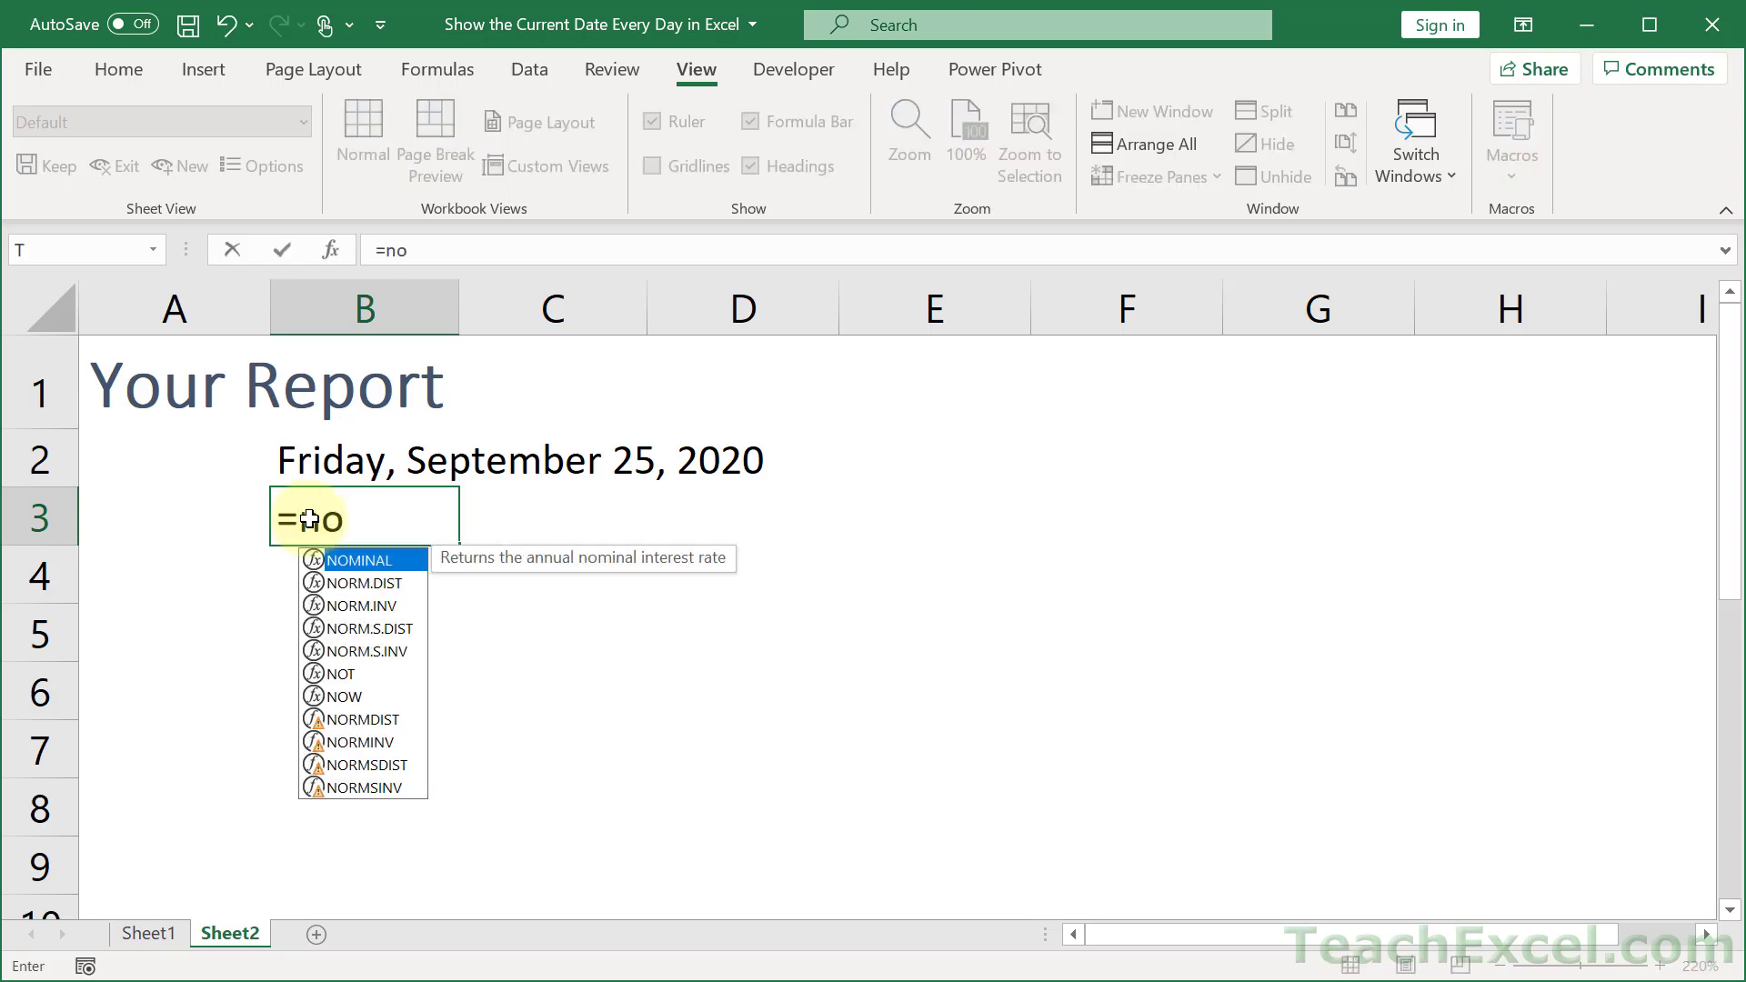
{"action": "type", "text": "w"}
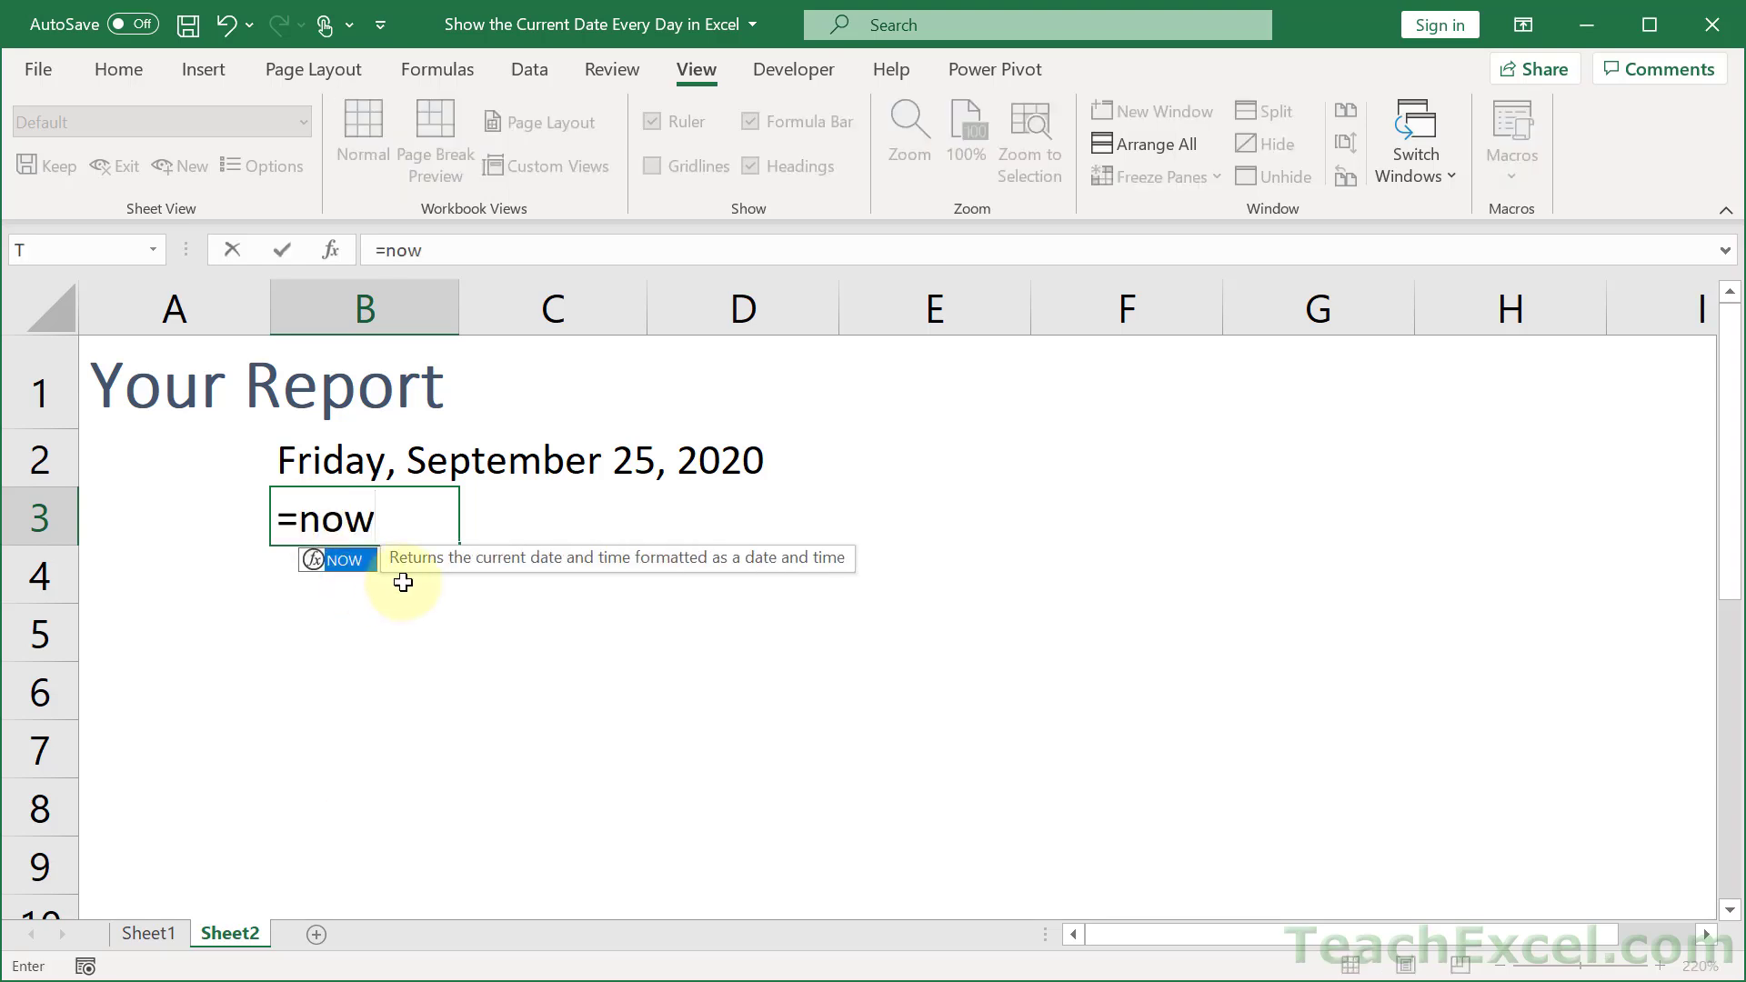
{"action": "mouse_move", "coordinate": [787, 571]}
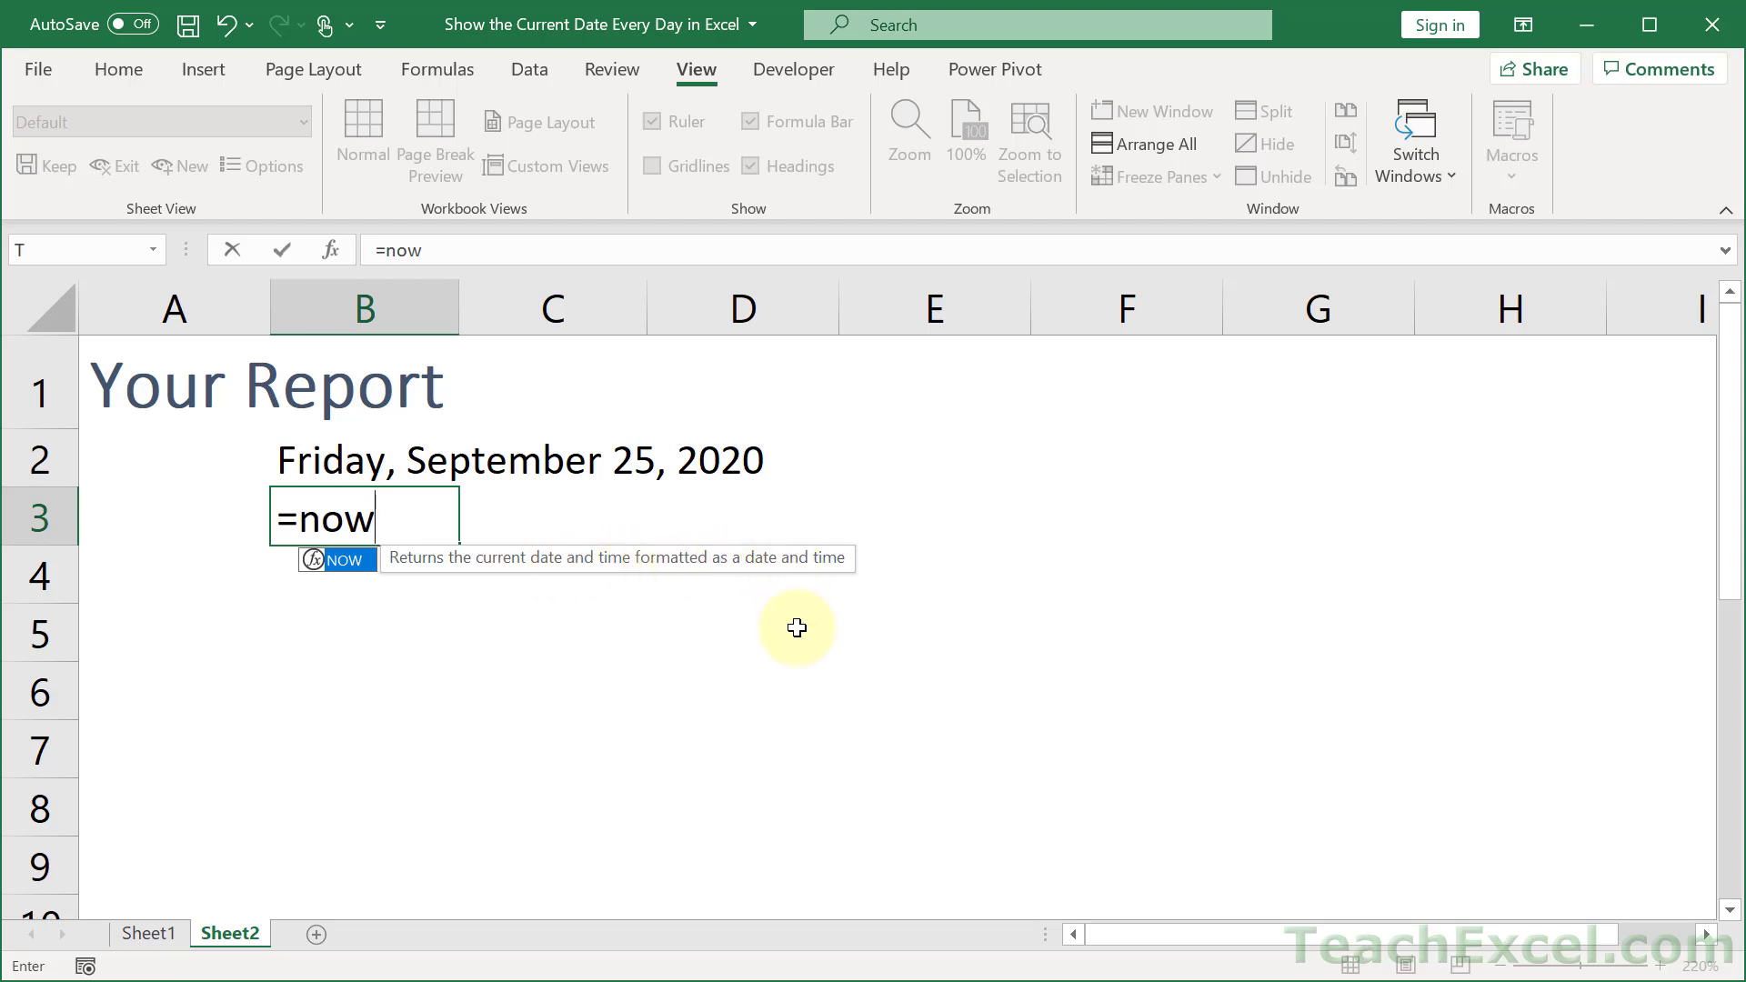
{"action": "key", "text": "enter"}
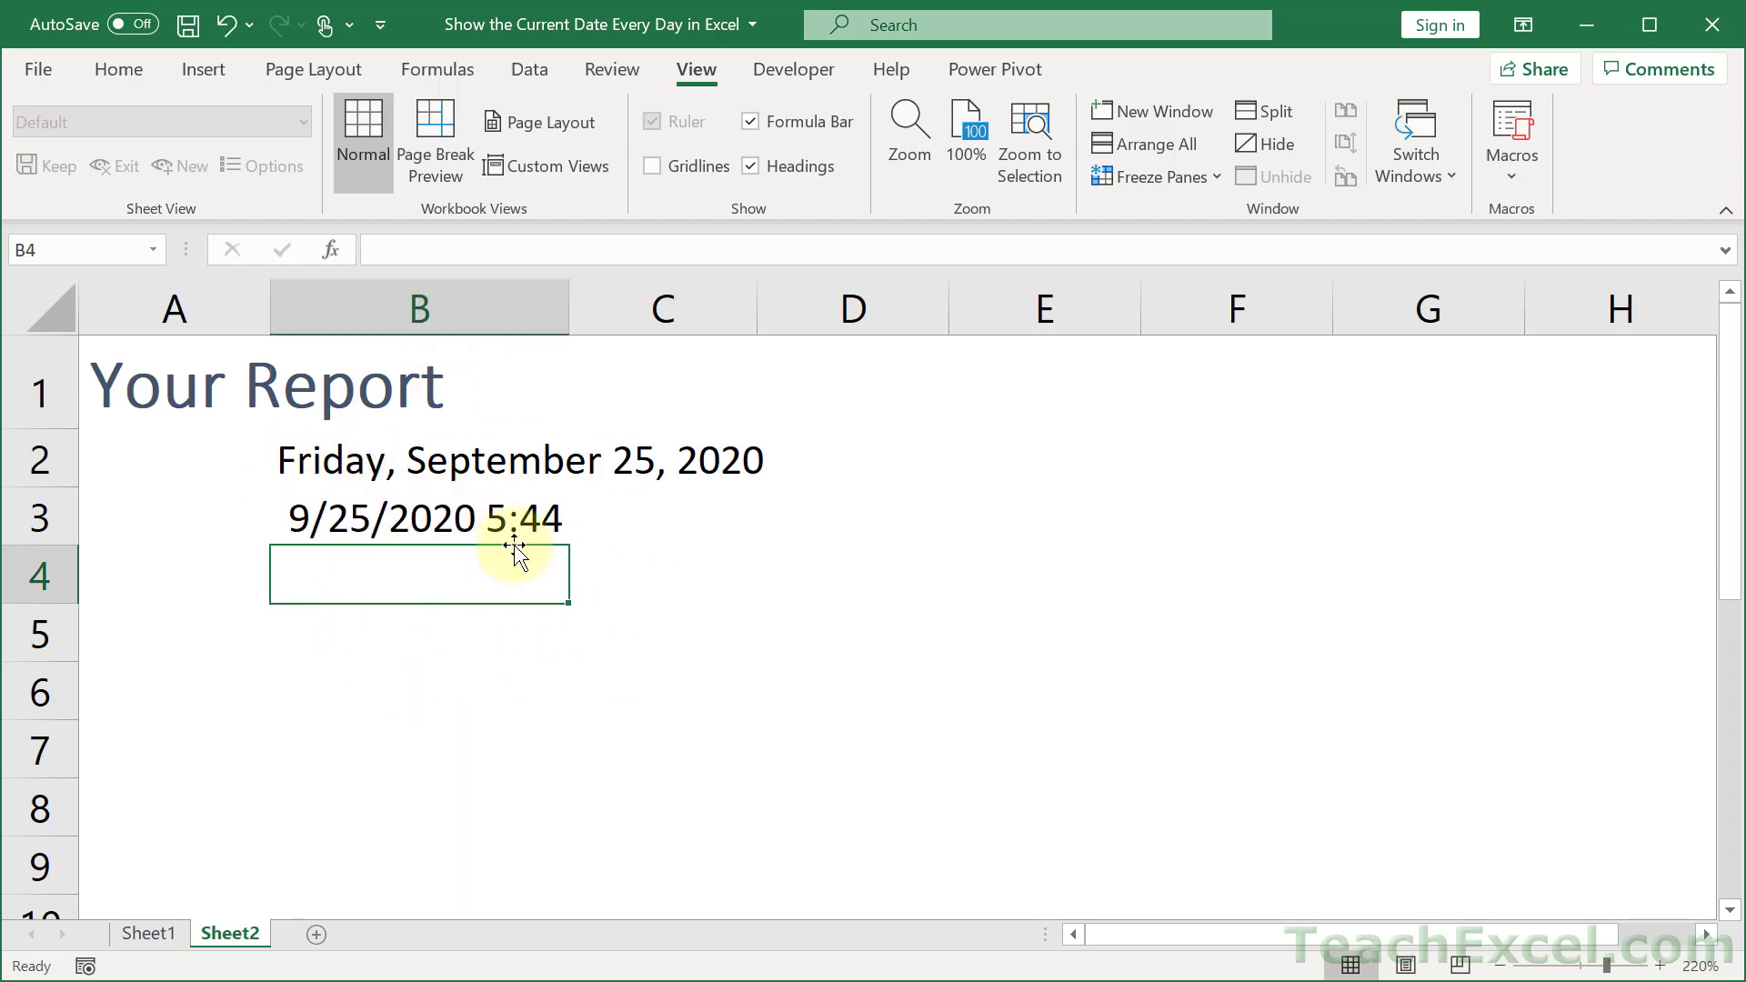
{"action": "mouse_move", "coordinate": [498, 556]}
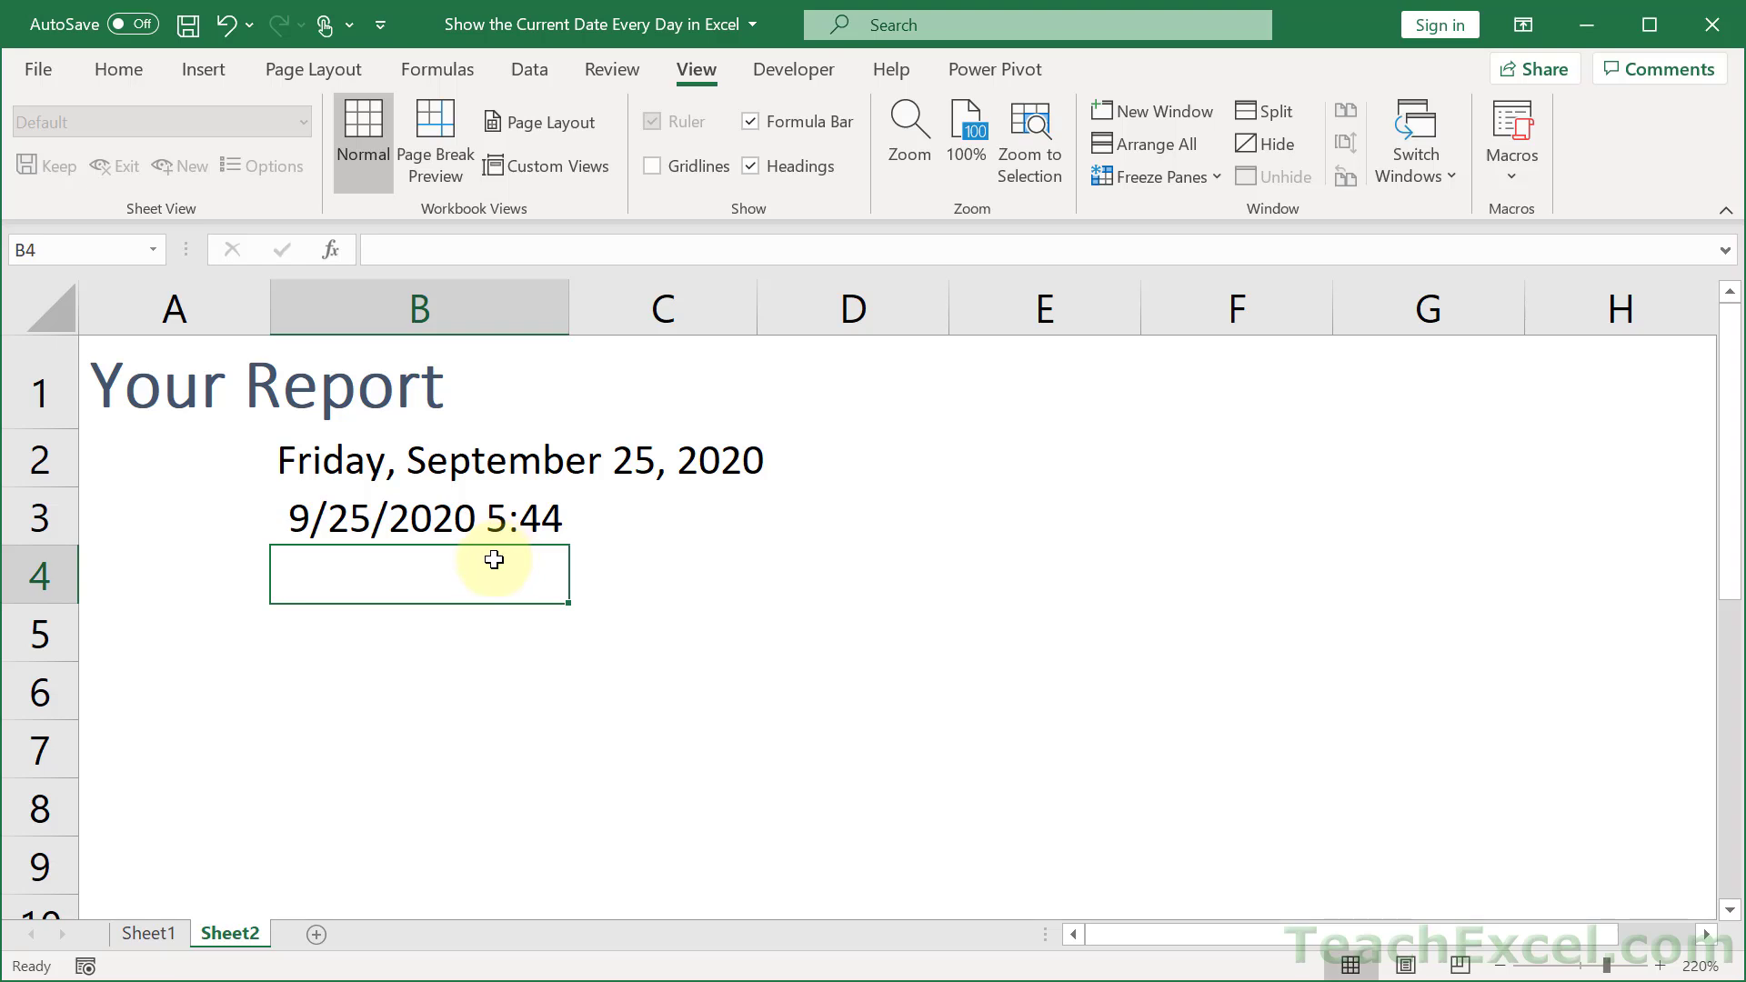
{"action": "mouse_move", "coordinate": [523, 569]}
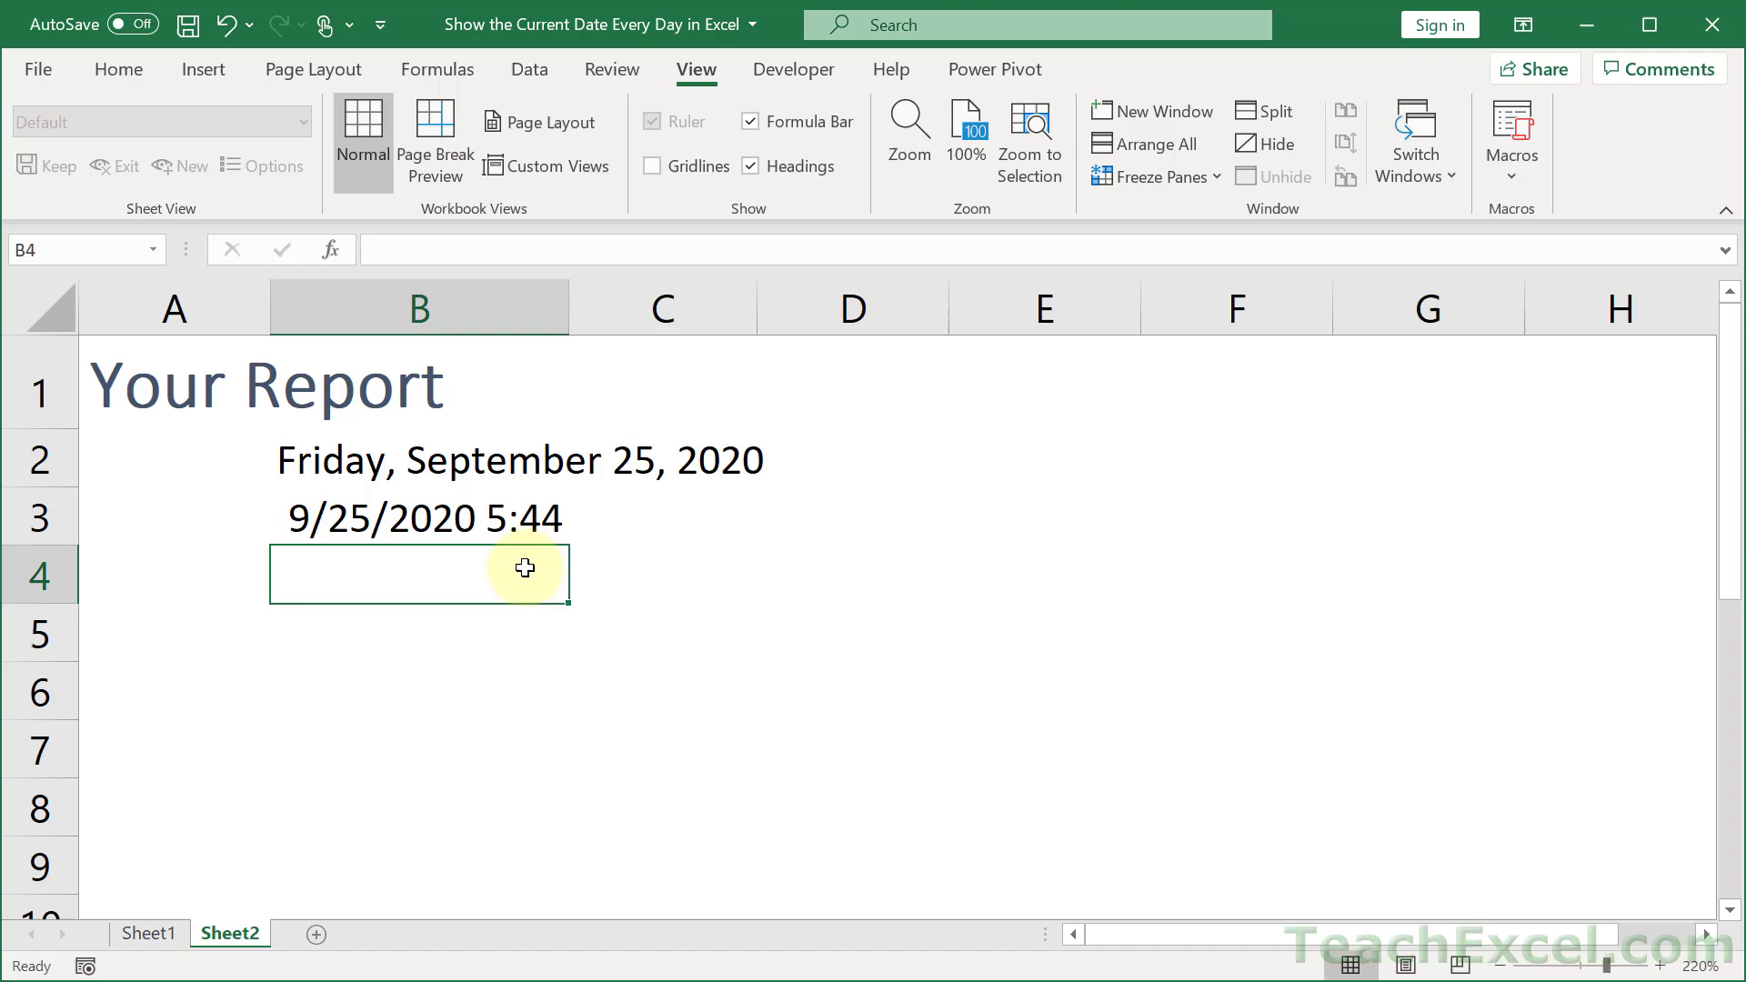